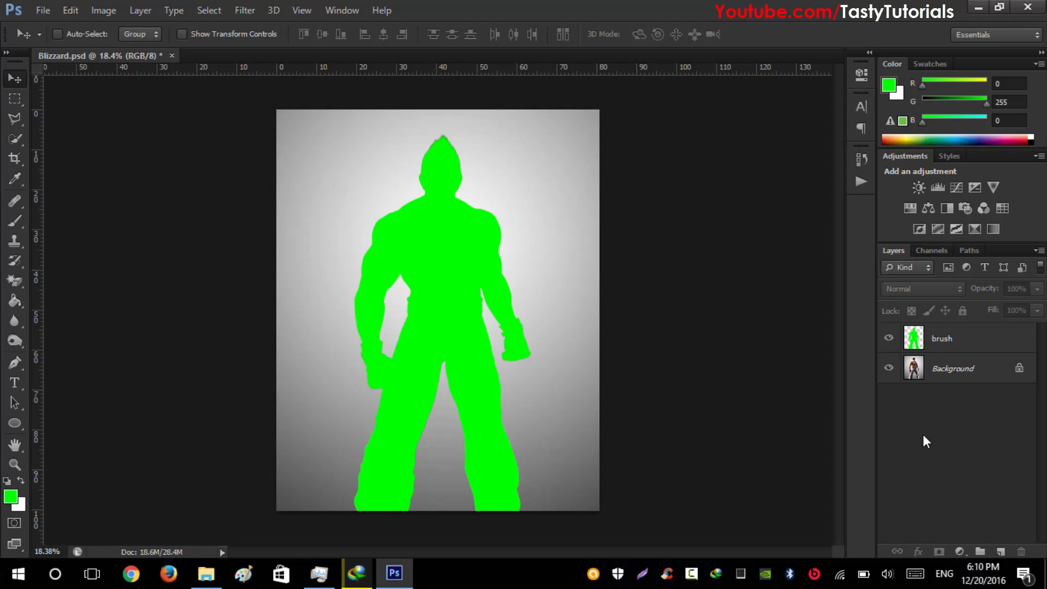
{"action": "mouse_move", "coordinate": [901, 341]}
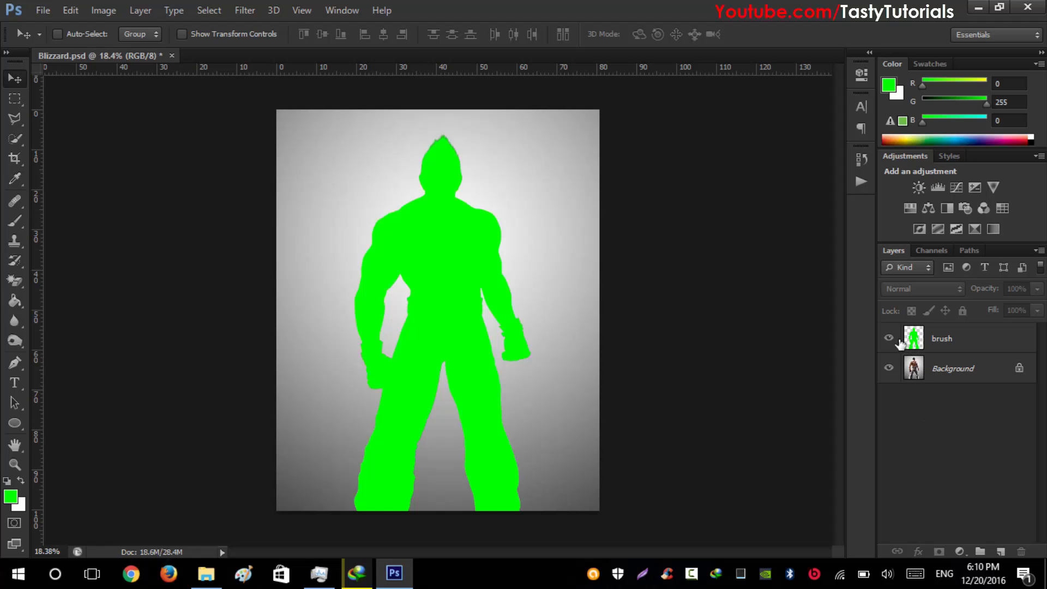
Step: Toggle the green brush layer off and on against the photo, then select it and keep it visible
{"action": "left_click", "coordinate": [889, 338]}
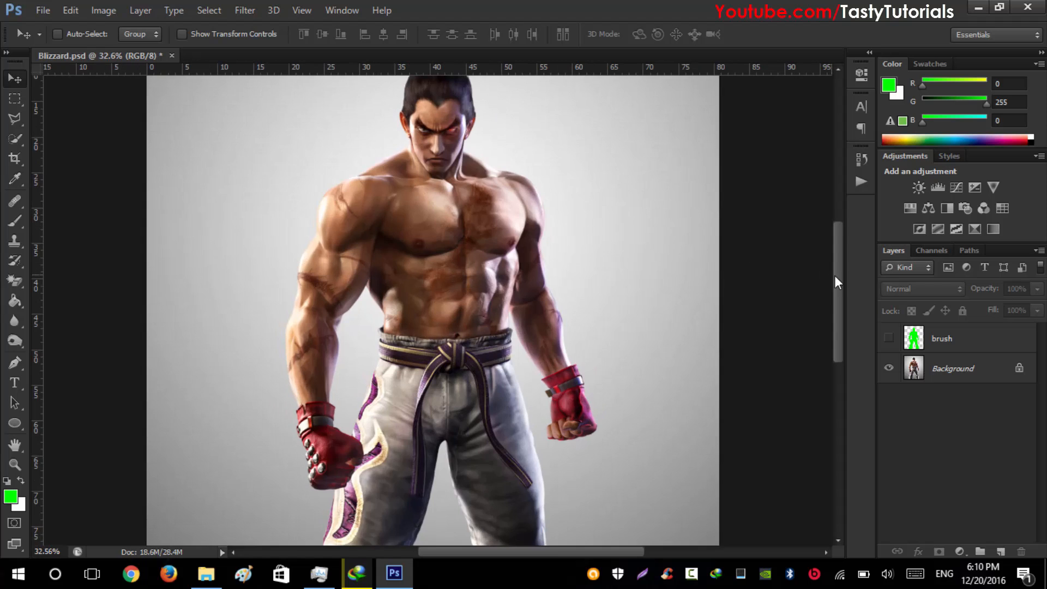
{"action": "scroll", "scroll_direction": "up", "scroll_amount": 3}
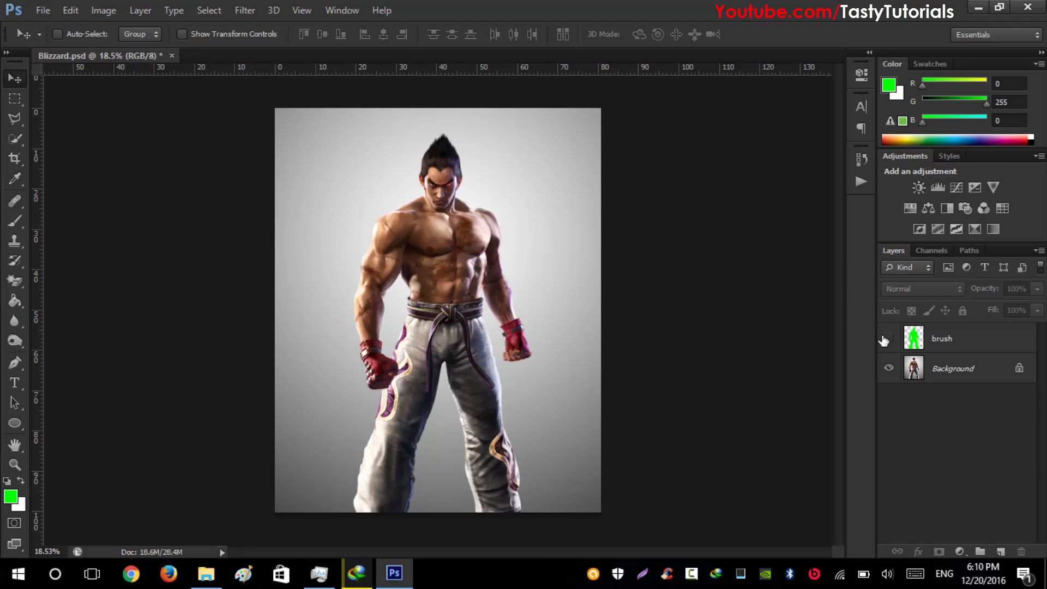
{"action": "left_click", "coordinate": [888, 338]}
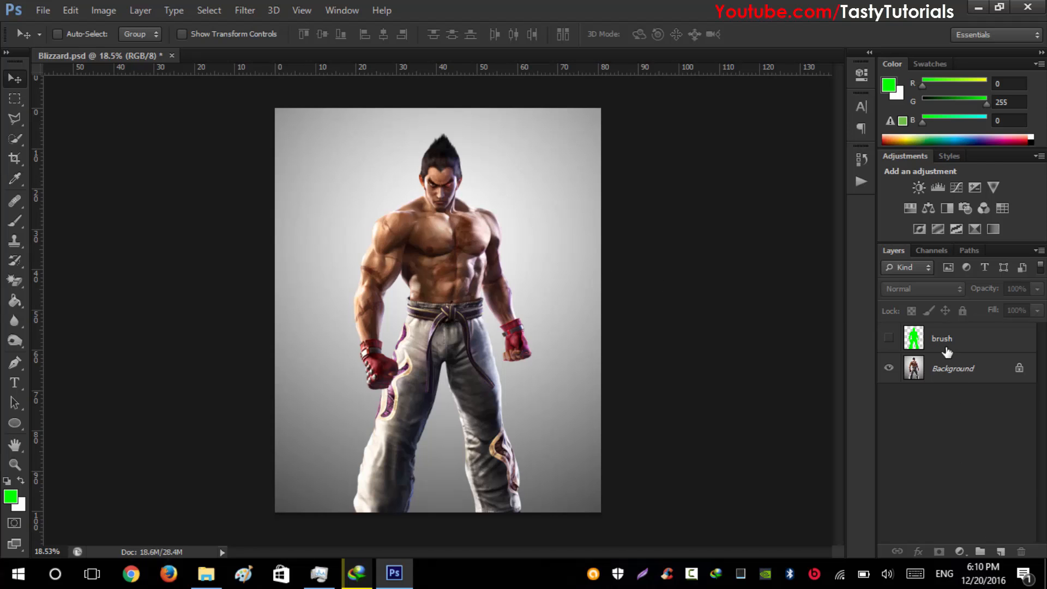
{"action": "left_click", "coordinate": [942, 338]}
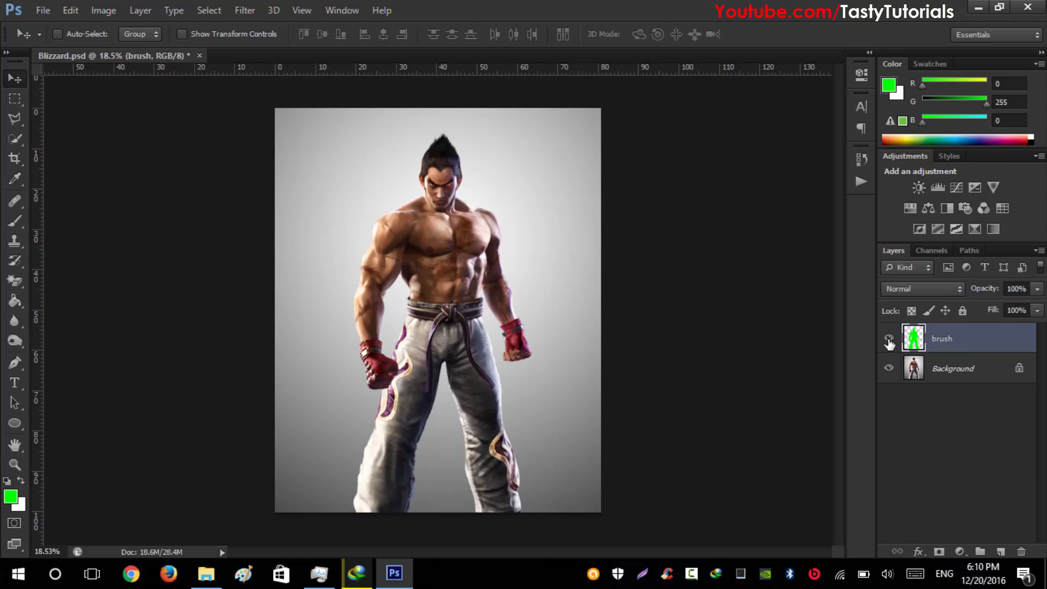
{"action": "left_click", "coordinate": [888, 339]}
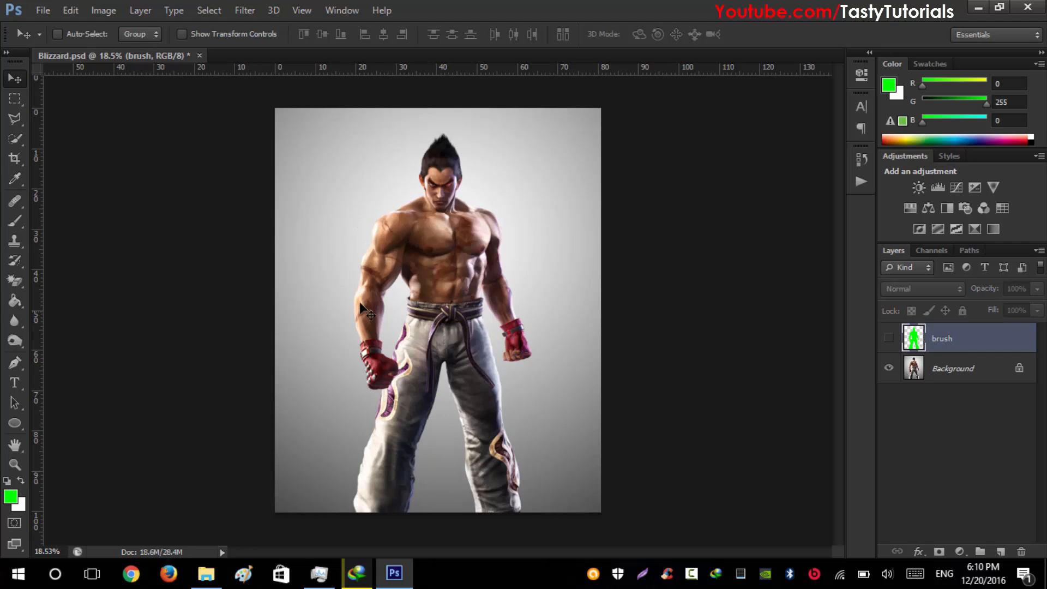
{"action": "left_click", "coordinate": [889, 338]}
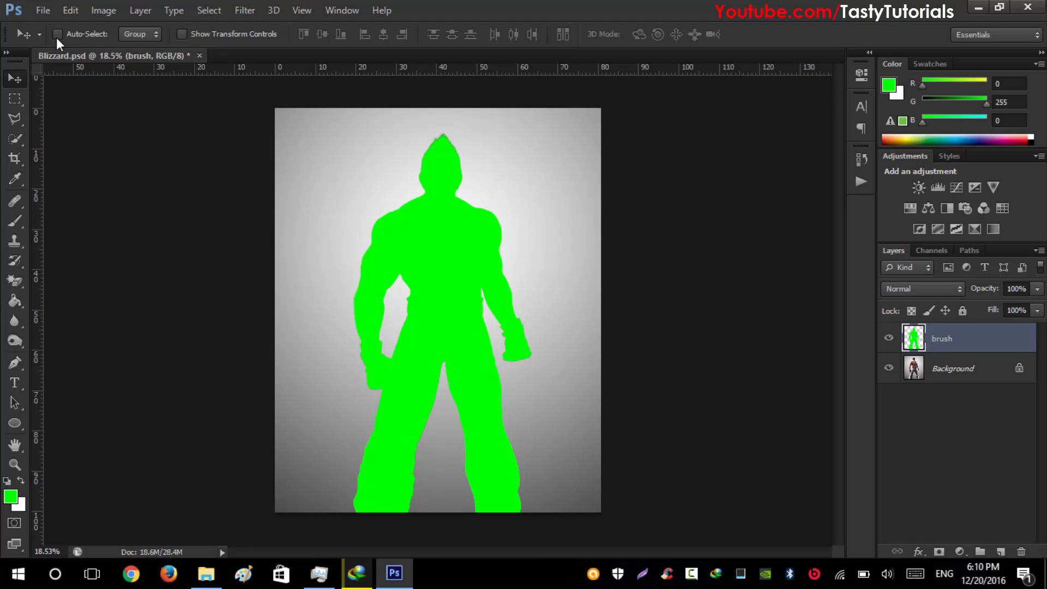
{"action": "mouse_move", "coordinate": [237, 502]}
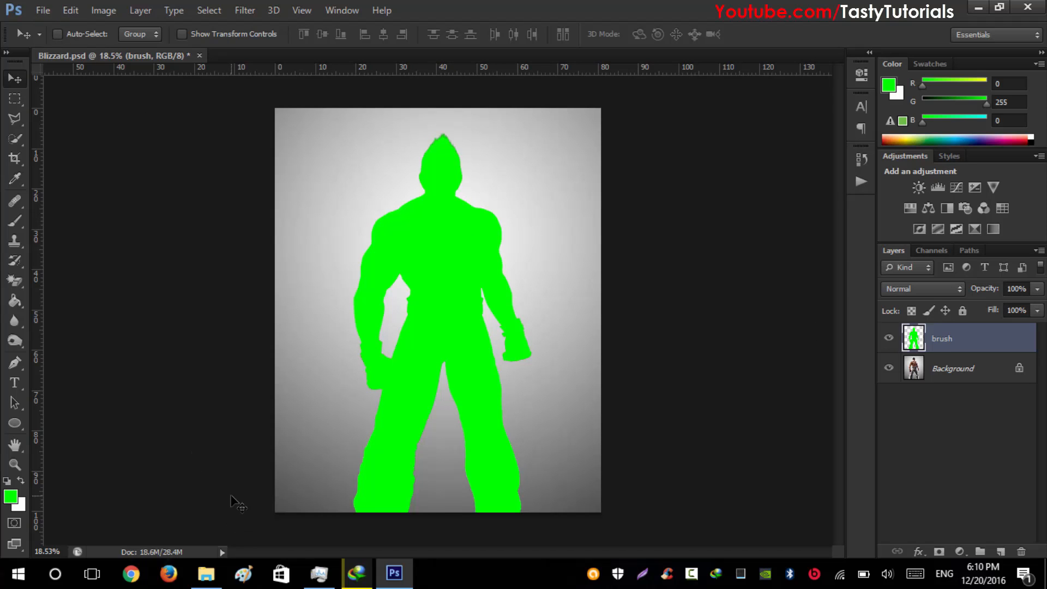
{"action": "mouse_move", "coordinate": [206, 573]}
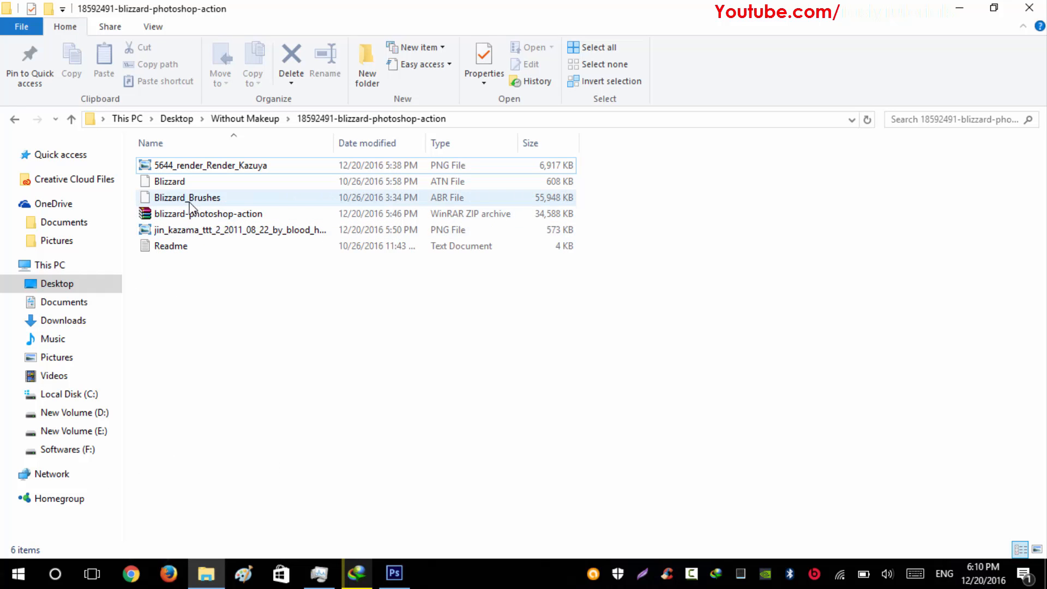
Step: Select the Blizzard and Blizzard_Brushes files in File Explorer, then return to Photoshop
{"action": "left_click", "coordinate": [169, 181]}
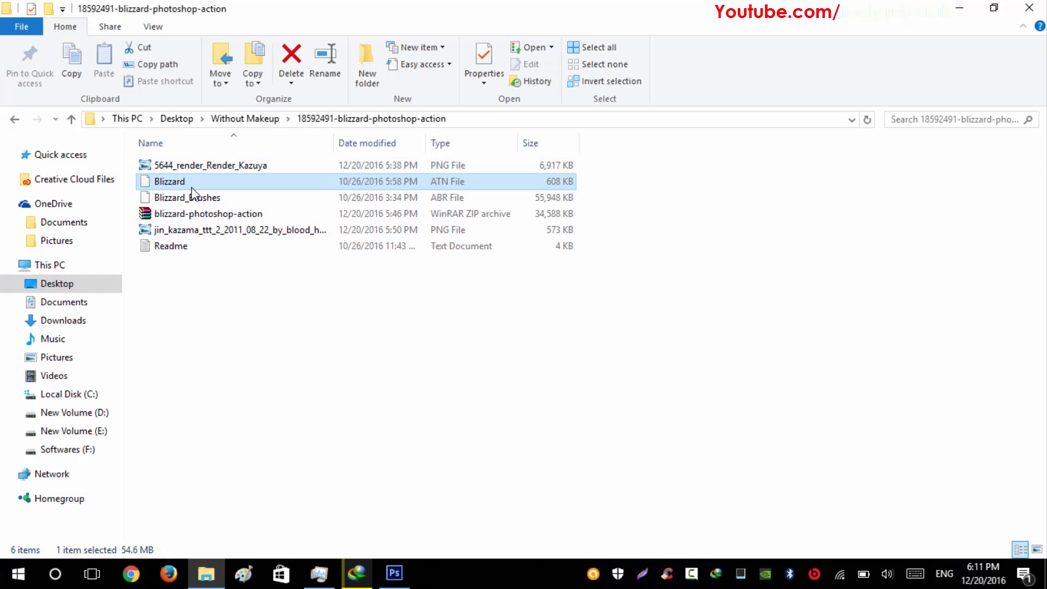
{"action": "left_click", "coordinate": [187, 196]}
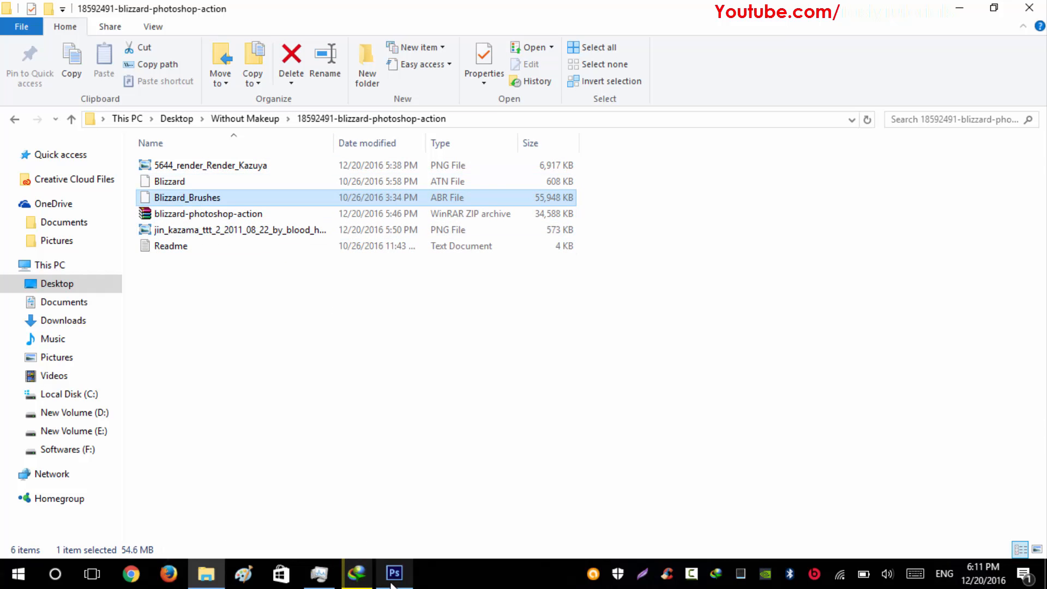
{"action": "left_click", "coordinate": [393, 573]}
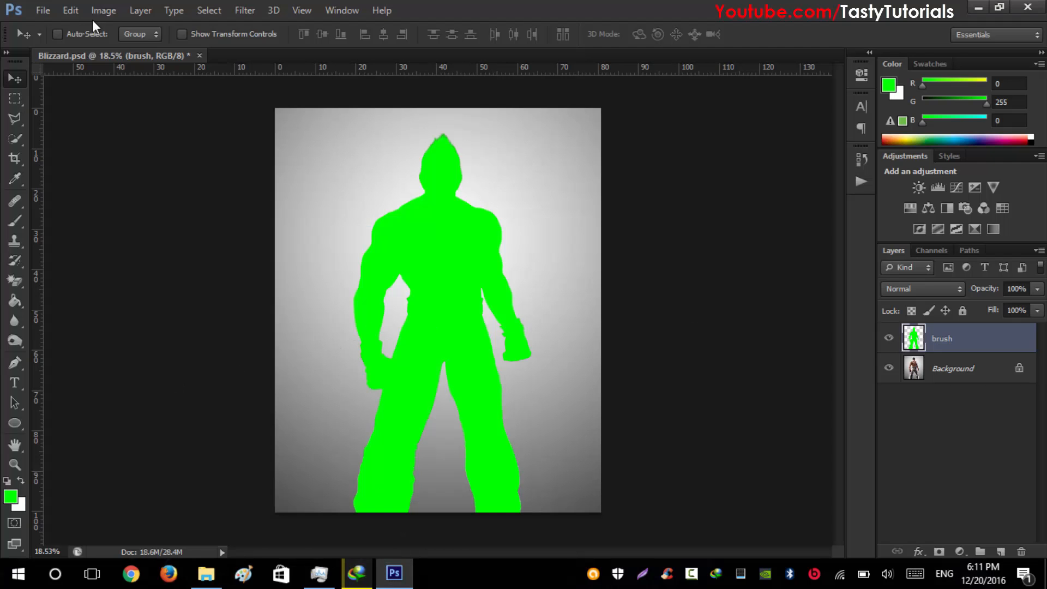
Step: Load Blizzard_Brushes.abr through the Preset Manager and close it
{"action": "left_click", "coordinate": [69, 10]}
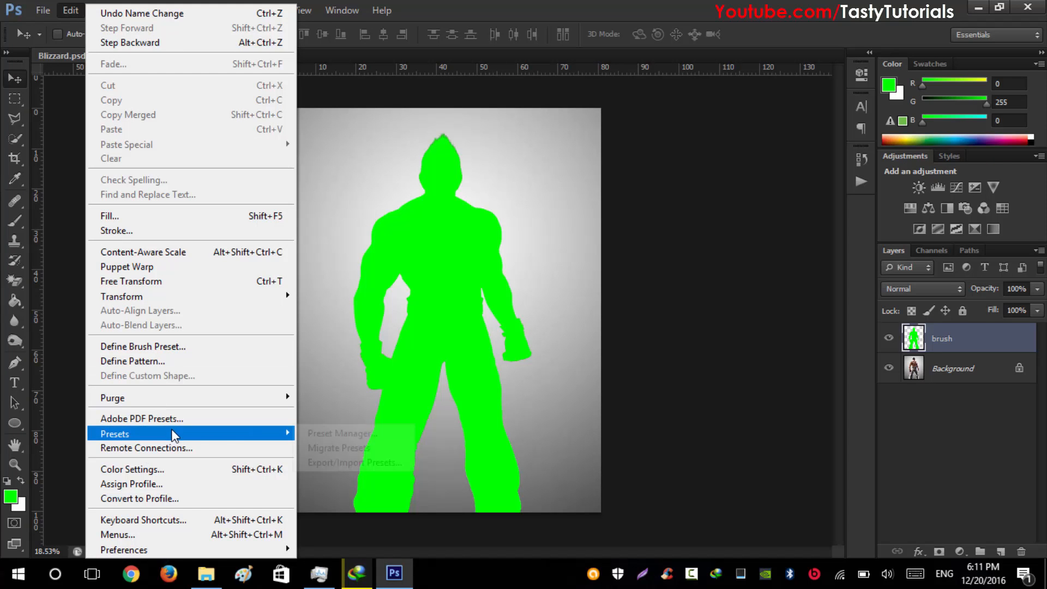
{"action": "left_click", "coordinate": [338, 432]}
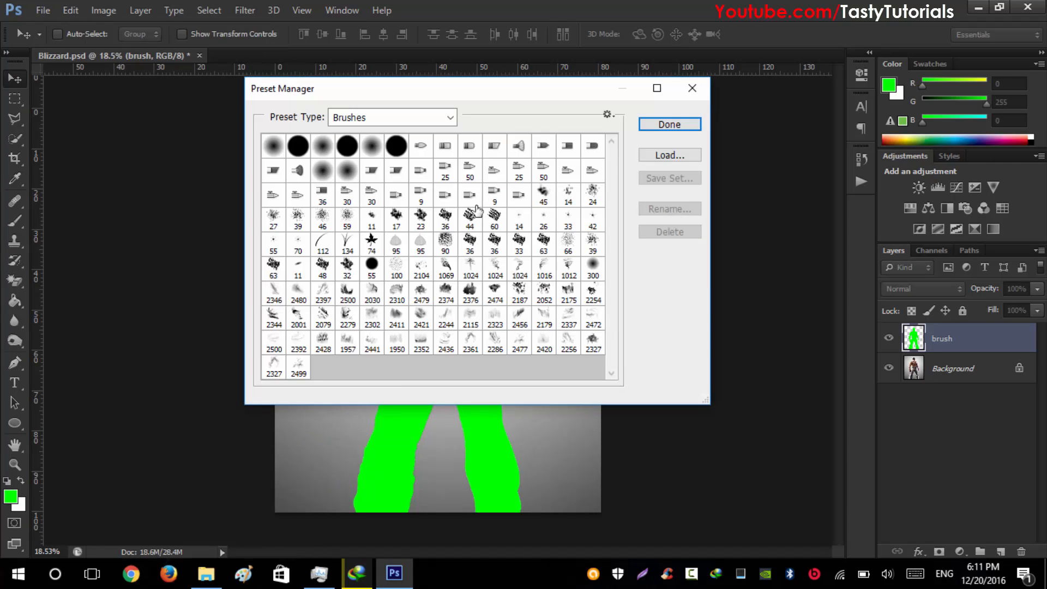
{"action": "left_click", "coordinate": [668, 155]}
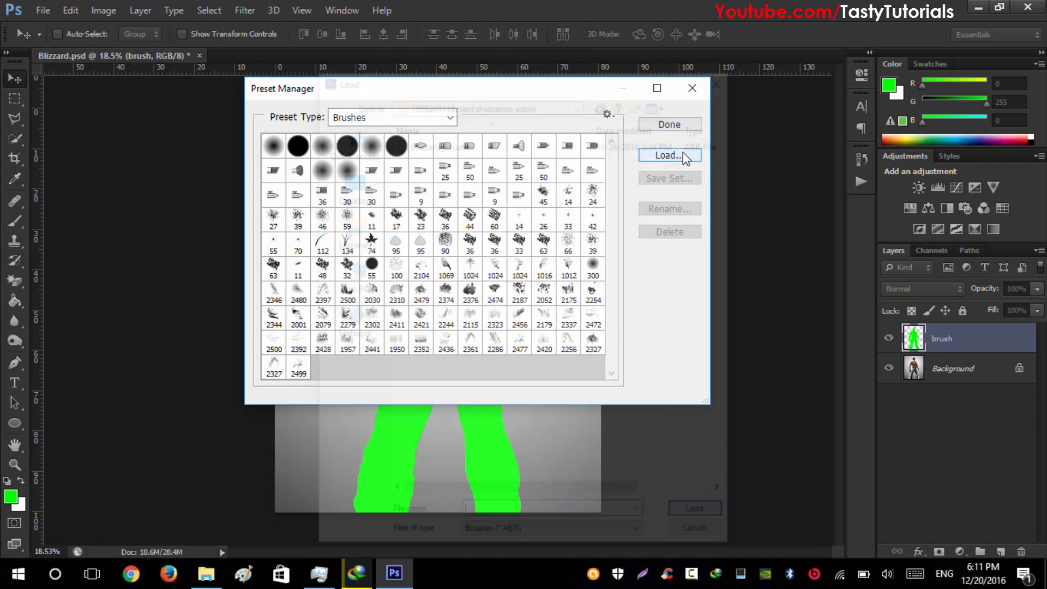
{"action": "left_click", "coordinate": [668, 155]}
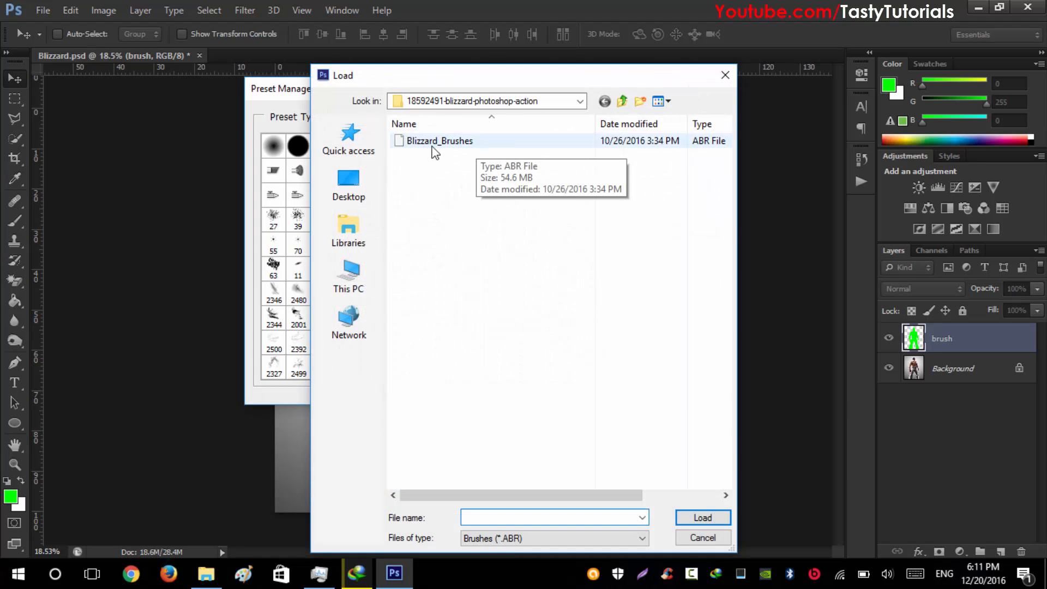
{"action": "left_click", "coordinate": [439, 140]}
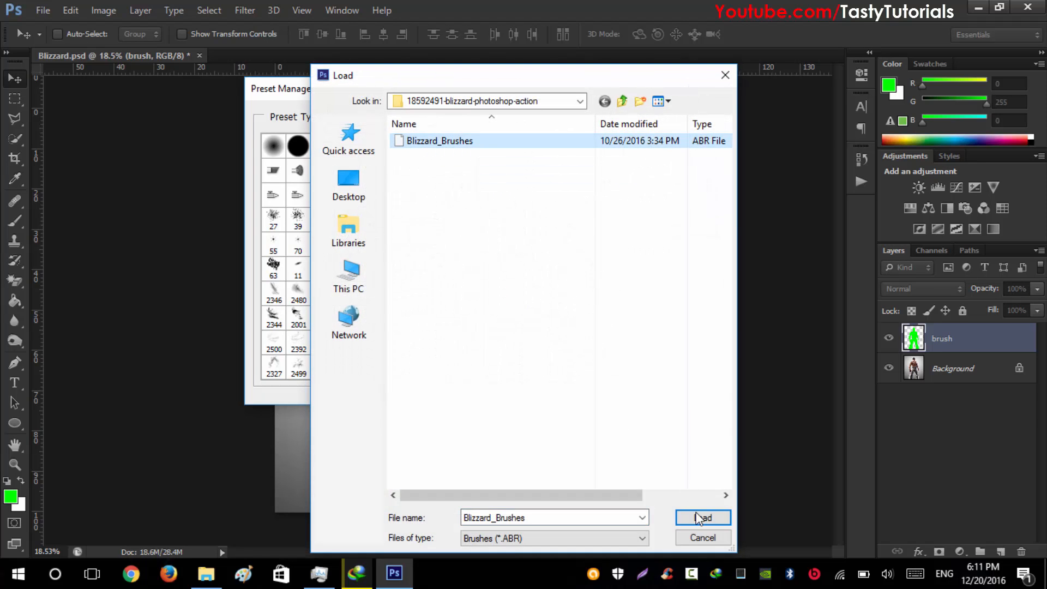
{"action": "left_click", "coordinate": [701, 518]}
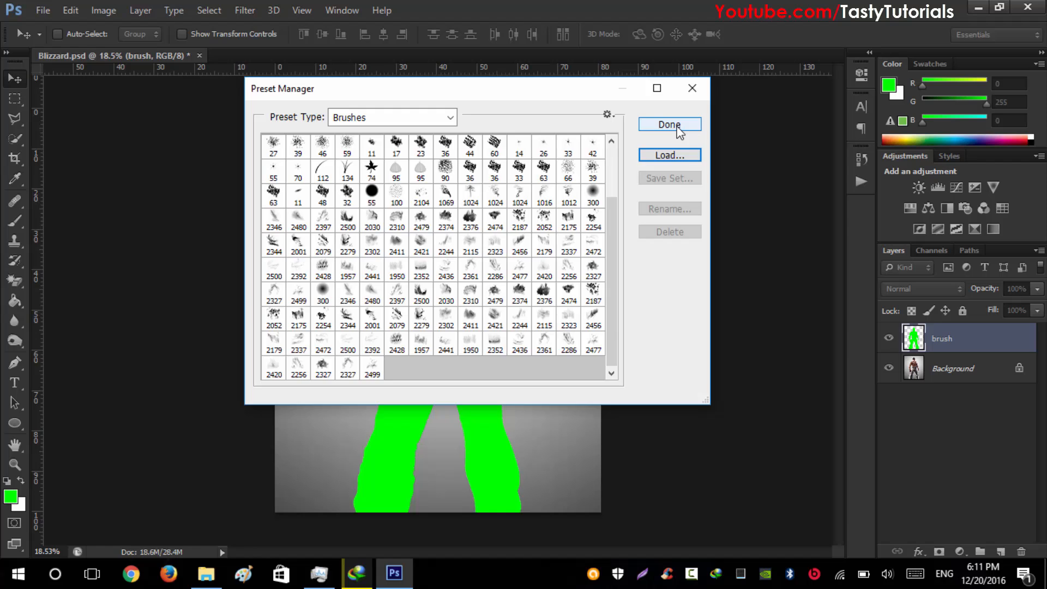
{"action": "left_click", "coordinate": [341, 10]}
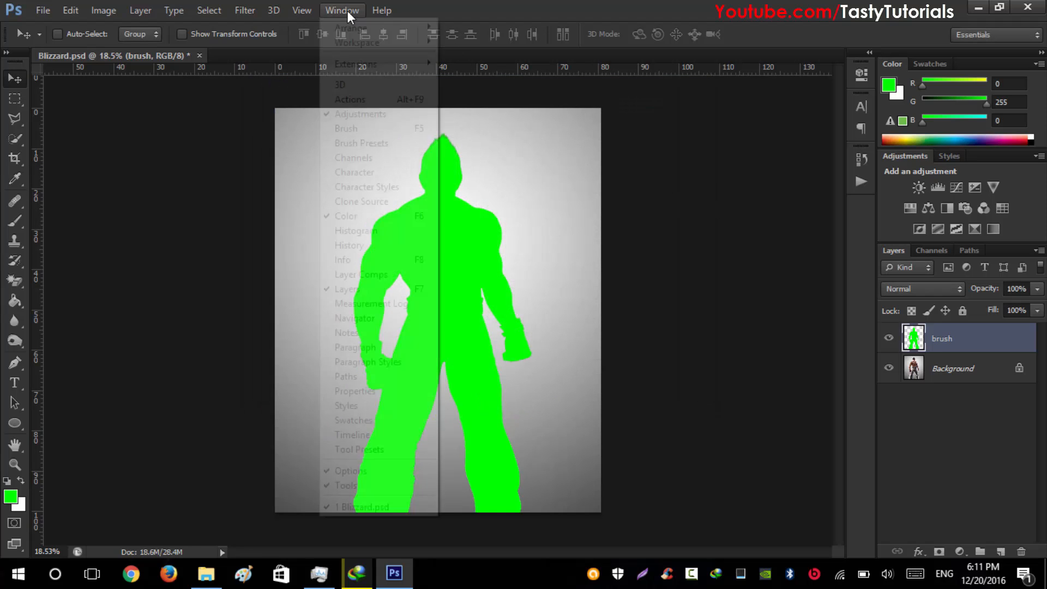
Step: Open the Actions panel and choose Blizzard.atn in its Load Actions dialog
{"action": "left_click", "coordinate": [350, 99]}
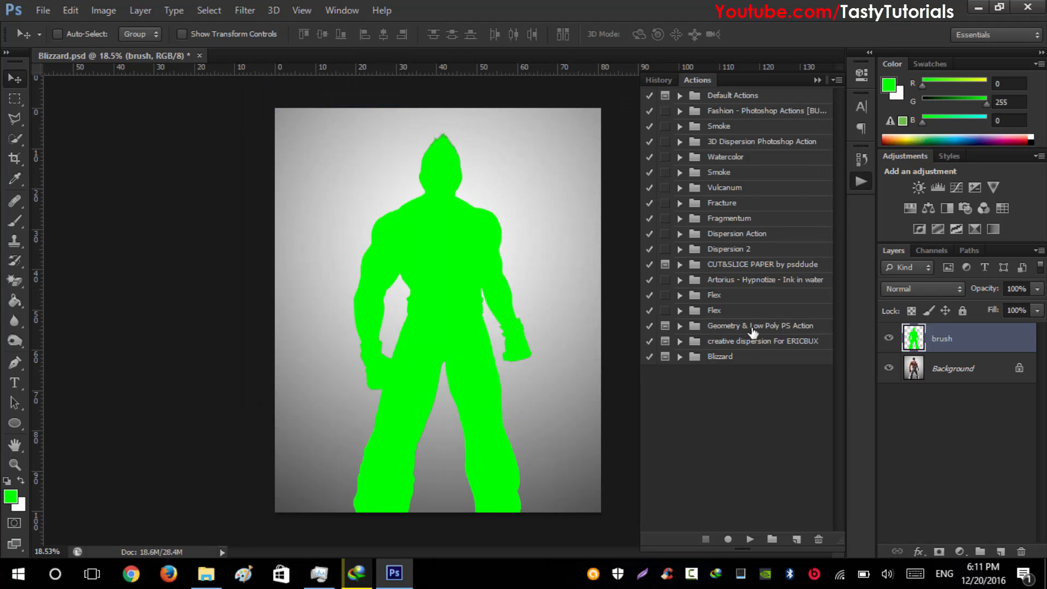
{"action": "left_click", "coordinate": [838, 80]}
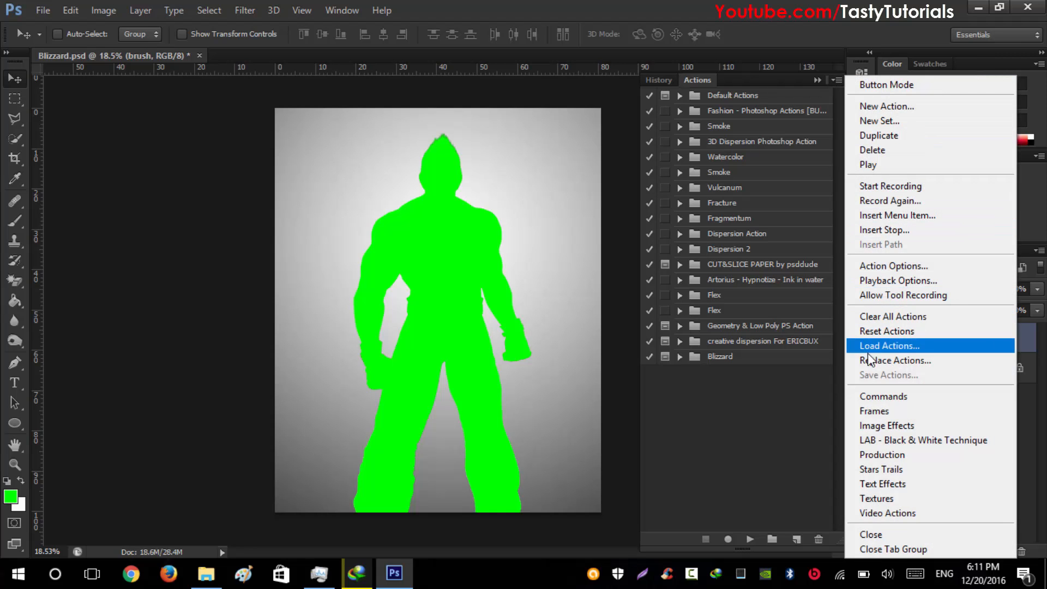
{"action": "mouse_move", "coordinate": [893, 354]}
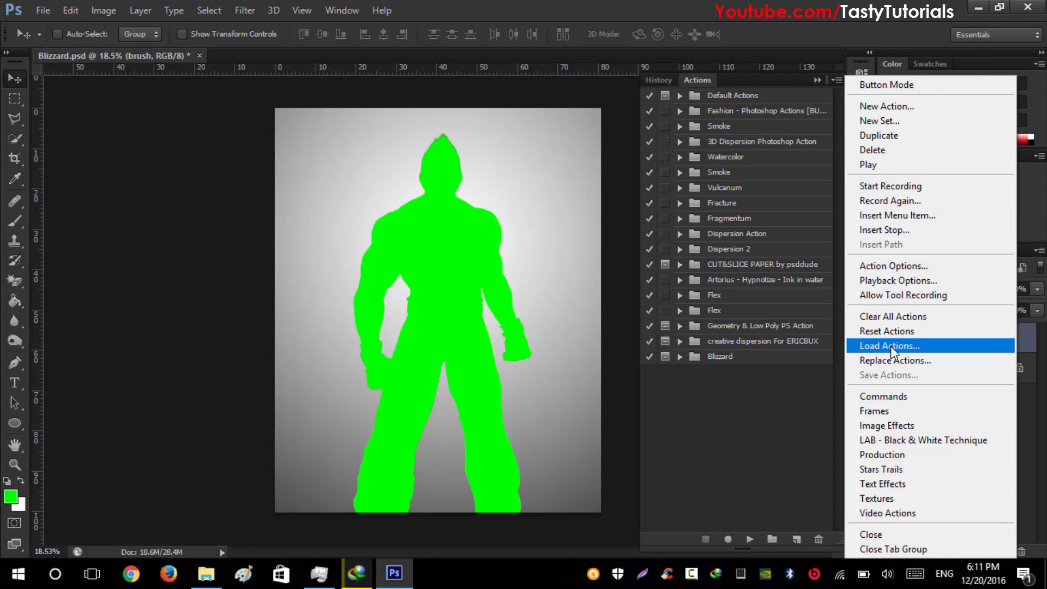
{"action": "left_click", "coordinate": [888, 345]}
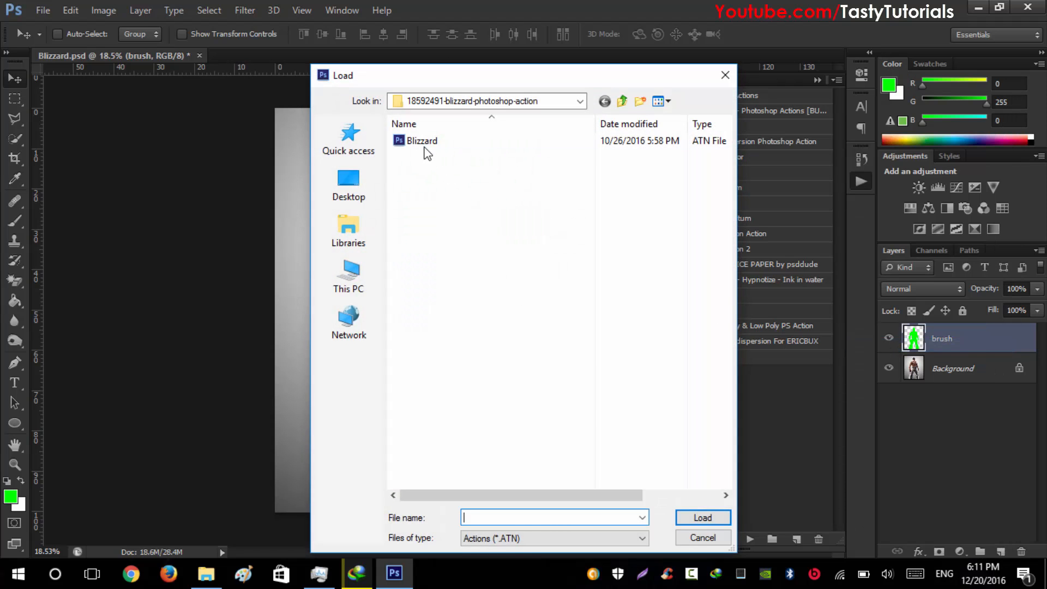
{"action": "left_click", "coordinate": [421, 140]}
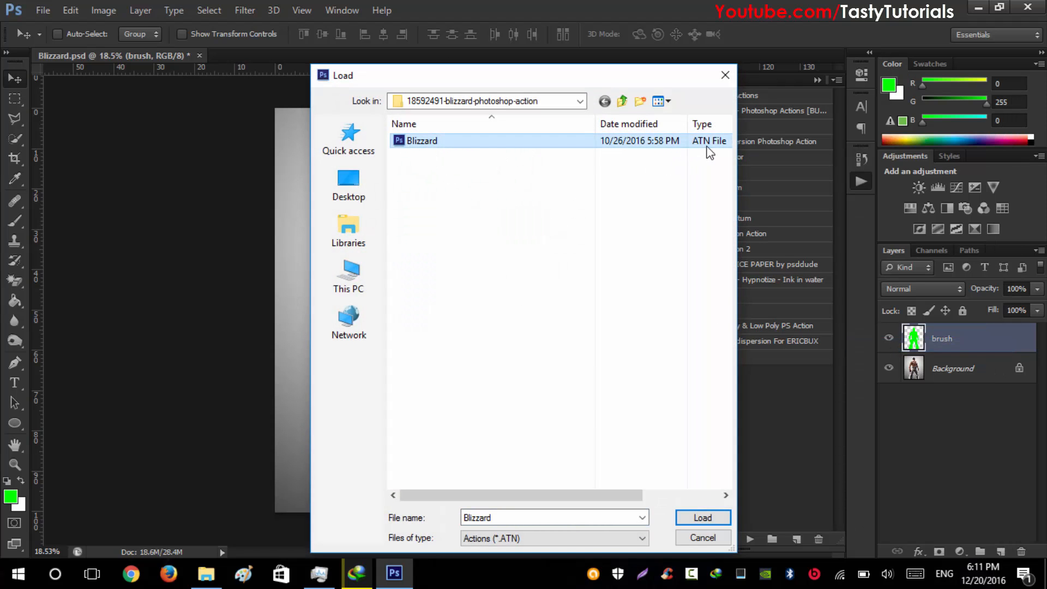
{"action": "mouse_move", "coordinate": [546, 467]}
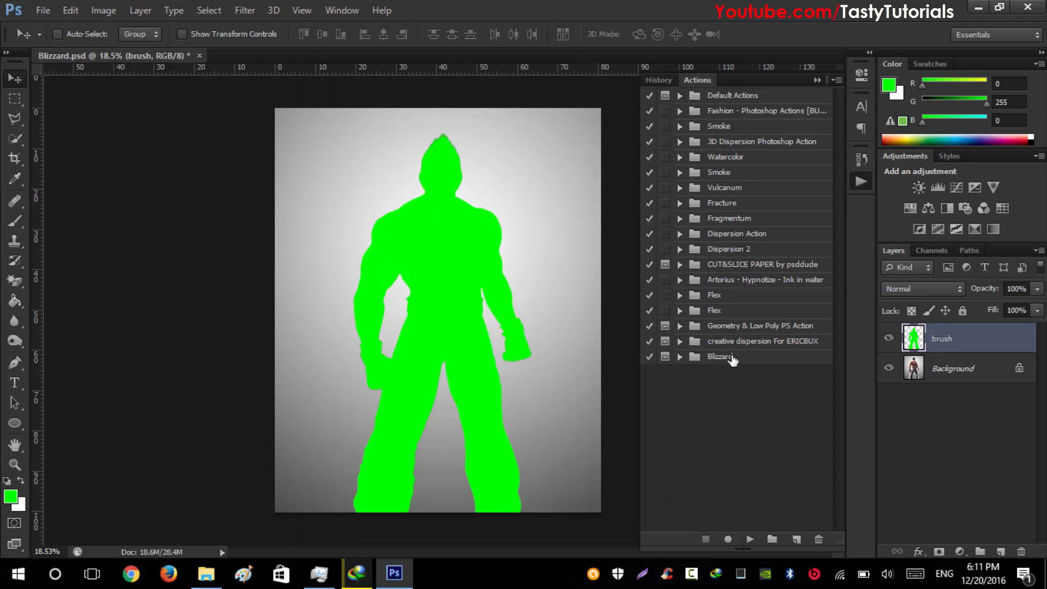
Step: Expand the Blizzard set, select 'Lighting - Top R to Bottom L', and expand its steps
{"action": "left_click", "coordinate": [680, 356]}
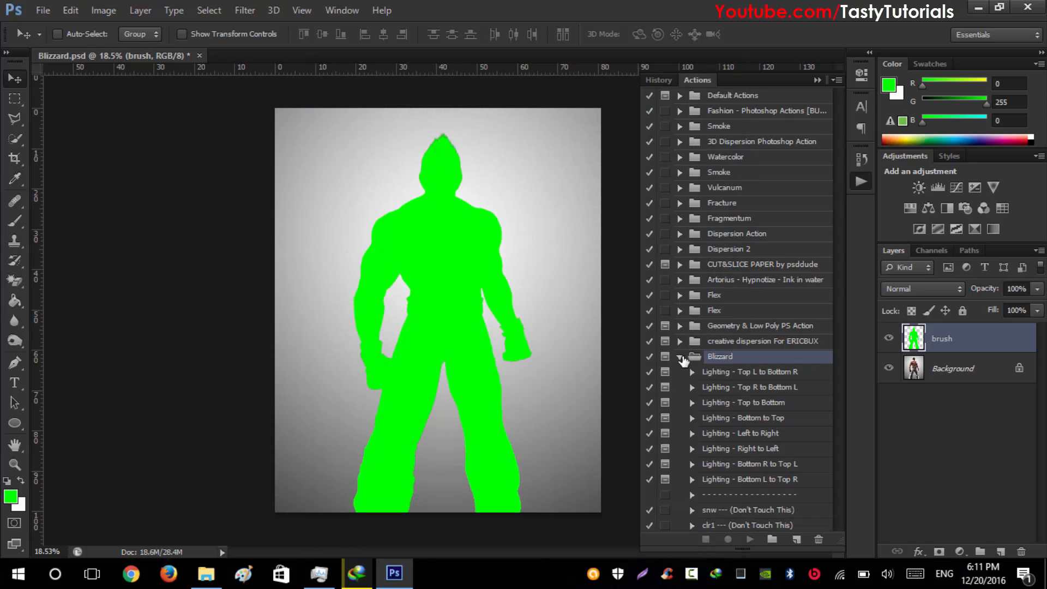
{"action": "scroll", "scroll_direction": "down", "scroll_amount": 3}
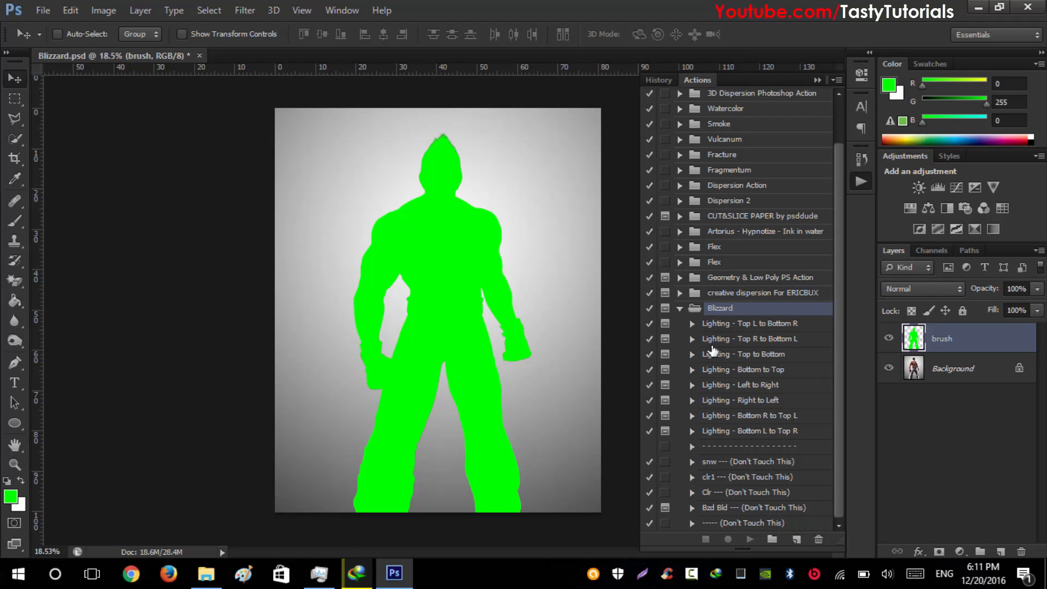
{"action": "mouse_move", "coordinate": [417, 240]}
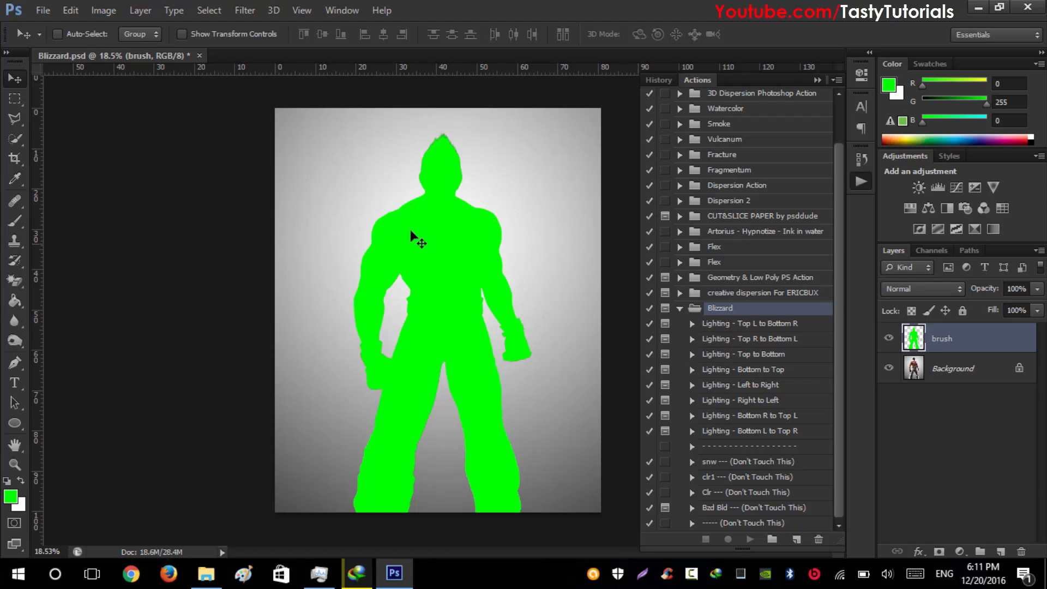
{"action": "mouse_move", "coordinate": [346, 353]}
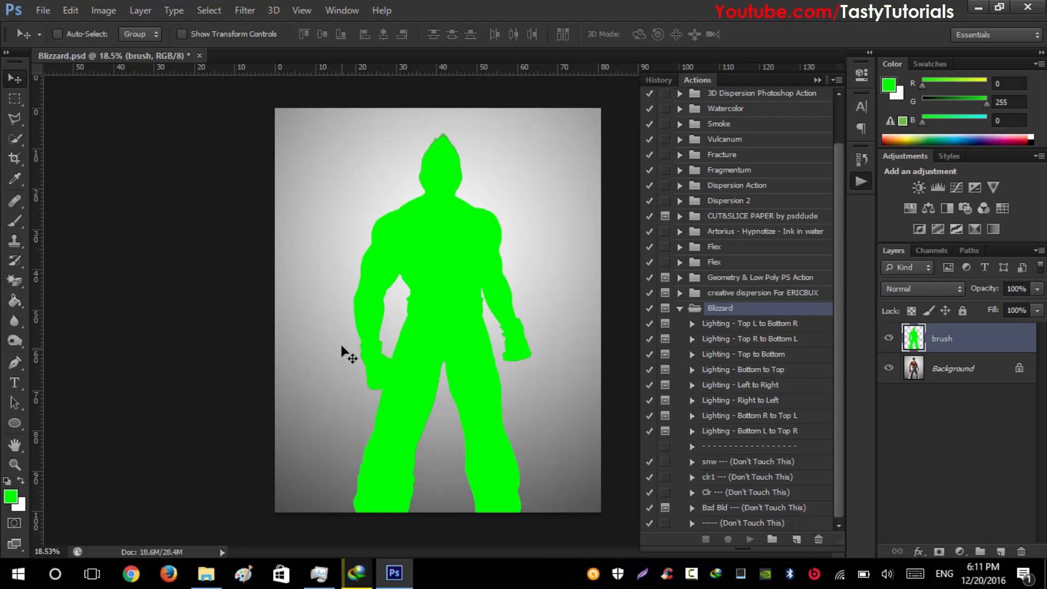
{"action": "left_click", "coordinate": [748, 323]}
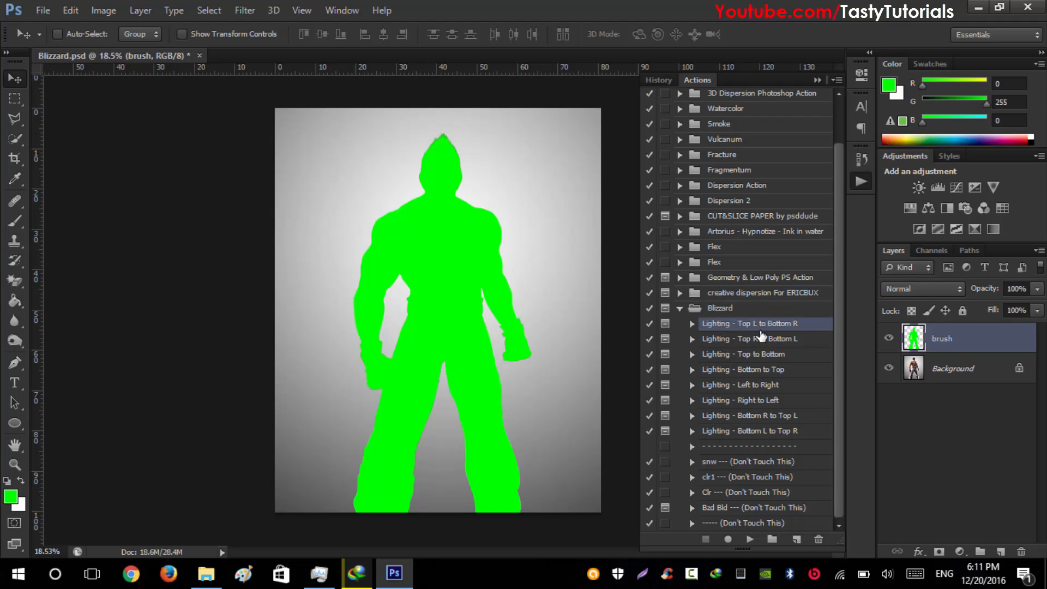
{"action": "mouse_move", "coordinate": [792, 332]}
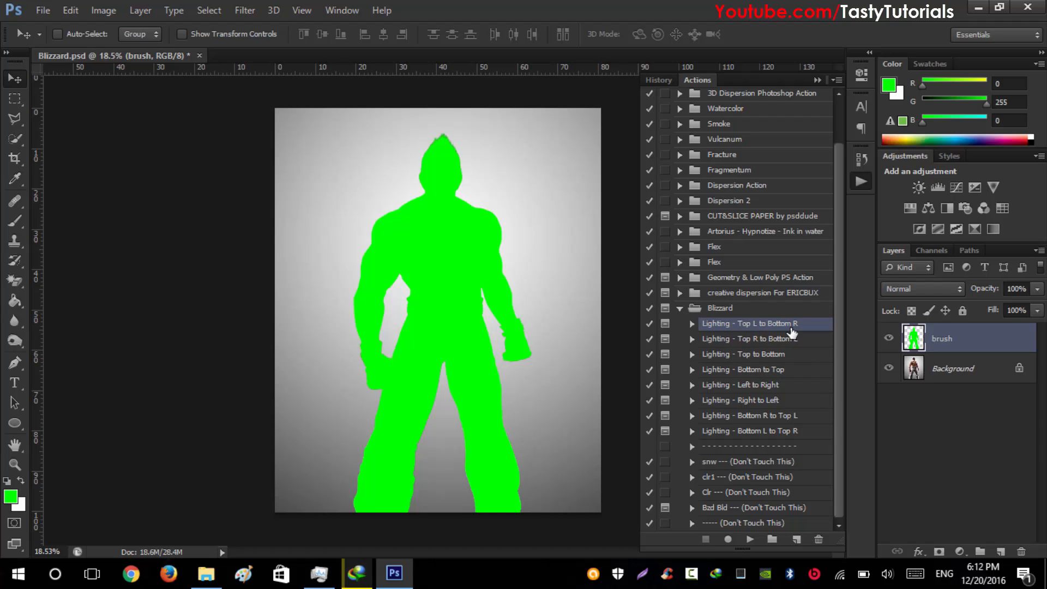
{"action": "mouse_move", "coordinate": [283, 116]}
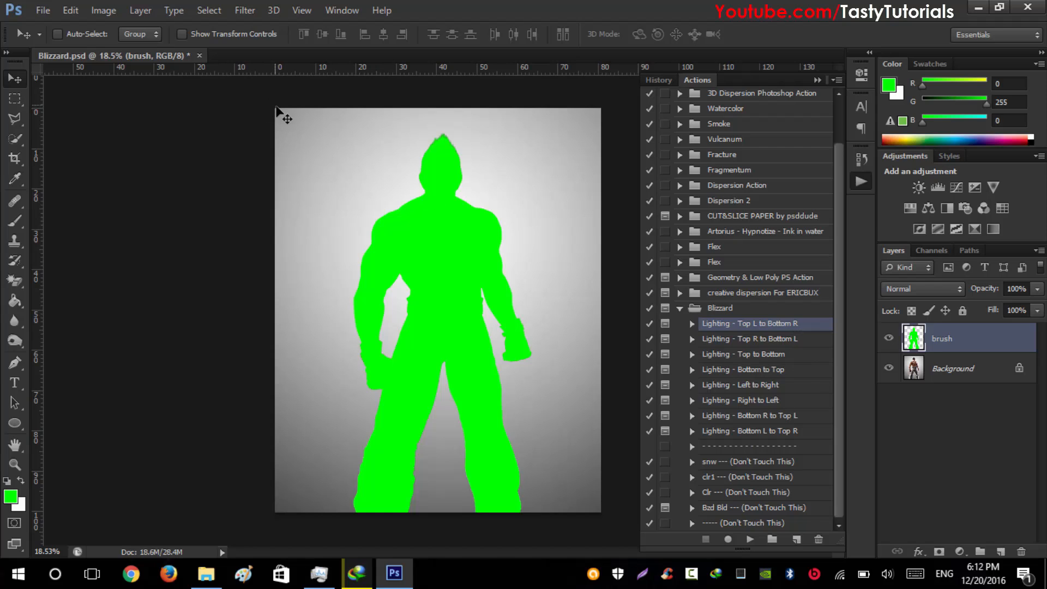
{"action": "mouse_move", "coordinate": [627, 461]}
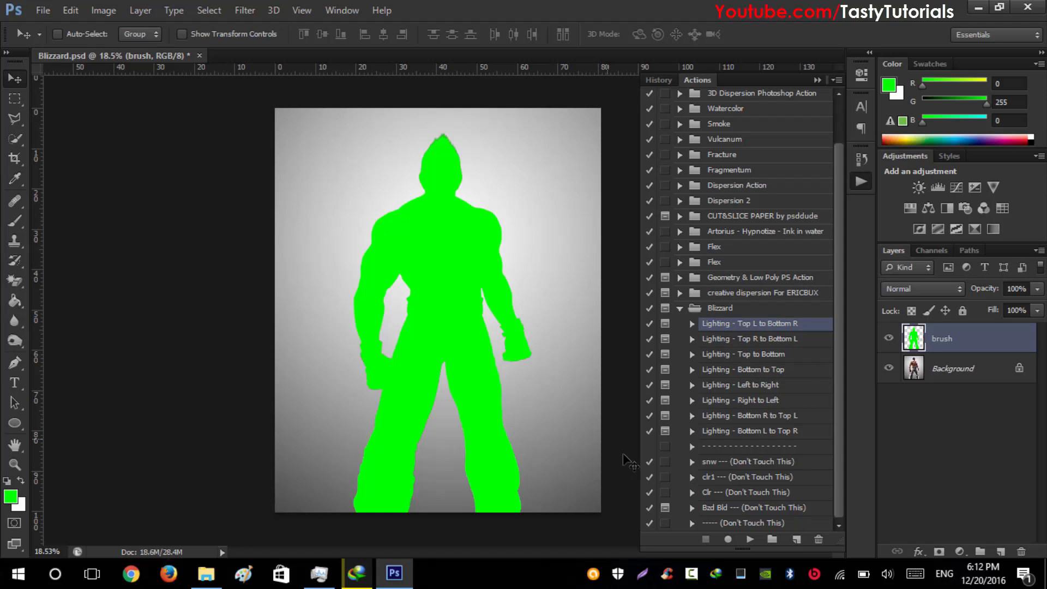
{"action": "mouse_move", "coordinate": [604, 455]}
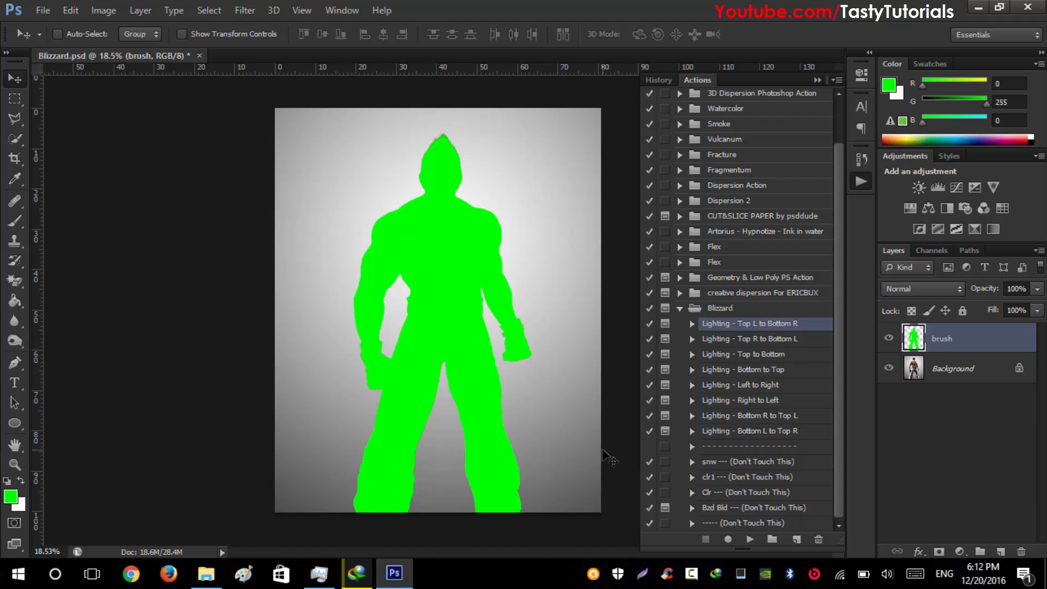
{"action": "mouse_move", "coordinate": [608, 165]}
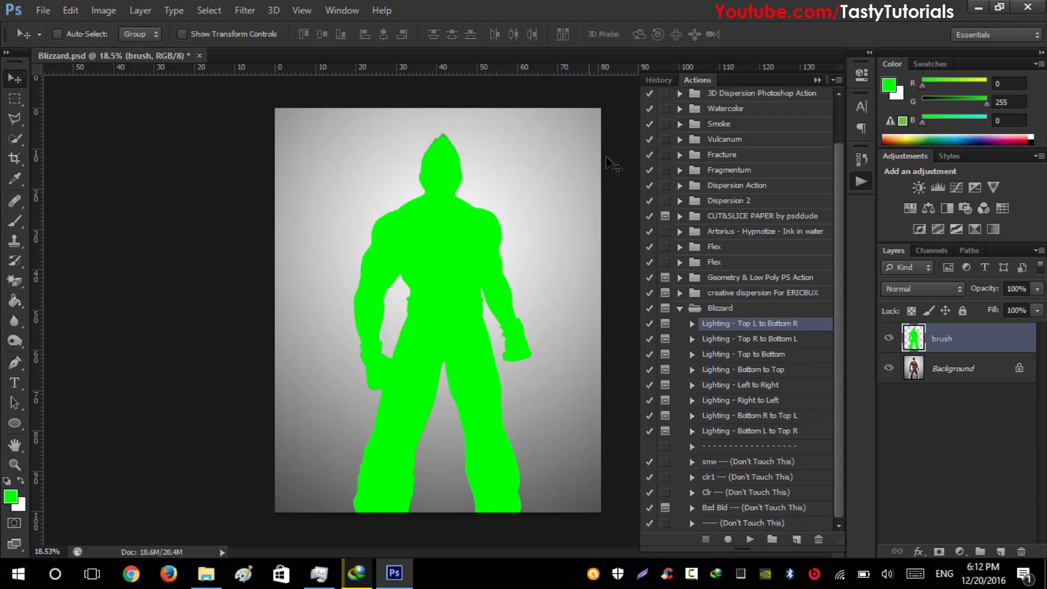
{"action": "mouse_move", "coordinate": [303, 486]}
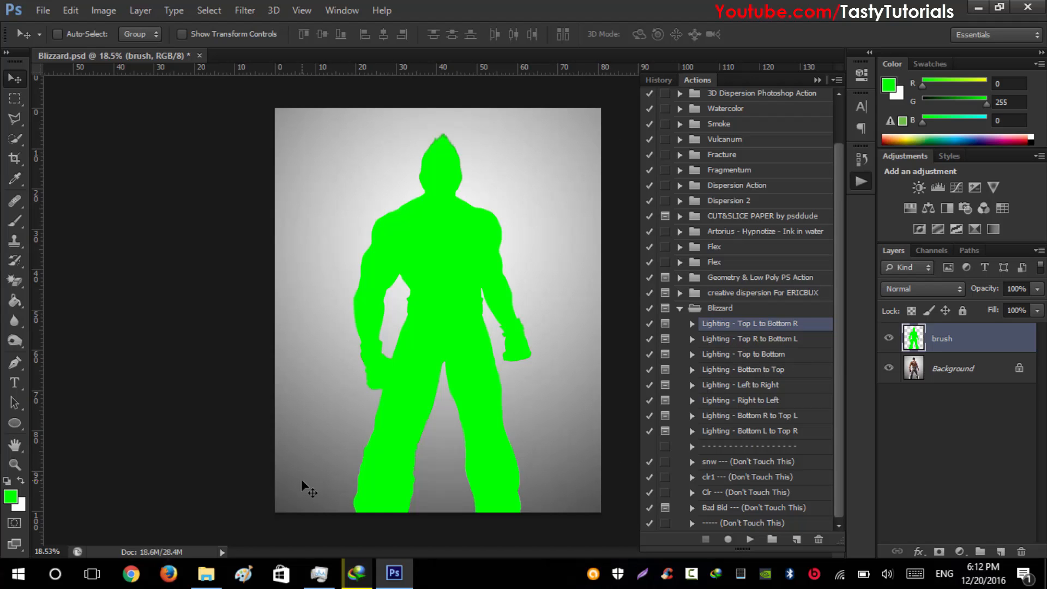
{"action": "mouse_move", "coordinate": [741, 353]}
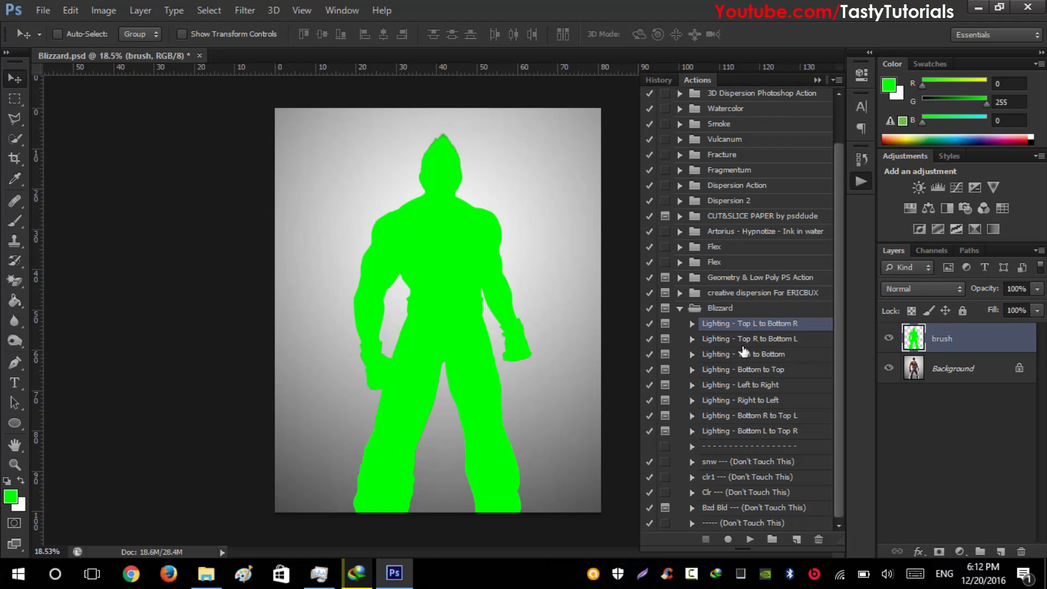
{"action": "left_click", "coordinate": [749, 338]}
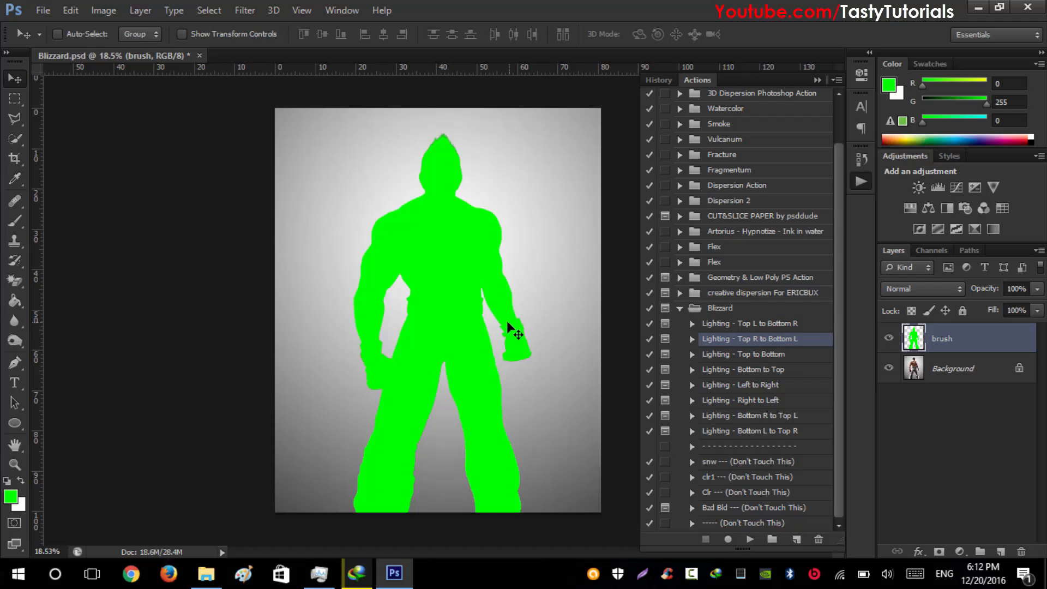
{"action": "mouse_move", "coordinate": [287, 481]}
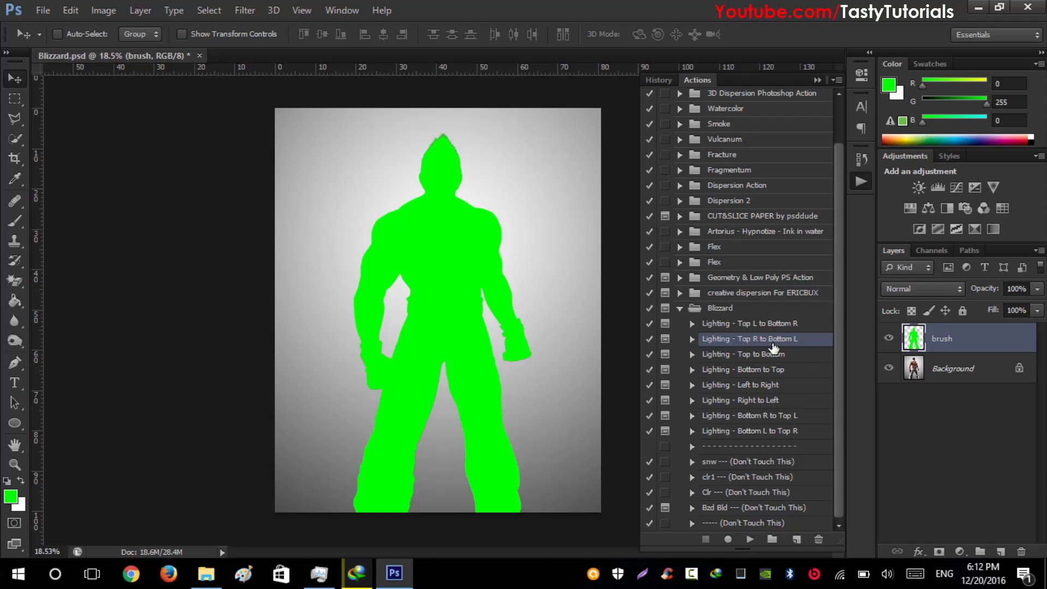
{"action": "mouse_move", "coordinate": [749, 366]}
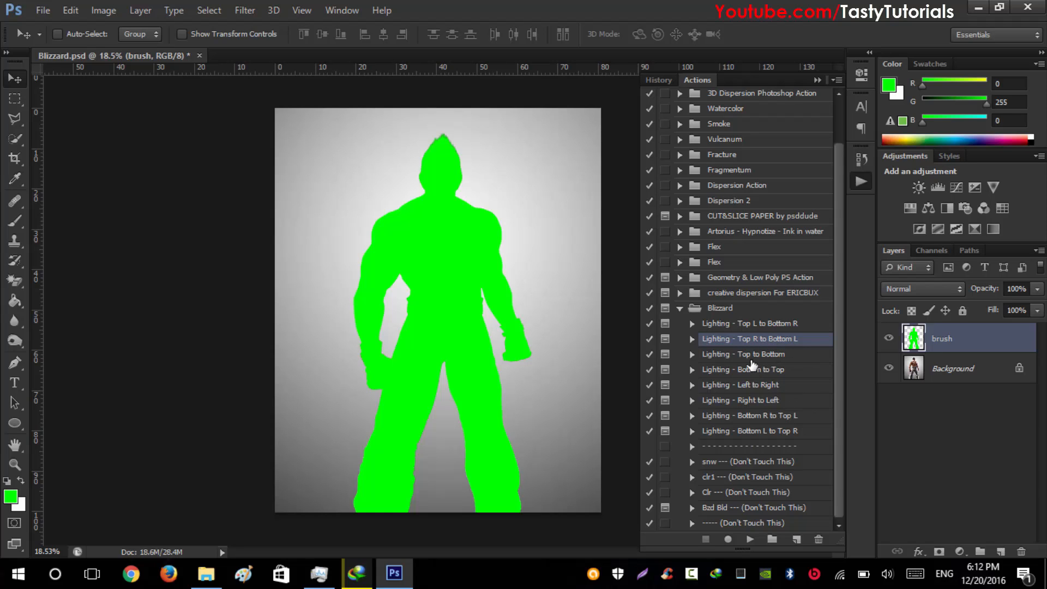
{"action": "mouse_move", "coordinate": [734, 395]}
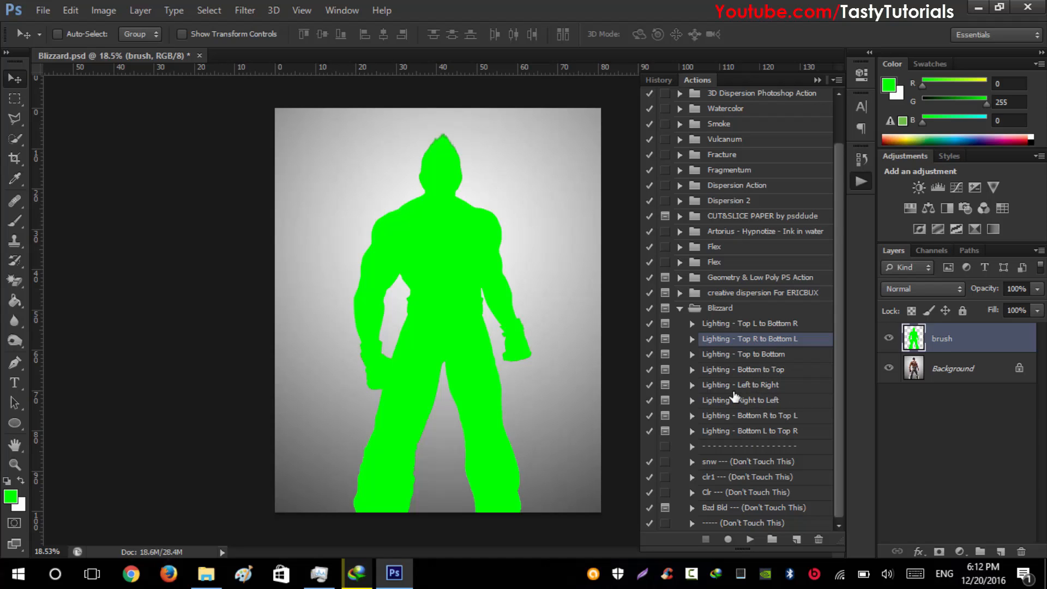
{"action": "mouse_move", "coordinate": [754, 394]}
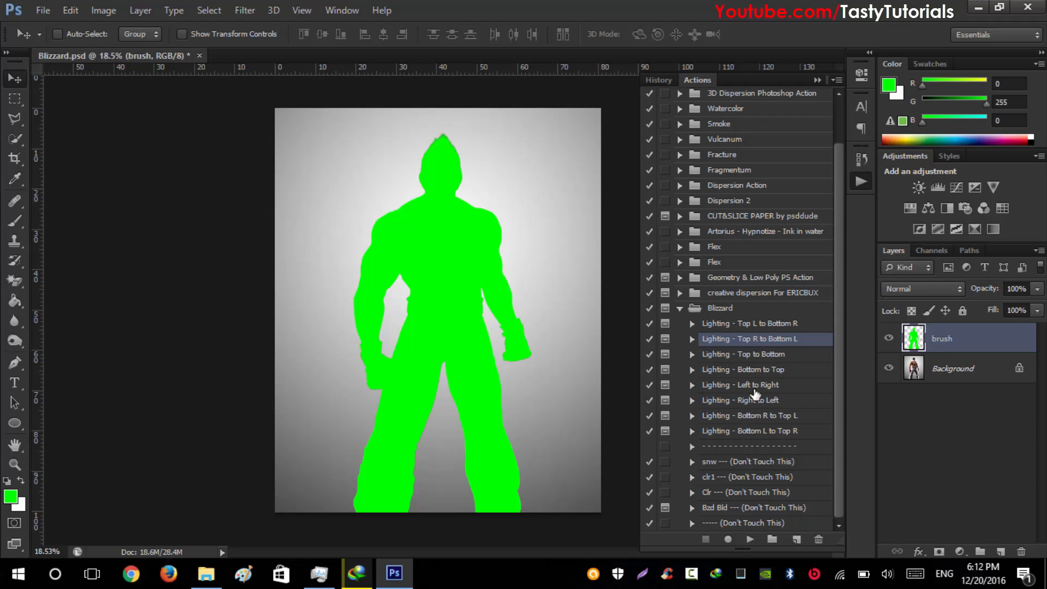
{"action": "mouse_move", "coordinate": [723, 392]}
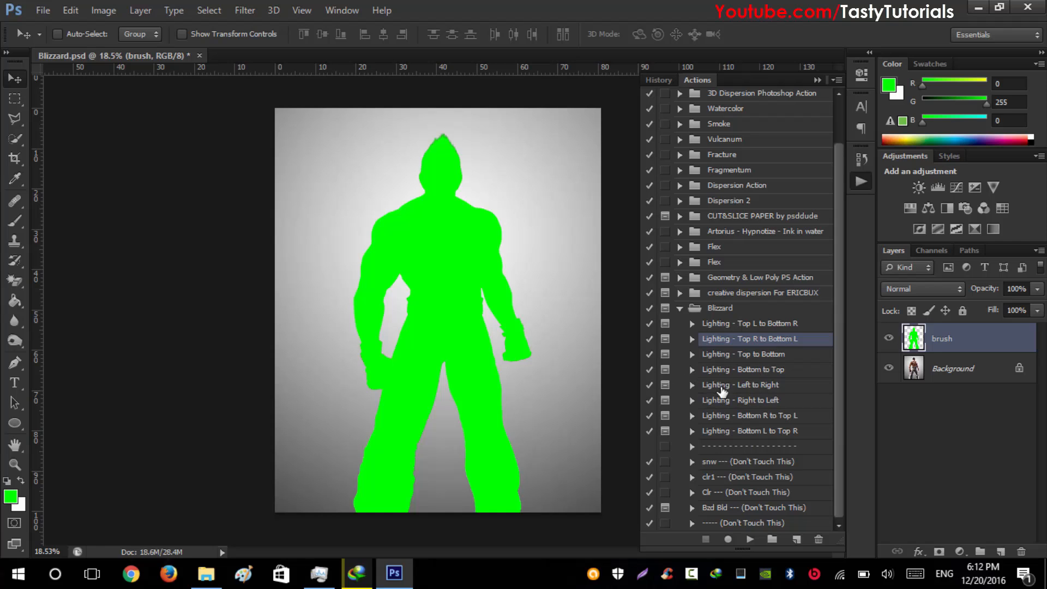
{"action": "mouse_move", "coordinate": [757, 350]}
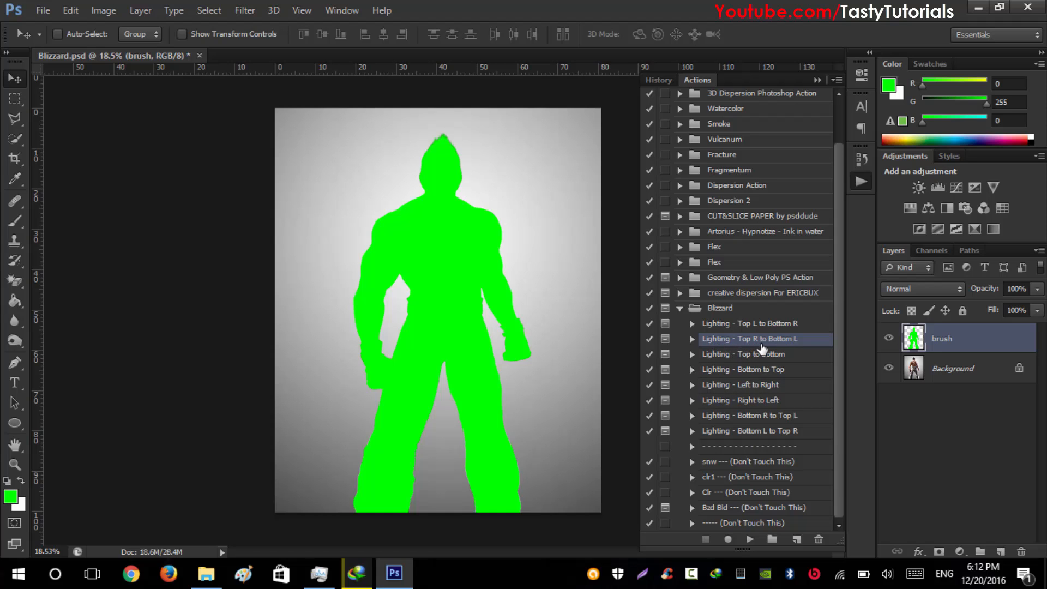
{"action": "left_click", "coordinate": [692, 339]}
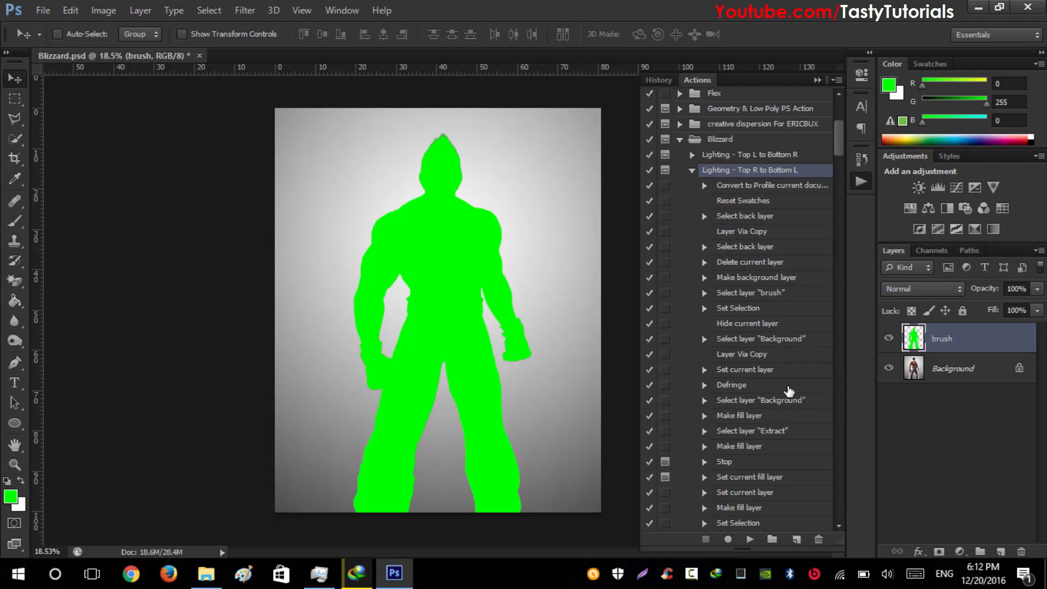
{"action": "mouse_move", "coordinate": [701, 309]}
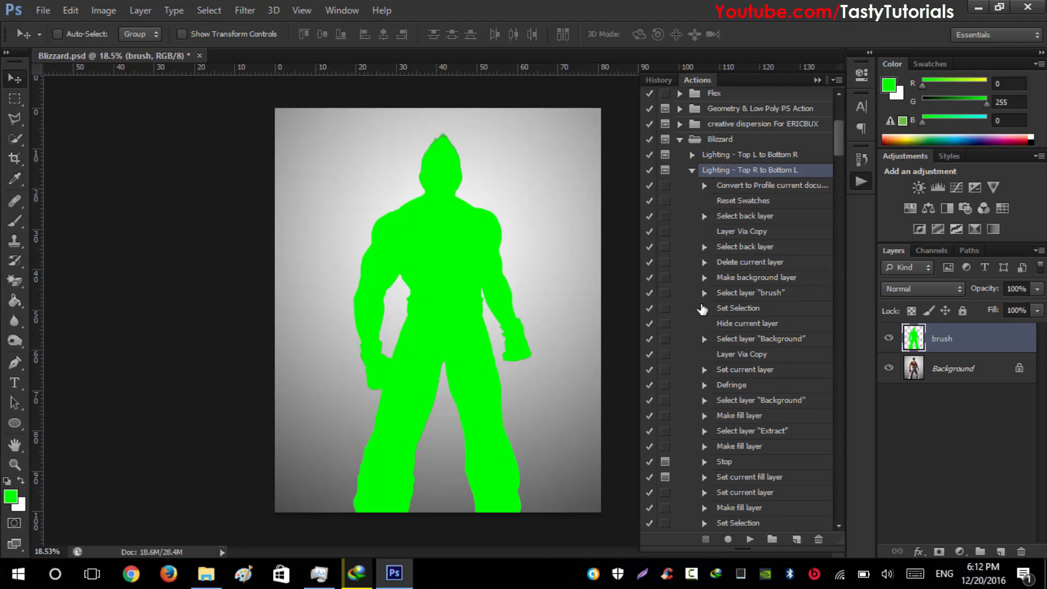
{"action": "mouse_move", "coordinate": [541, 277]}
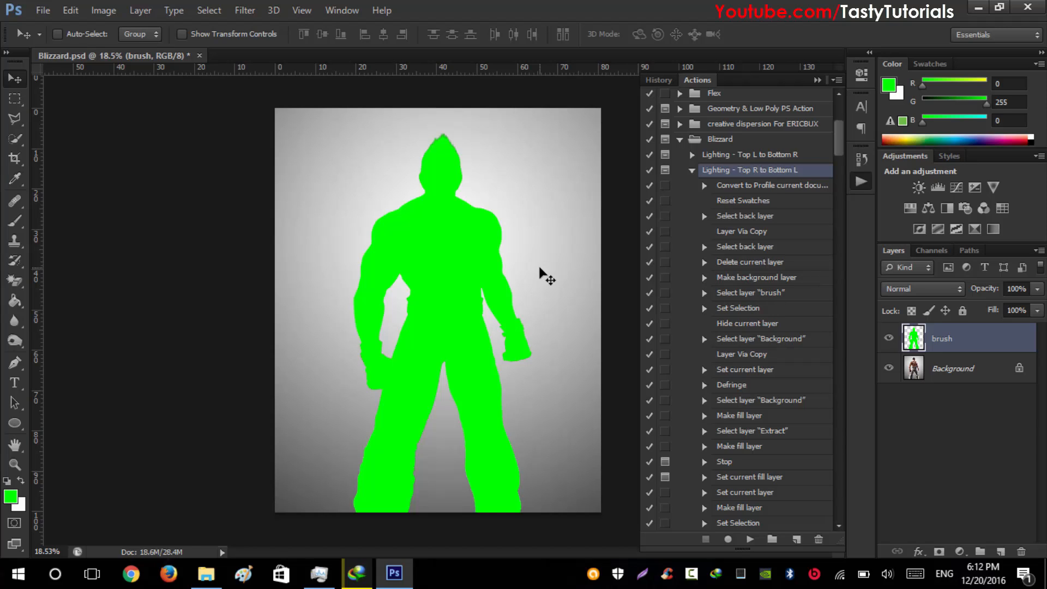
{"action": "mouse_move", "coordinate": [771, 247]}
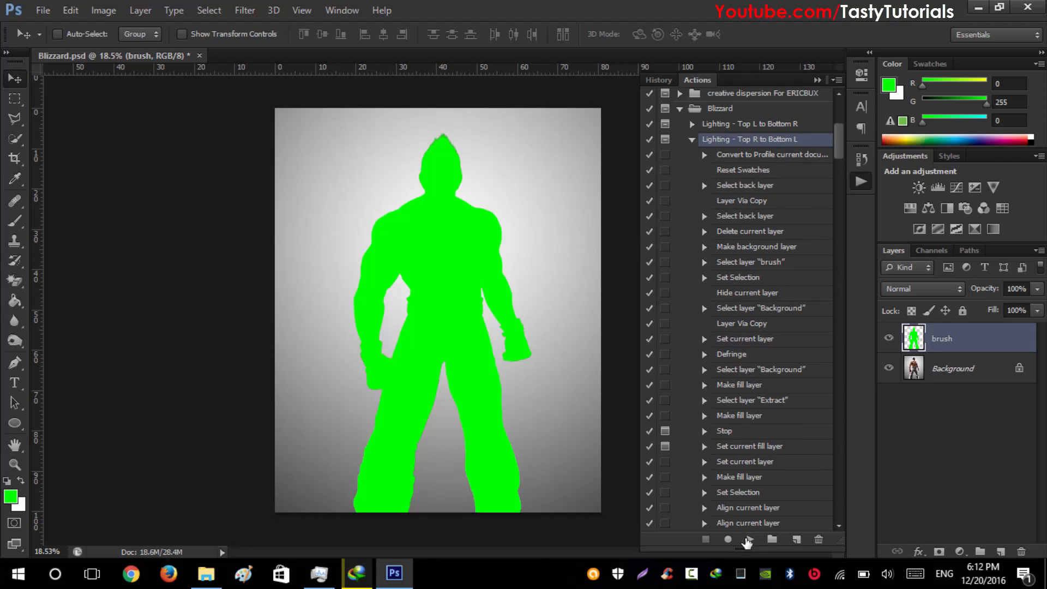
{"action": "mouse_move", "coordinate": [748, 538]}
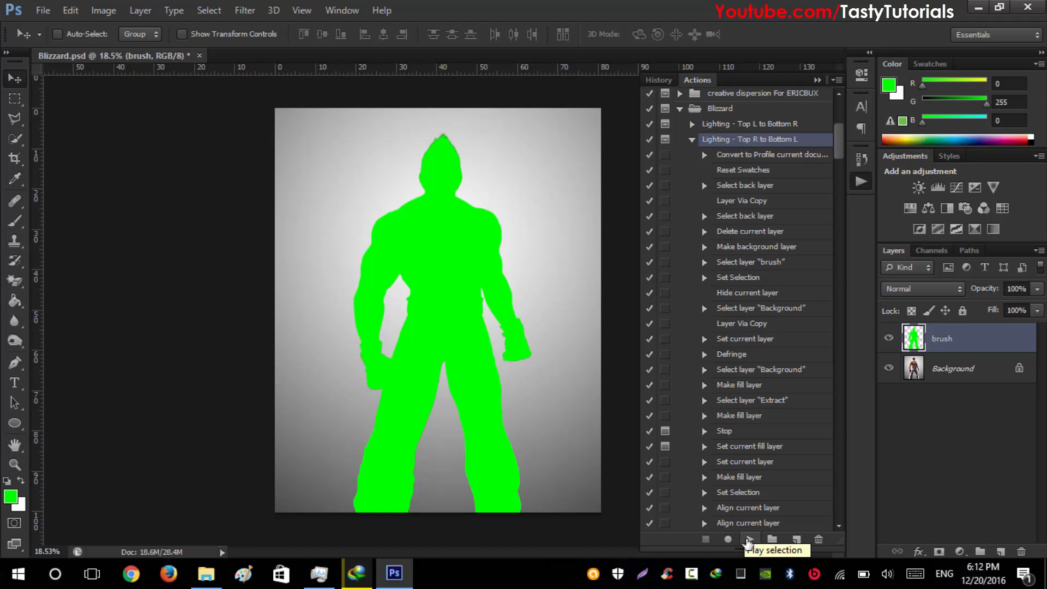
{"action": "mouse_move", "coordinate": [588, 240]}
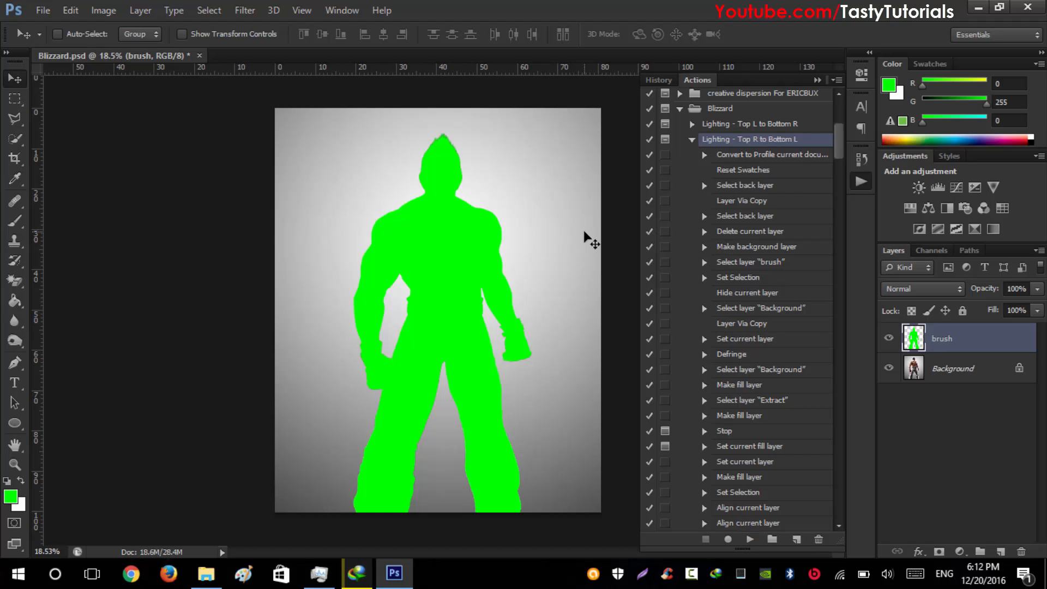
{"action": "mouse_move", "coordinate": [625, 223]}
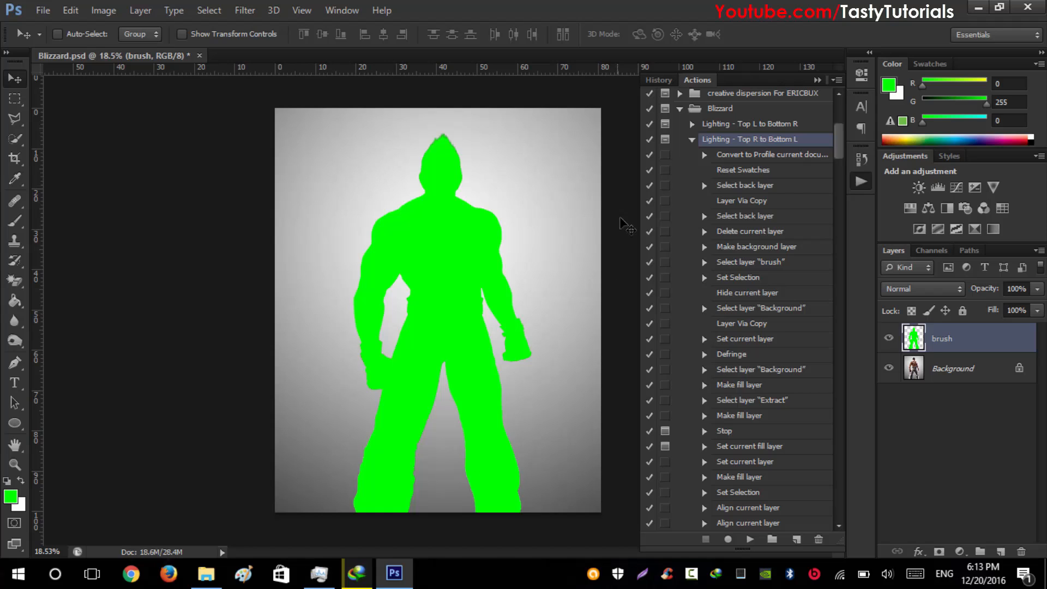
{"action": "mouse_move", "coordinate": [457, 317]}
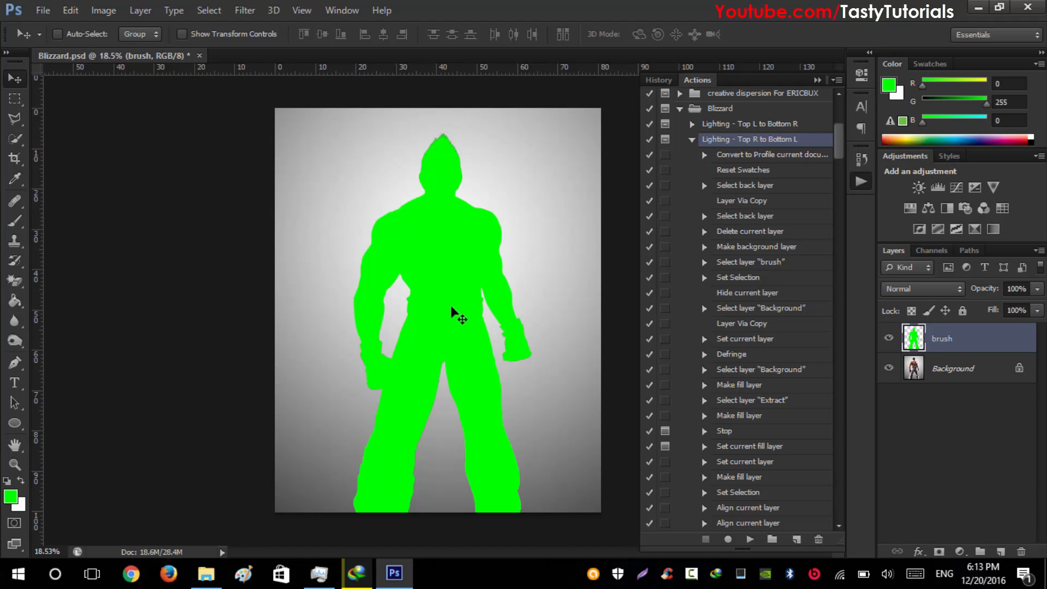
{"action": "mouse_move", "coordinate": [808, 526]}
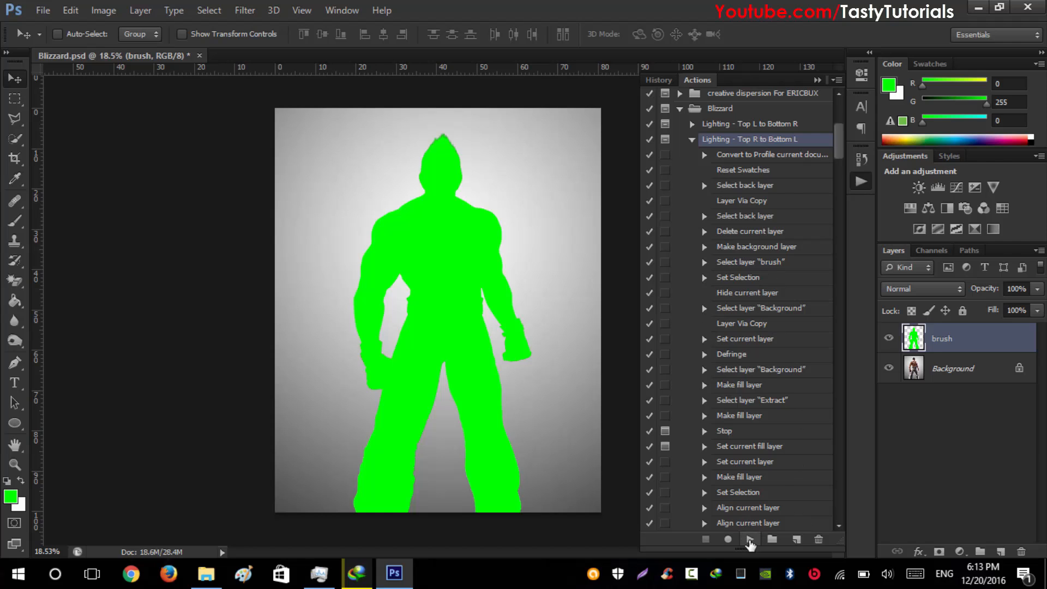
{"action": "mouse_move", "coordinate": [750, 539]}
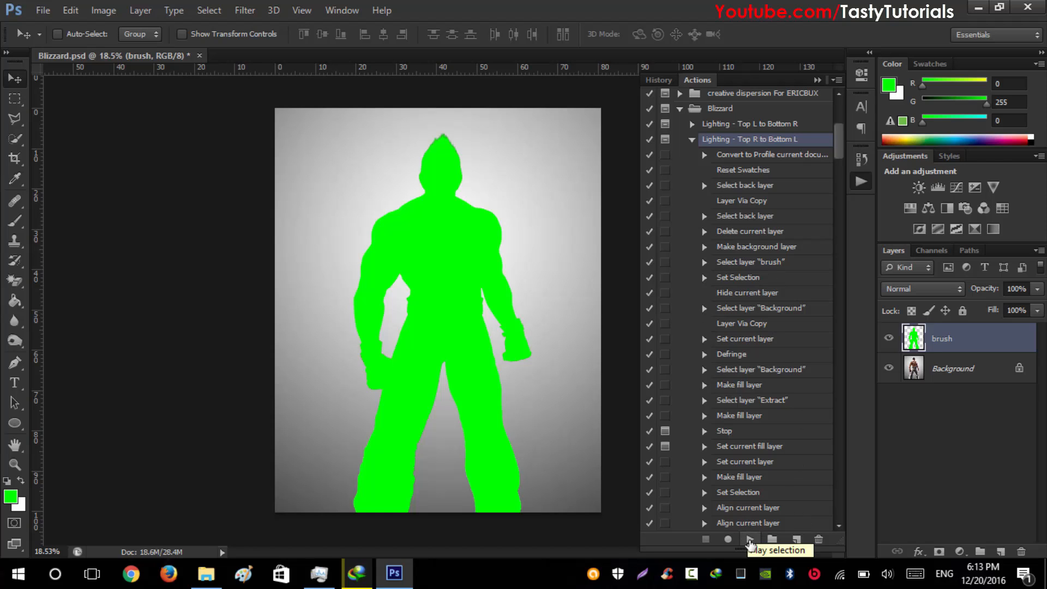
Step: Run the lighting action and set the Reflected -40° light beam gradient scale to 60%
{"action": "left_click", "coordinate": [750, 539]}
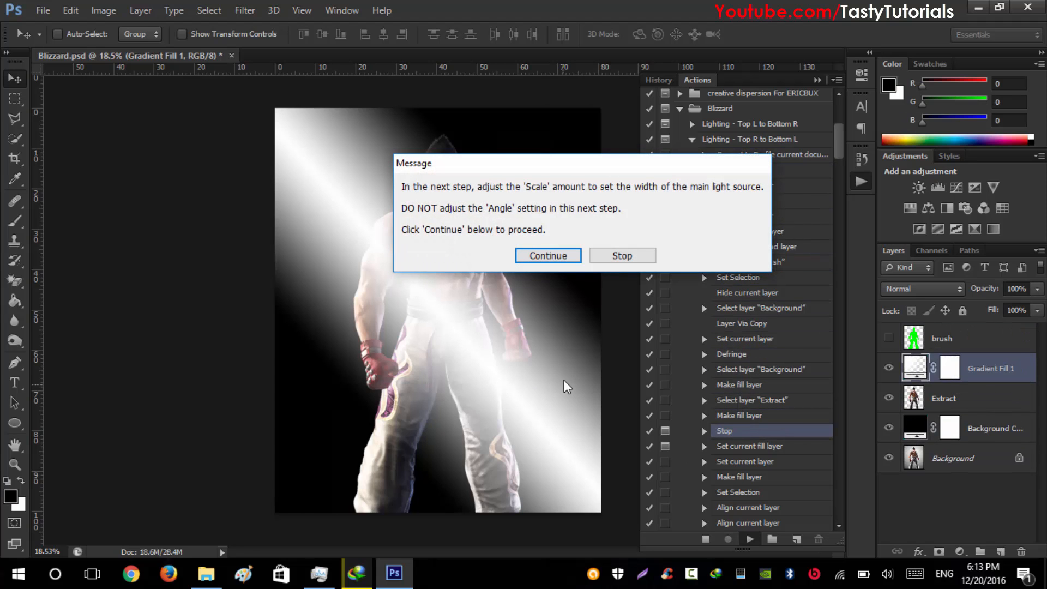
{"action": "mouse_move", "coordinate": [481, 217]}
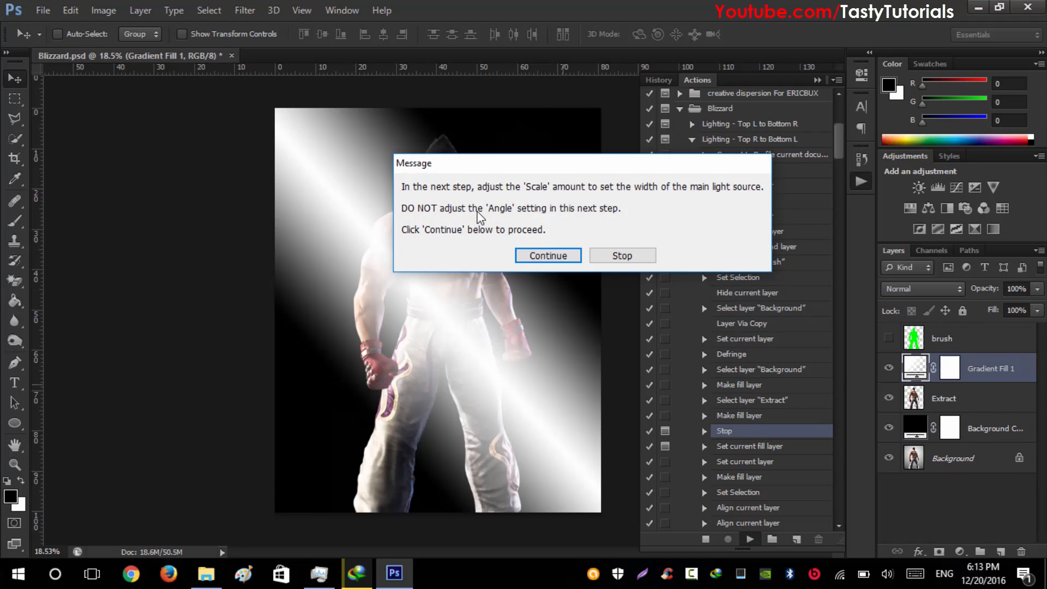
{"action": "mouse_move", "coordinate": [509, 209]}
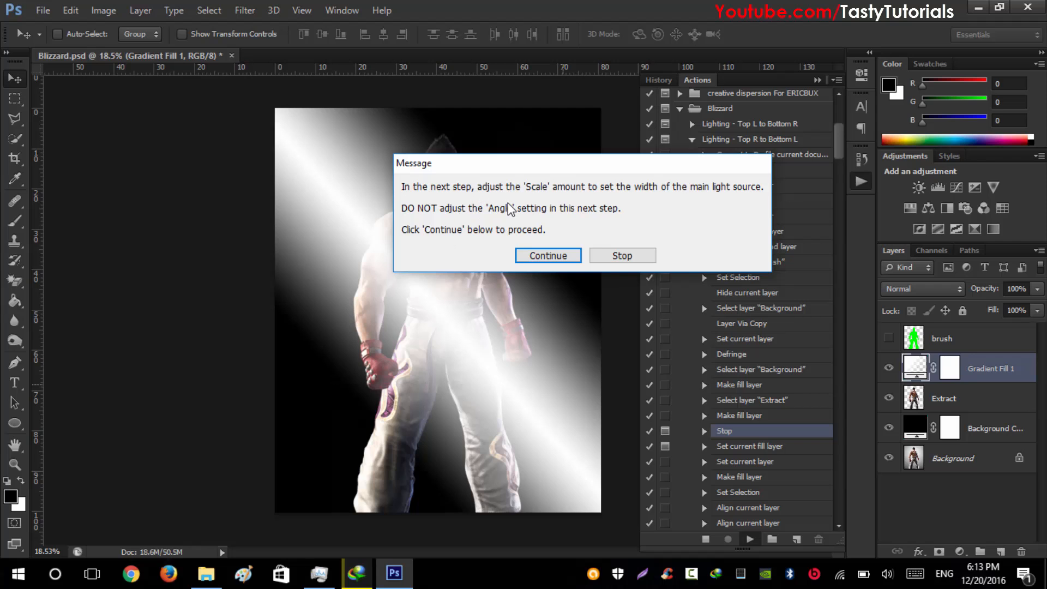
{"action": "mouse_move", "coordinate": [651, 205]}
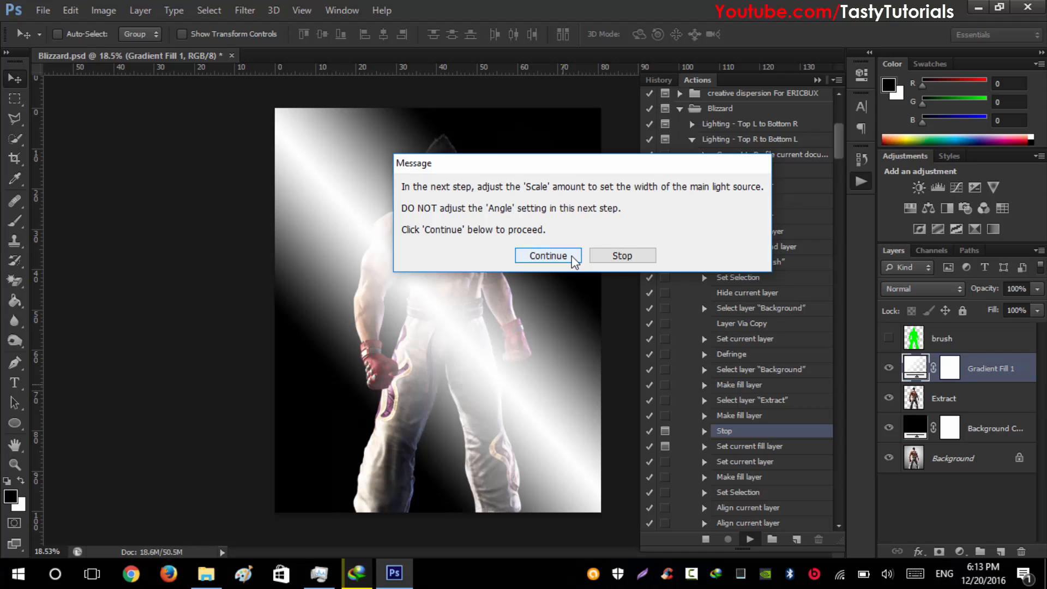
{"action": "left_click", "coordinate": [547, 255]}
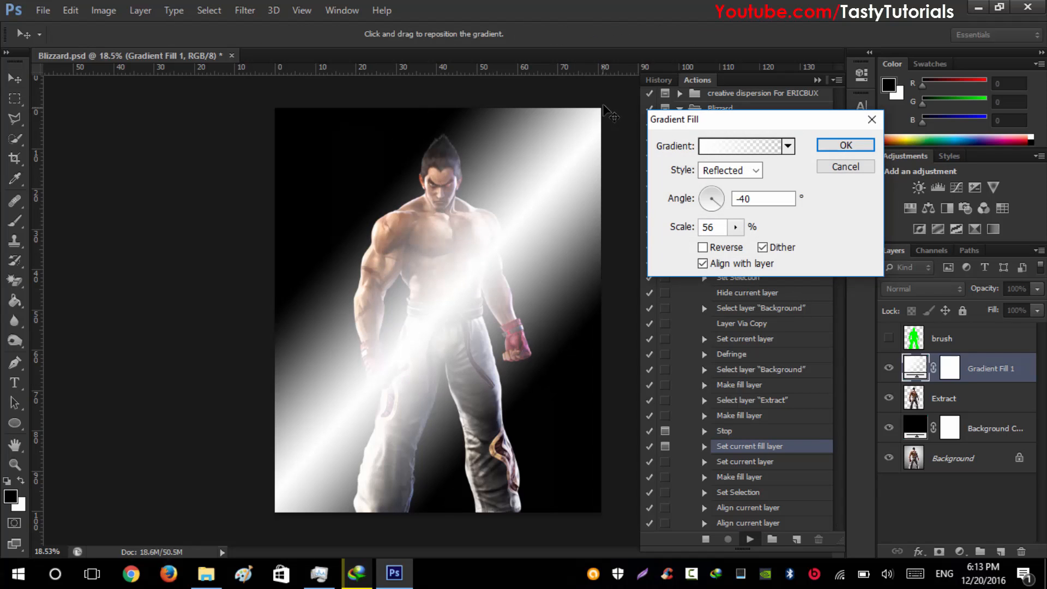
{"action": "mouse_move", "coordinate": [471, 186]}
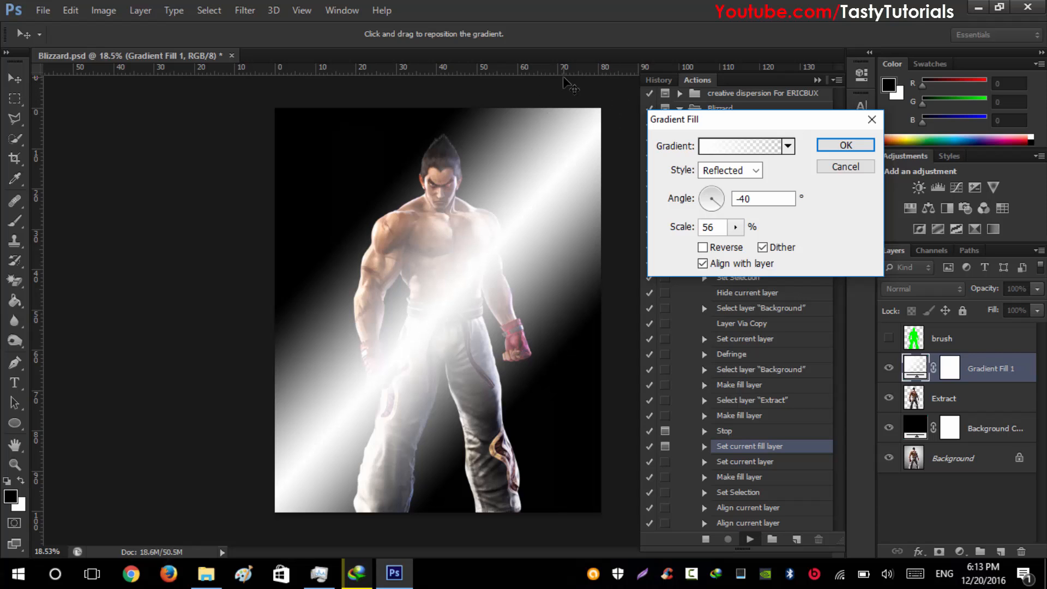
{"action": "mouse_move", "coordinate": [565, 173]}
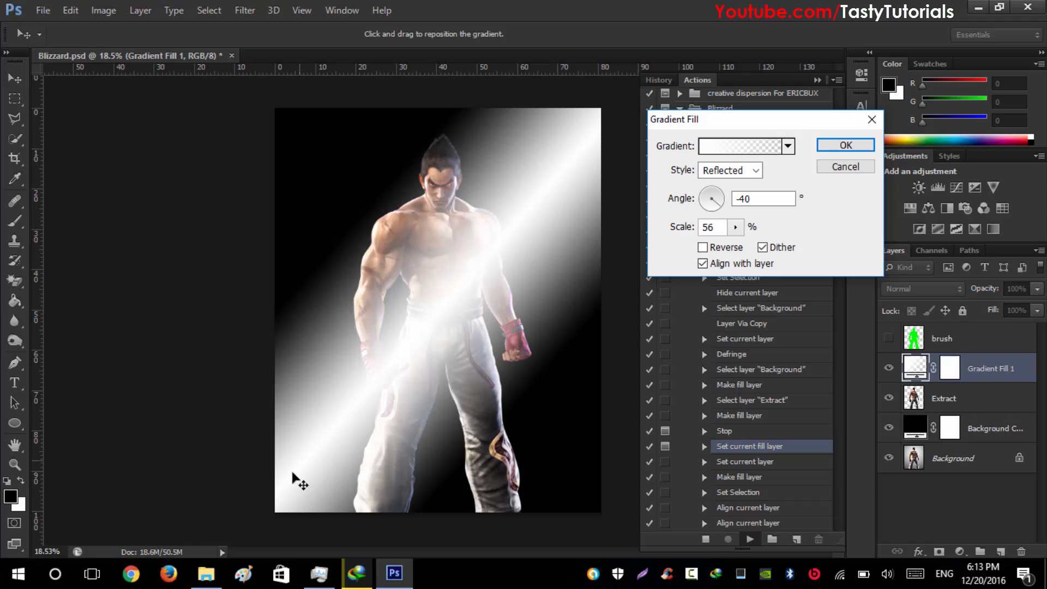
{"action": "mouse_move", "coordinate": [480, 350]}
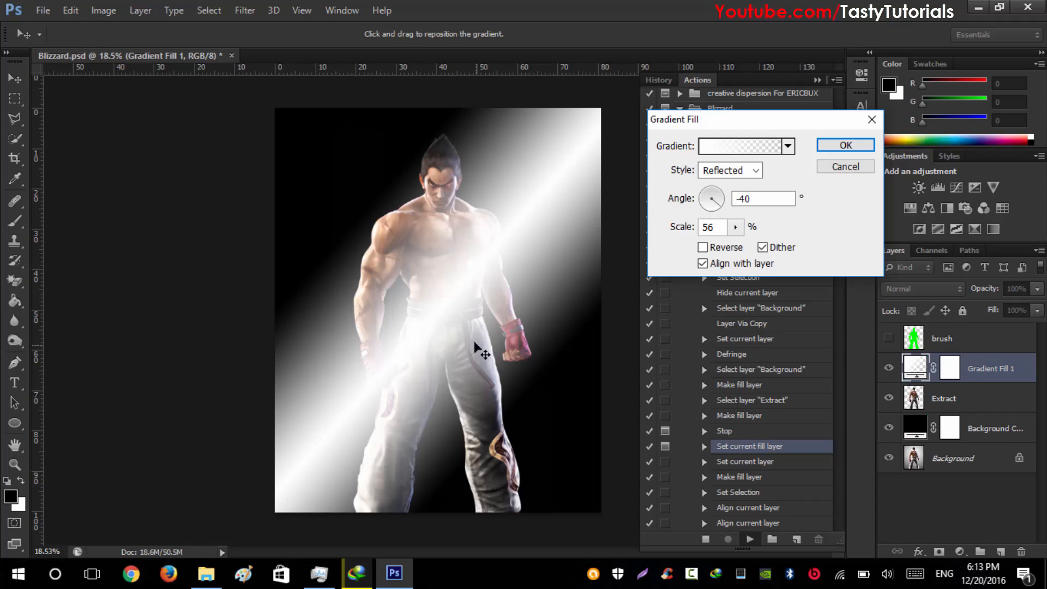
{"action": "mouse_move", "coordinate": [517, 238]}
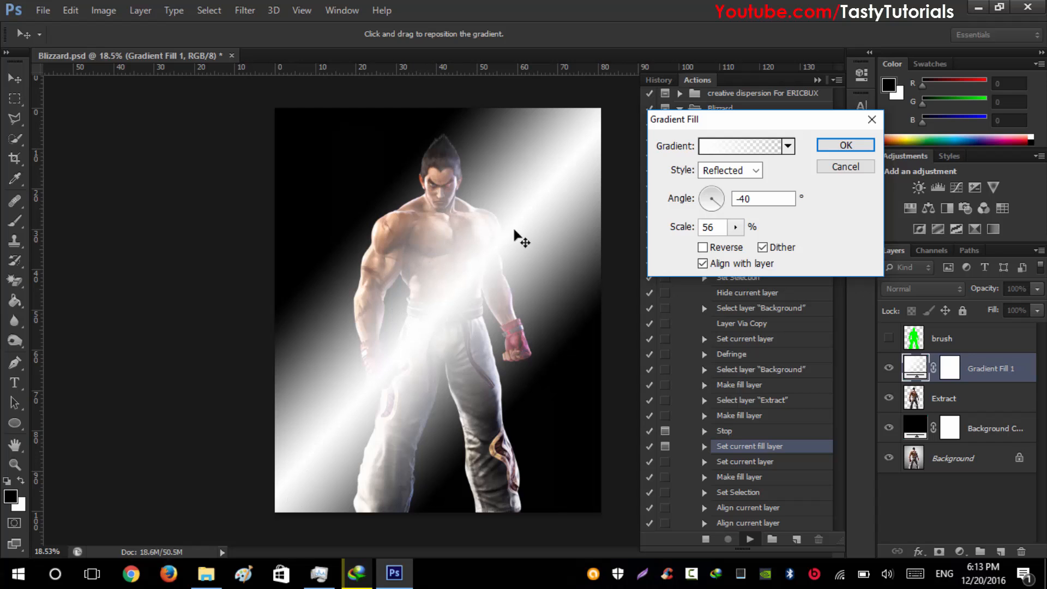
{"action": "mouse_move", "coordinate": [479, 219]}
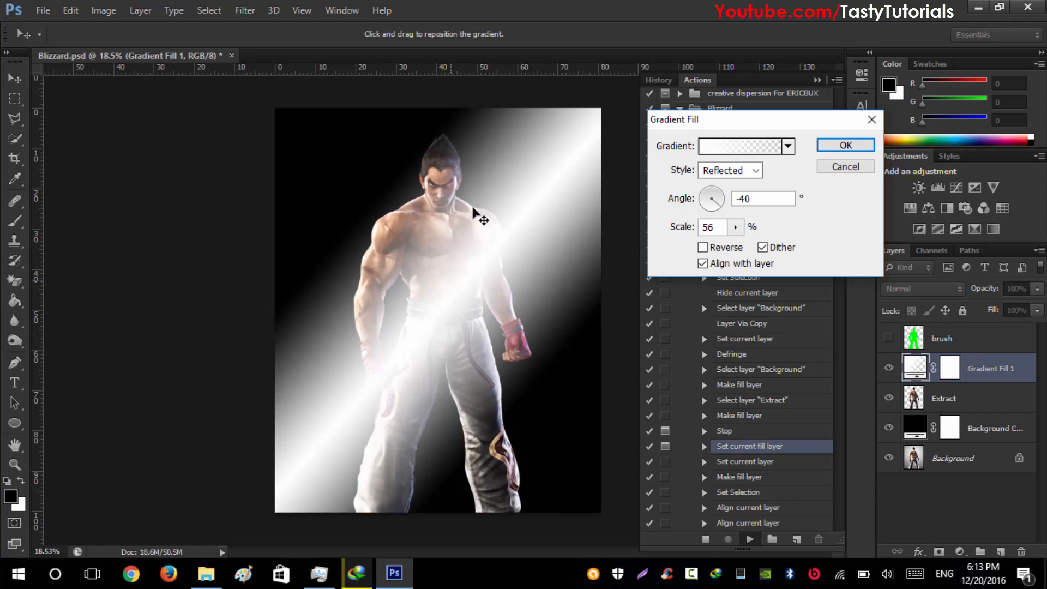
{"action": "mouse_move", "coordinate": [447, 398]}
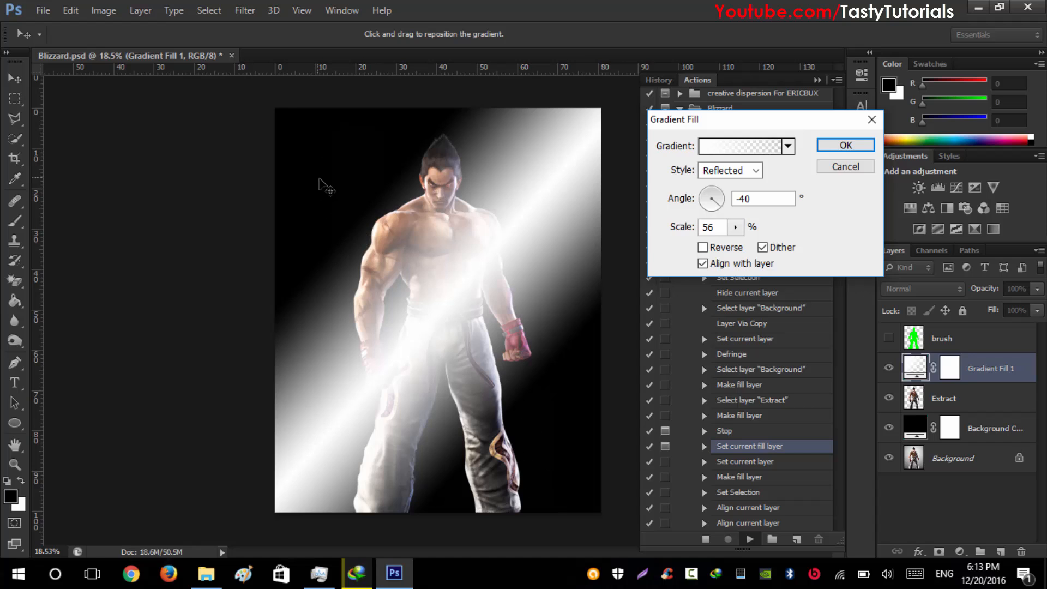
{"action": "mouse_move", "coordinate": [657, 229]}
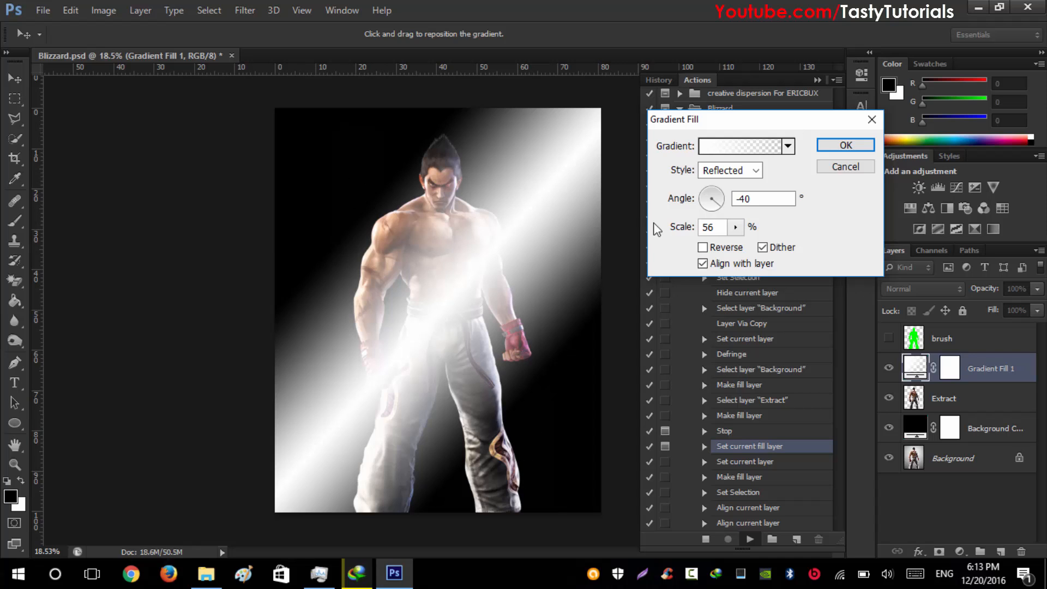
{"action": "mouse_move", "coordinate": [669, 229]}
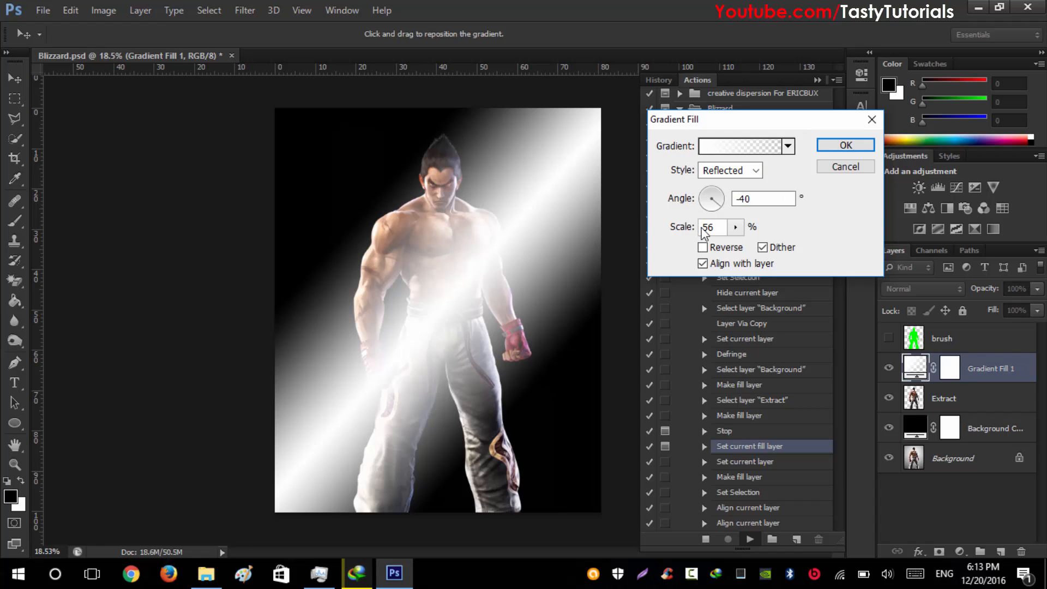
{"action": "left_click", "coordinate": [735, 226]}
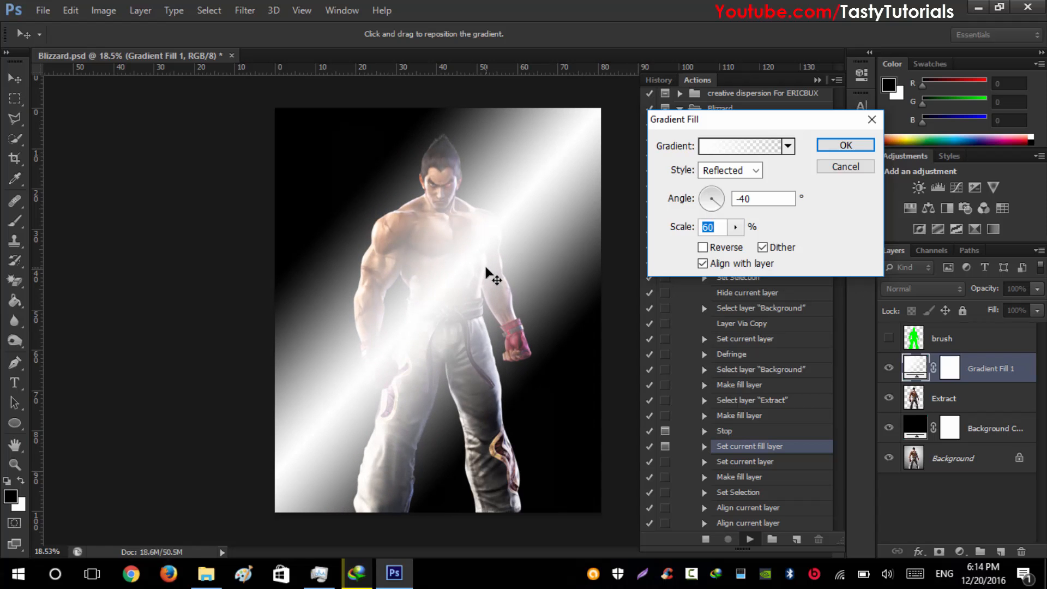
{"action": "mouse_move", "coordinate": [493, 283]}
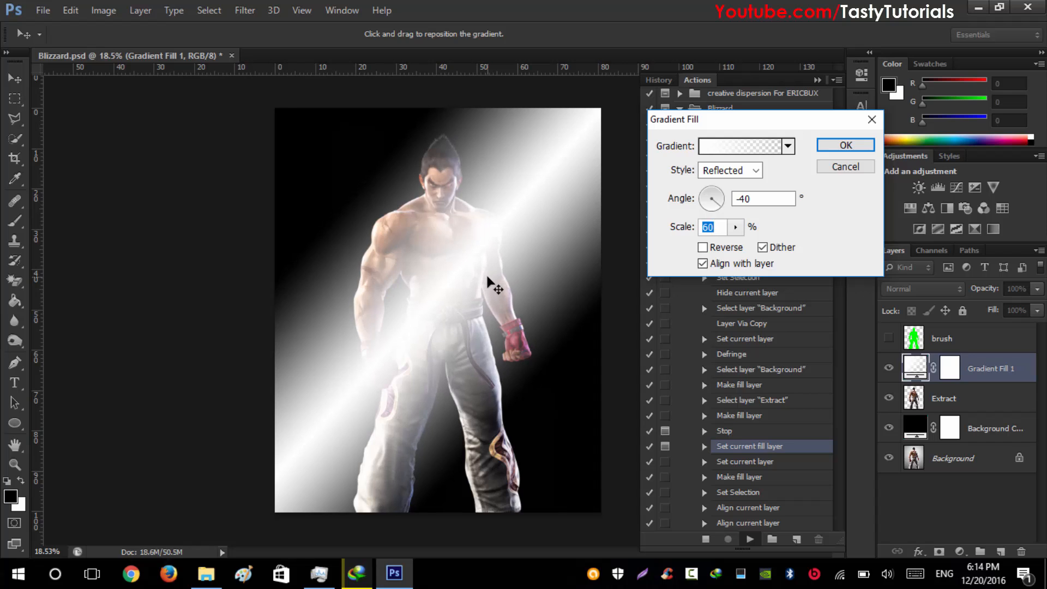
{"action": "mouse_move", "coordinate": [451, 239]}
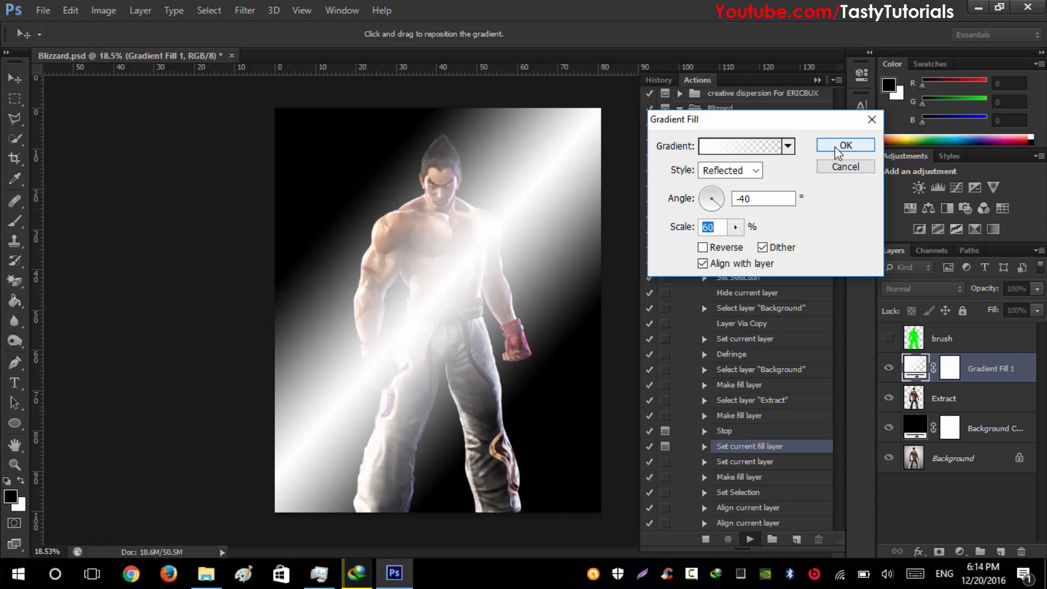
{"action": "left_click", "coordinate": [845, 145]}
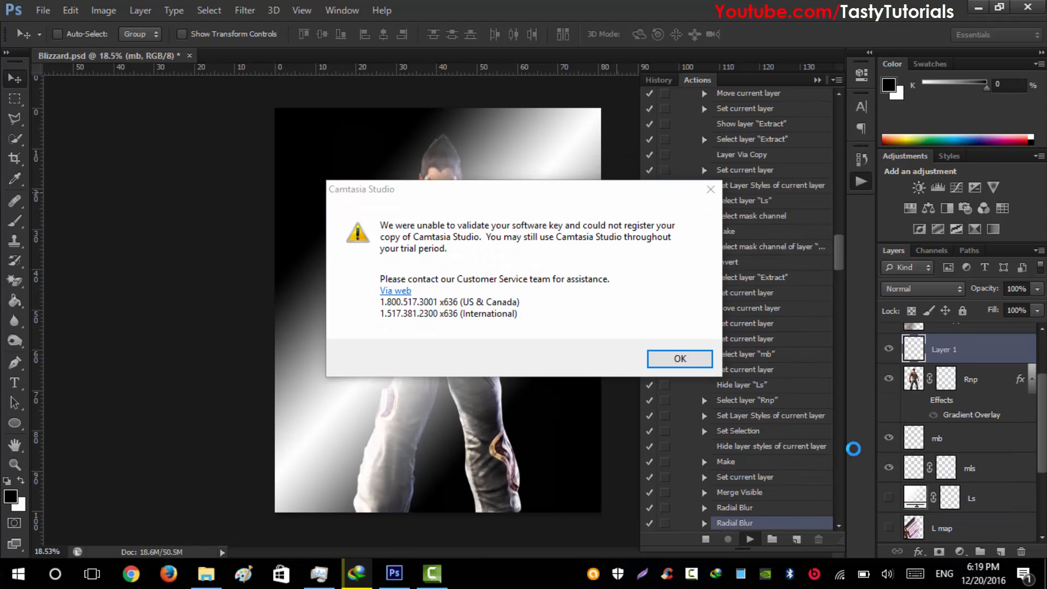
Step: Continue past the snow message and apply Motion Blur at 40° angle, 17-pixel distance
{"action": "left_click", "coordinate": [679, 359]}
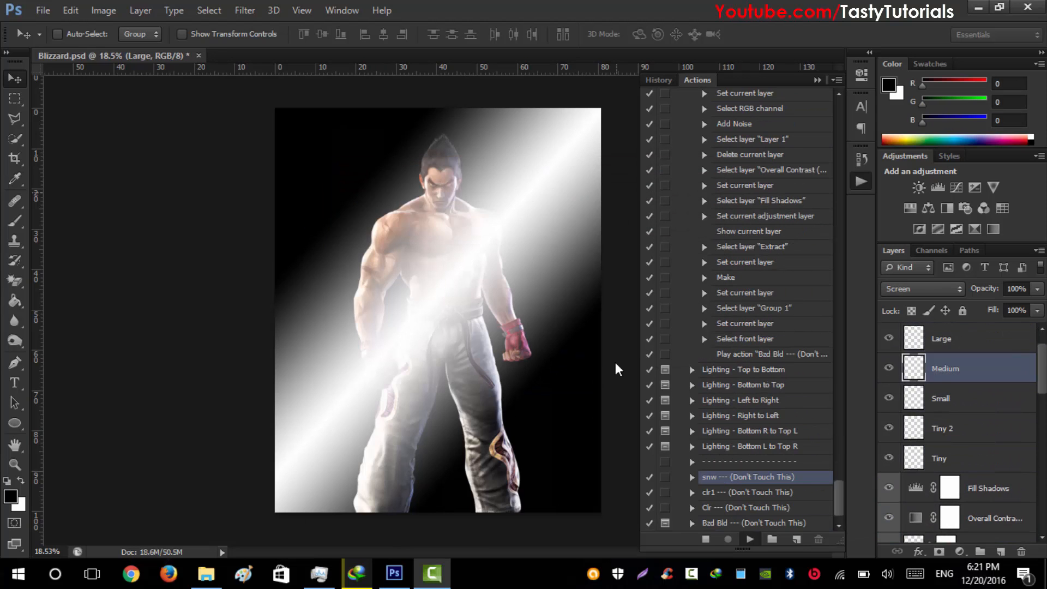
{"action": "left_click", "coordinate": [753, 523]}
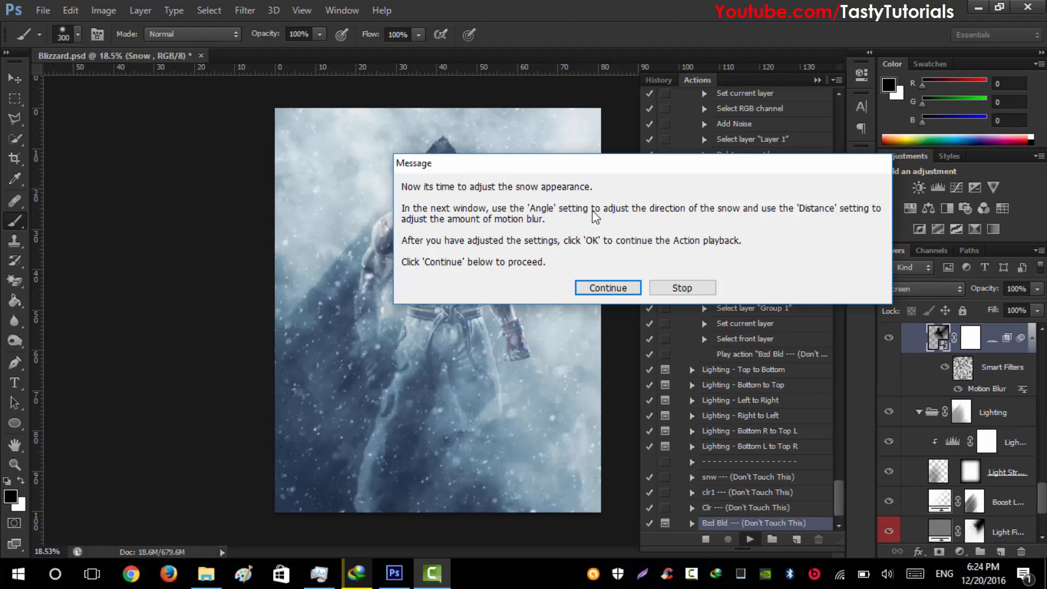
{"action": "left_click", "coordinate": [606, 288]}
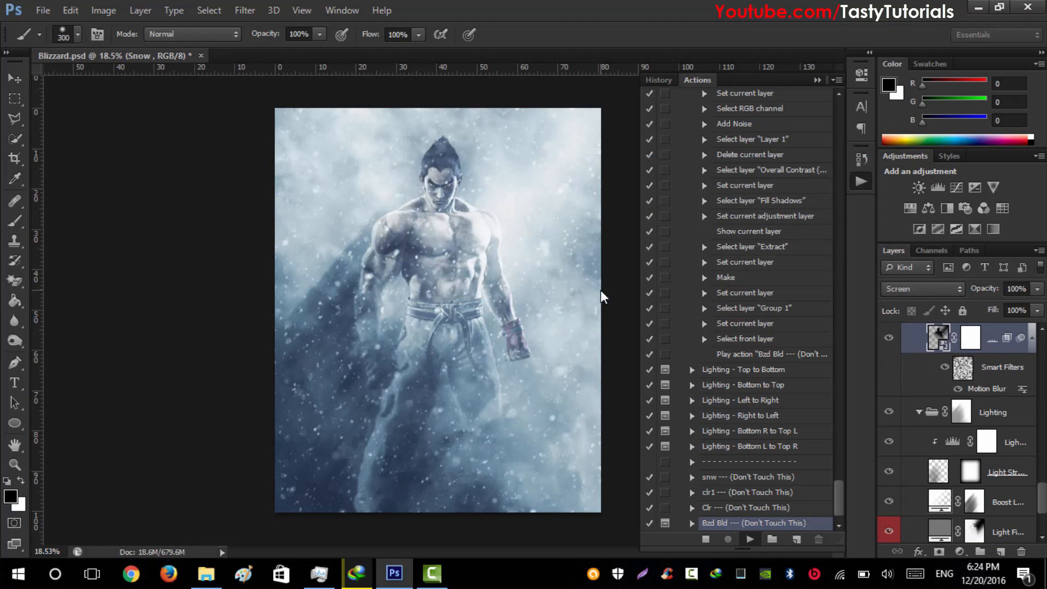
{"action": "double_click", "coordinate": [986, 389]}
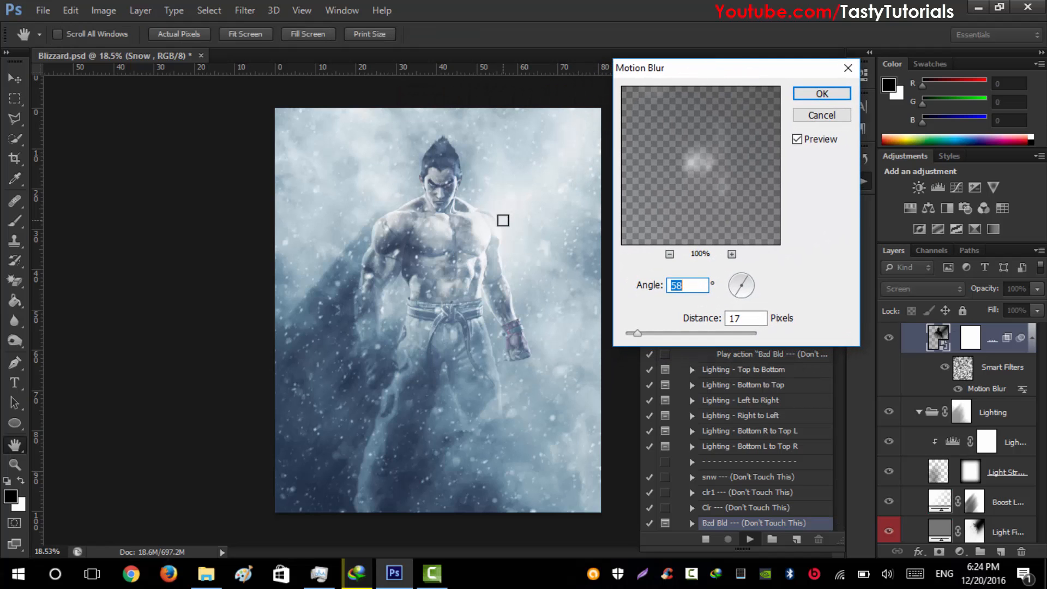
{"action": "mouse_move", "coordinate": [378, 281]}
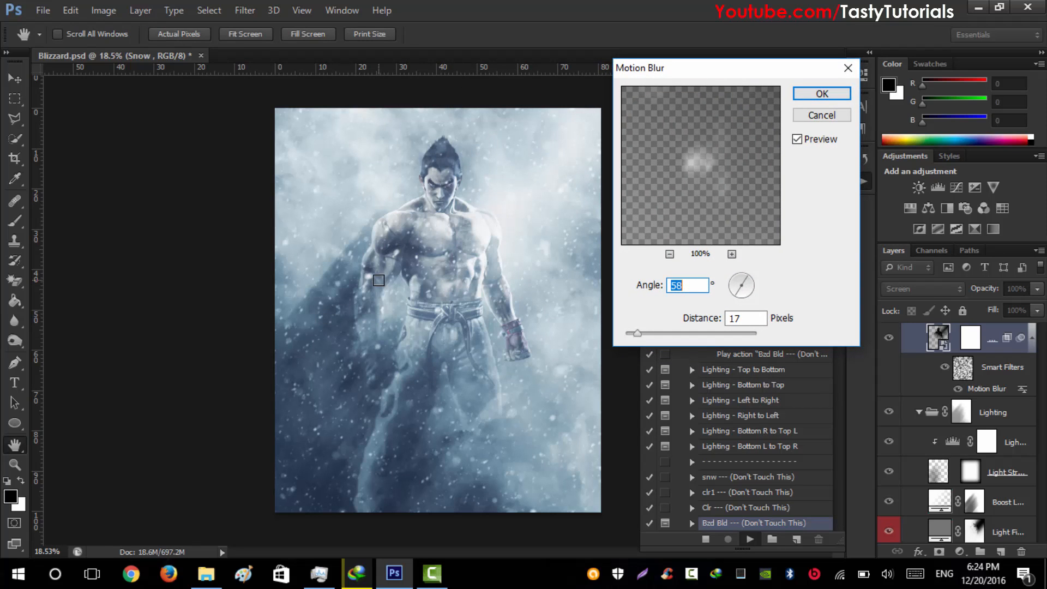
{"action": "mouse_move", "coordinate": [426, 240]}
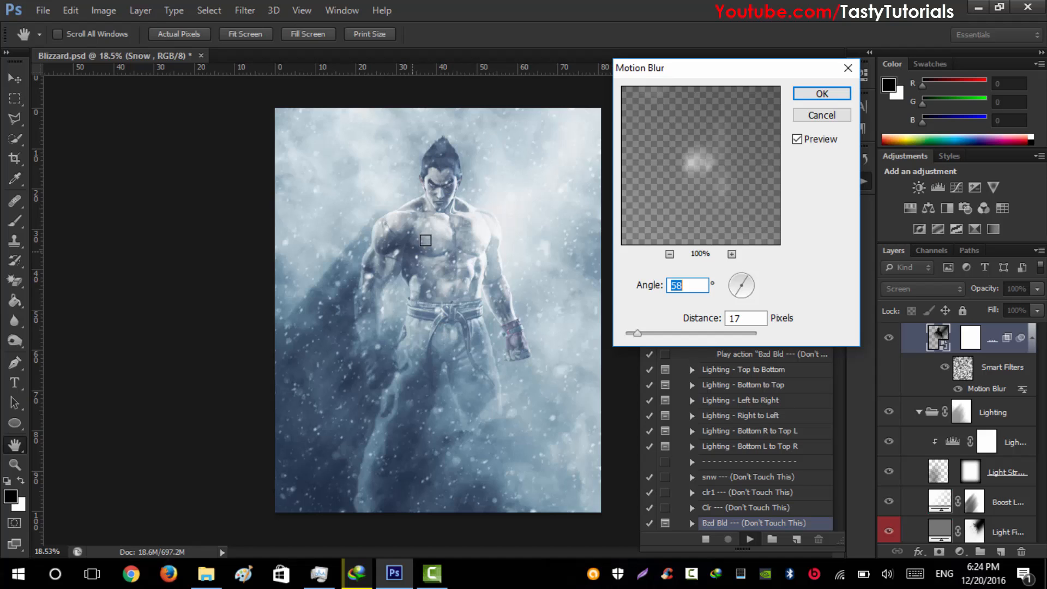
{"action": "mouse_move", "coordinate": [555, 302]}
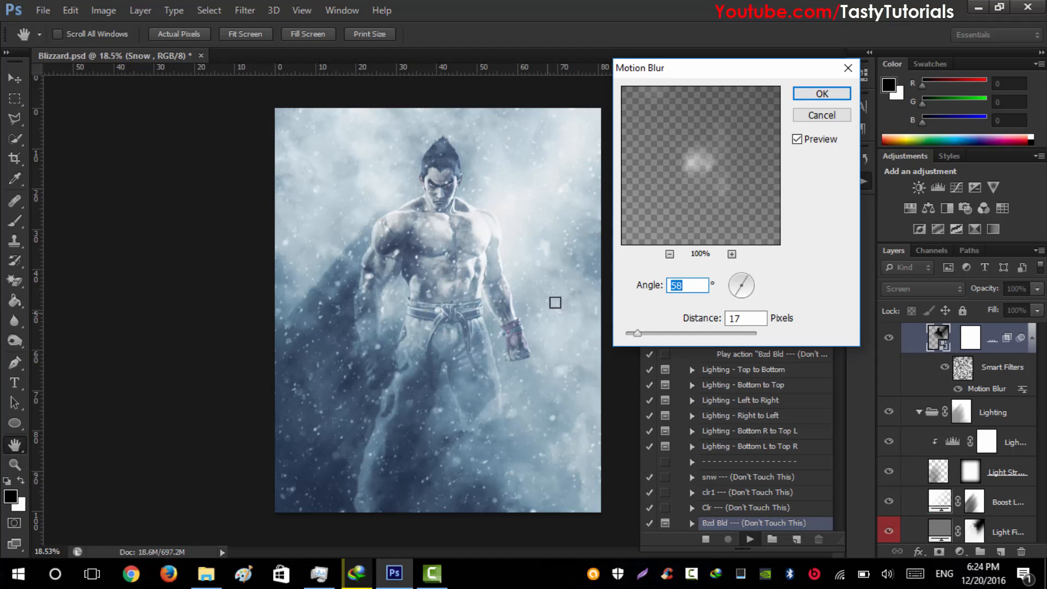
{"action": "mouse_move", "coordinate": [638, 274]}
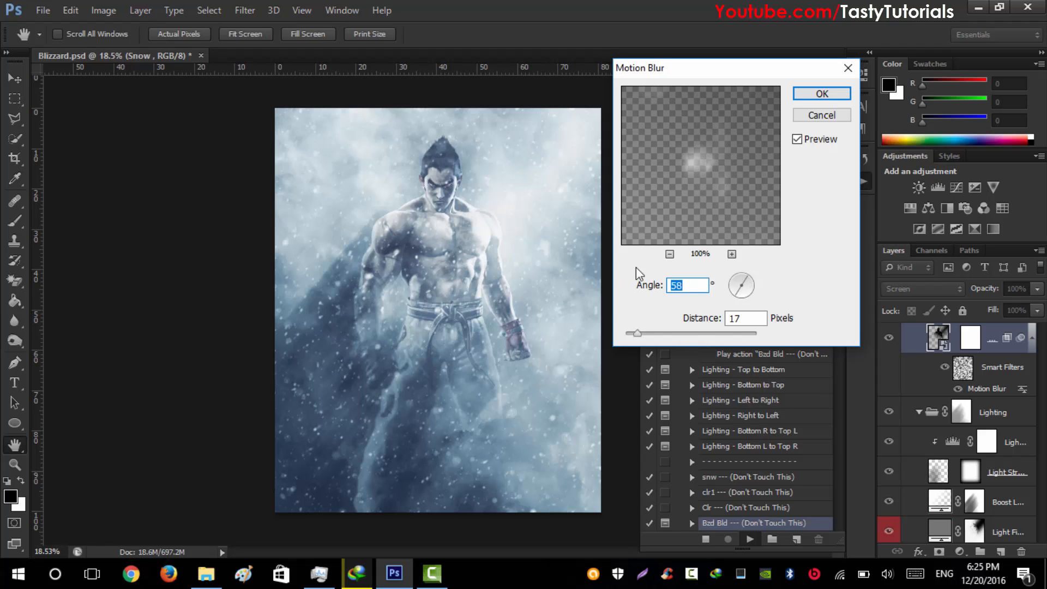
{"action": "mouse_move", "coordinate": [486, 173]}
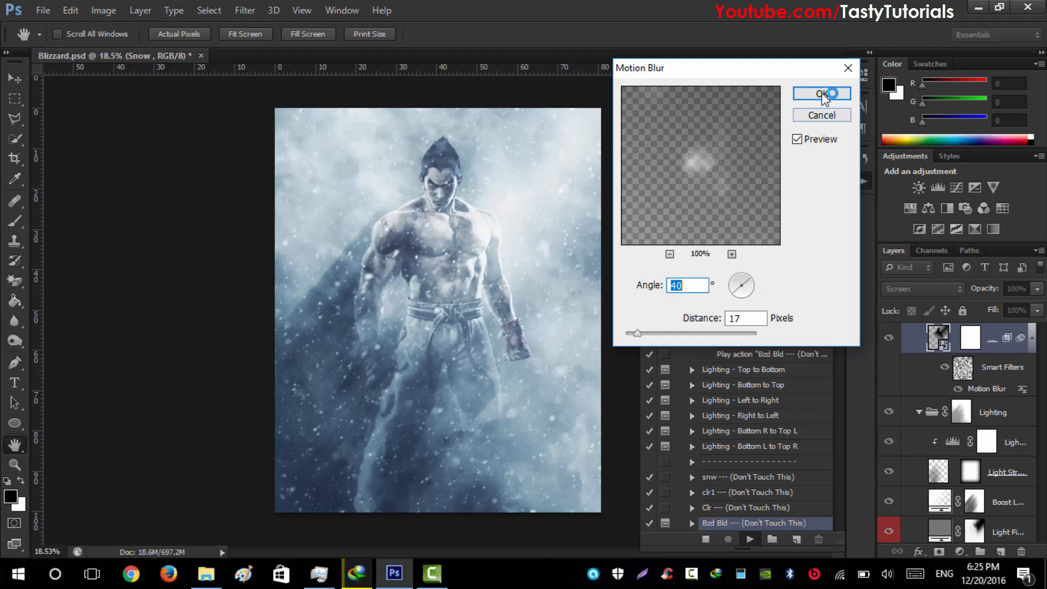
{"action": "left_click", "coordinate": [821, 93]}
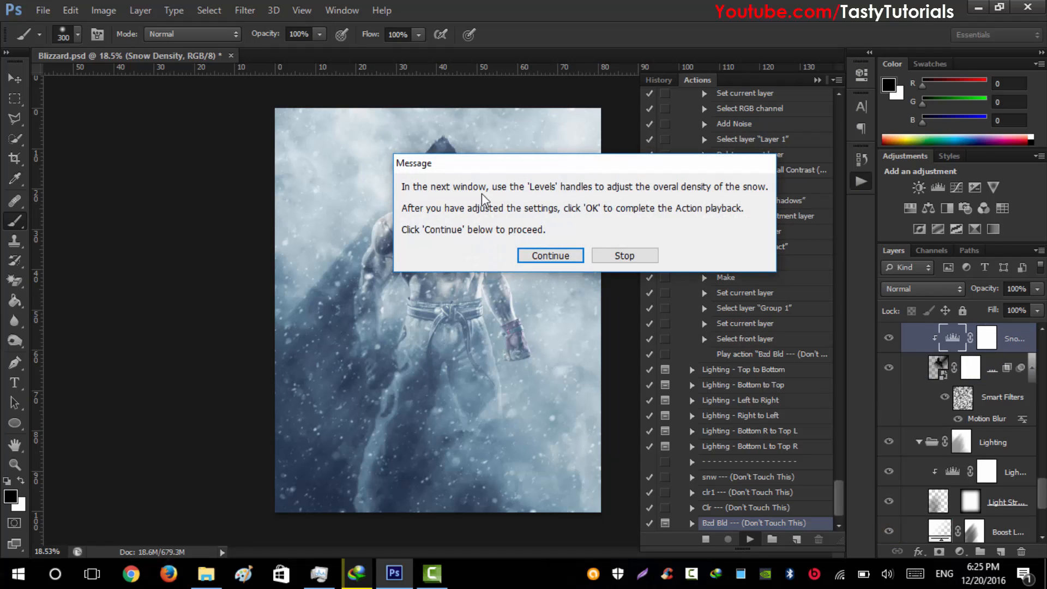
{"action": "mouse_move", "coordinate": [655, 203]}
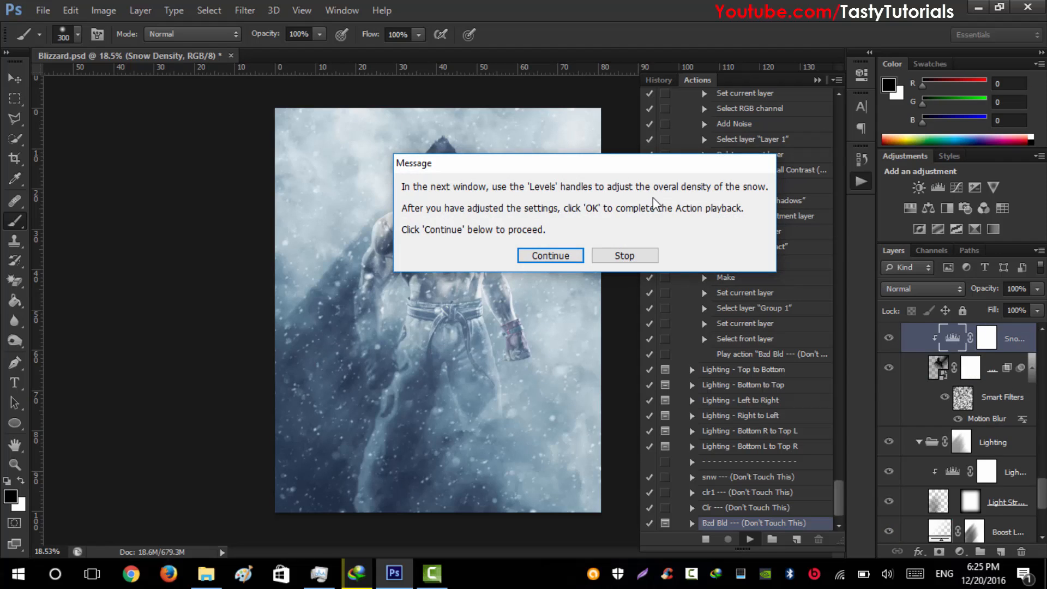
{"action": "mouse_move", "coordinate": [549, 255]}
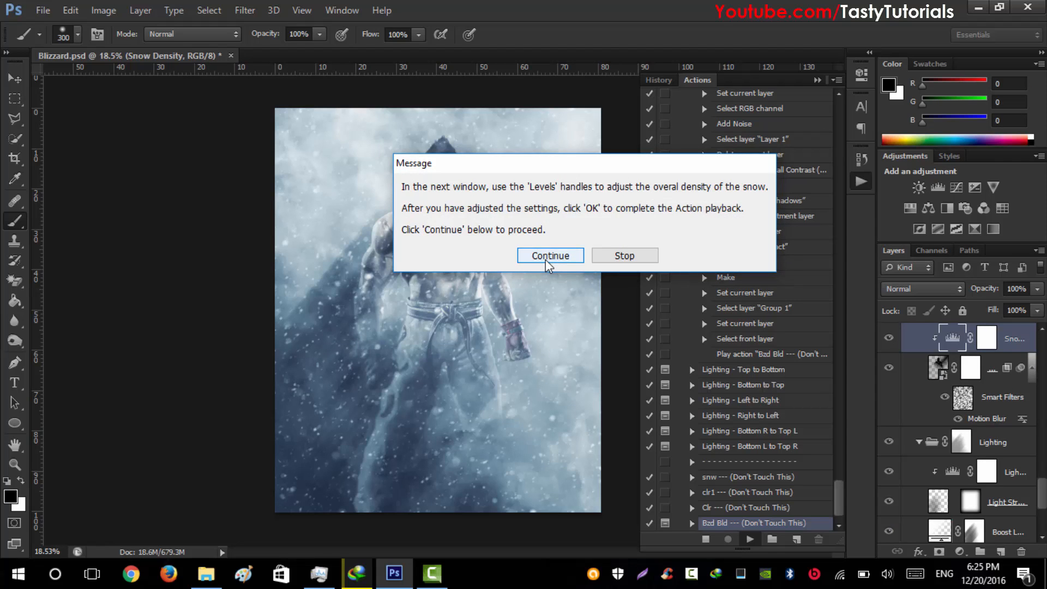
Step: Continue to Snow Density and apply Levels of 8, 1.04 and 255
{"action": "left_click", "coordinate": [549, 256]}
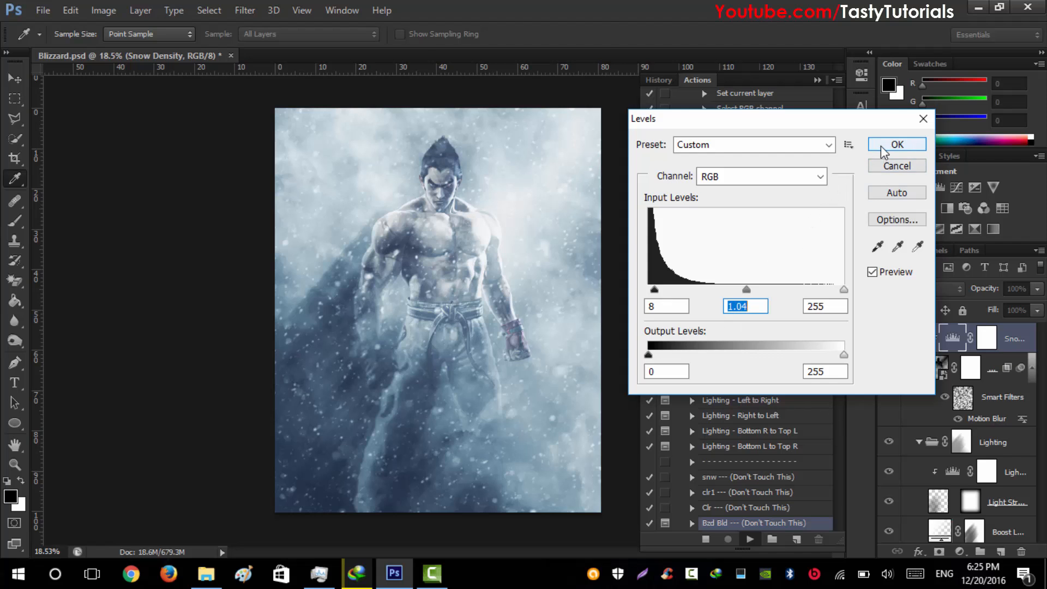
{"action": "left_click", "coordinate": [896, 143]}
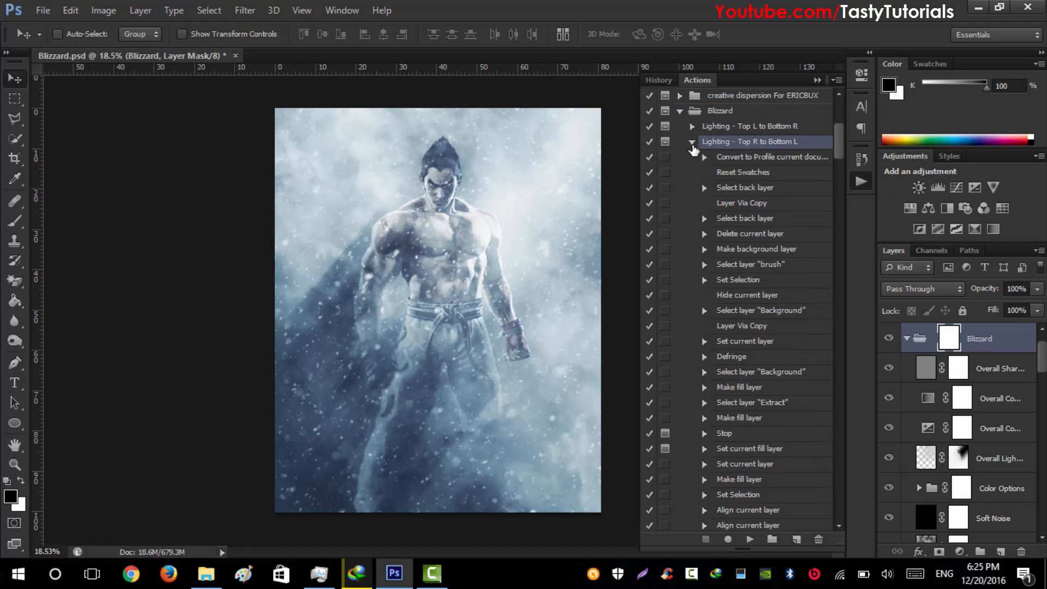
Step: Expand the Color Options group and toggle its eye icon to view the neutral grey image
{"action": "left_click", "coordinate": [692, 141]}
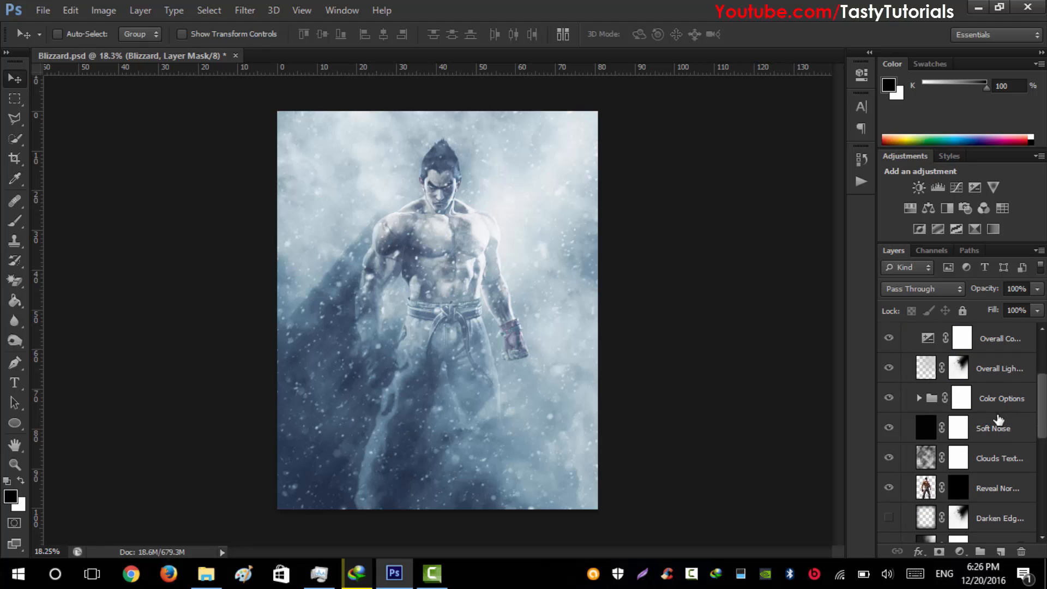
{"action": "left_click", "coordinate": [888, 398]}
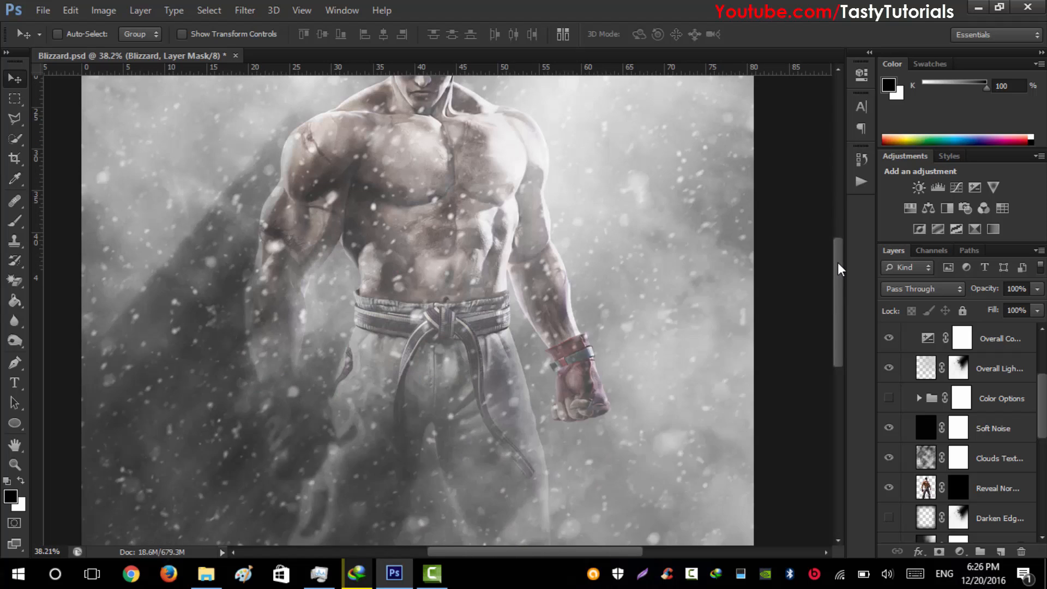
{"action": "scroll", "scroll_direction": "down", "scroll_amount": 3}
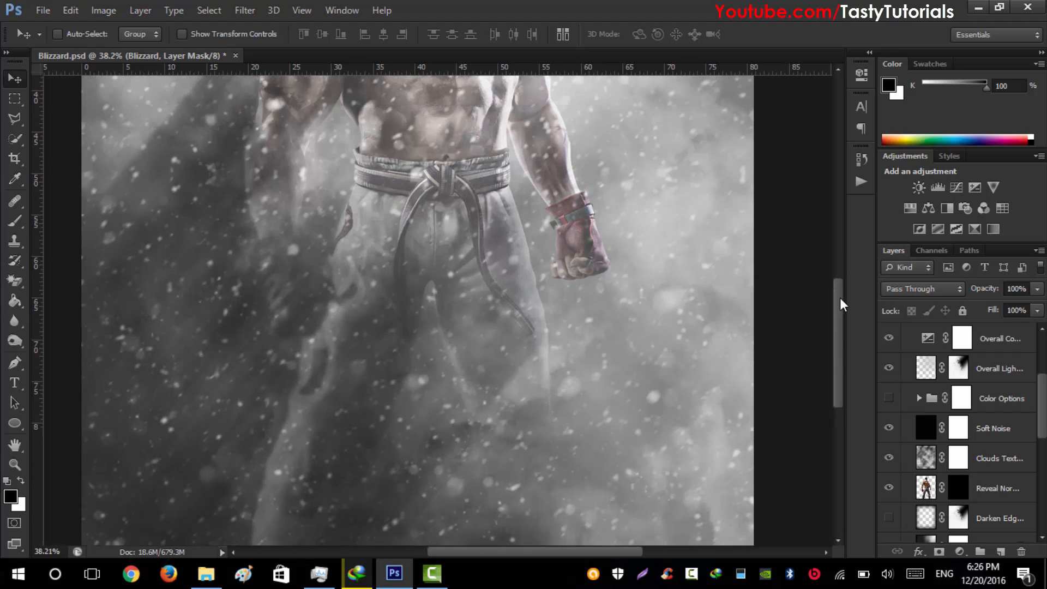
{"action": "scroll", "scroll_direction": "up", "scroll_amount": 3}
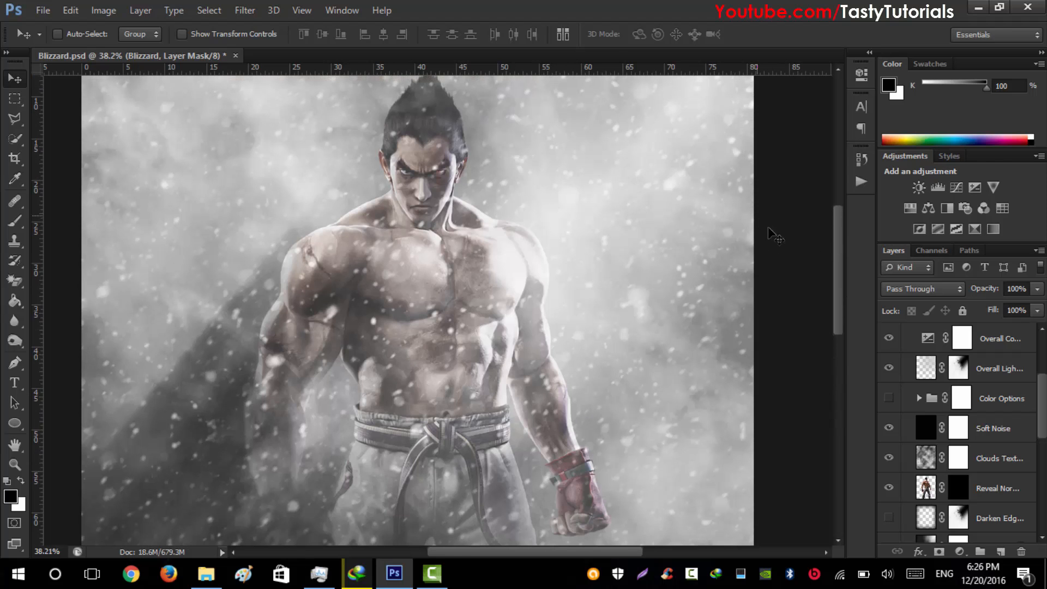
{"action": "left_click", "coordinate": [889, 399]}
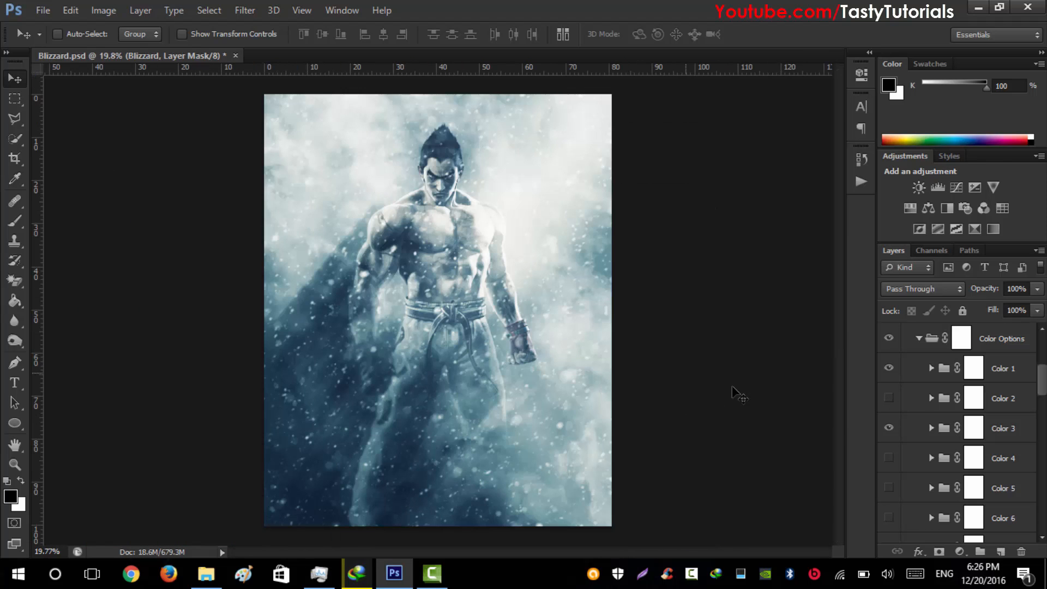
Step: Toggle Color 1 and another color variant's visibility to compare the grades
{"action": "left_click", "coordinate": [889, 368]}
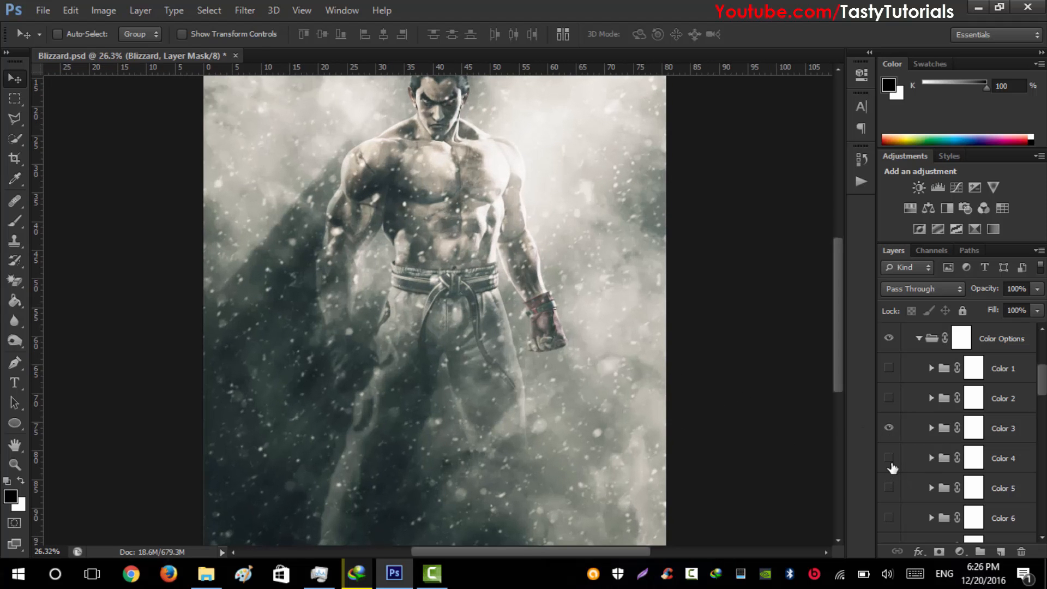
{"action": "left_click", "coordinate": [888, 487]}
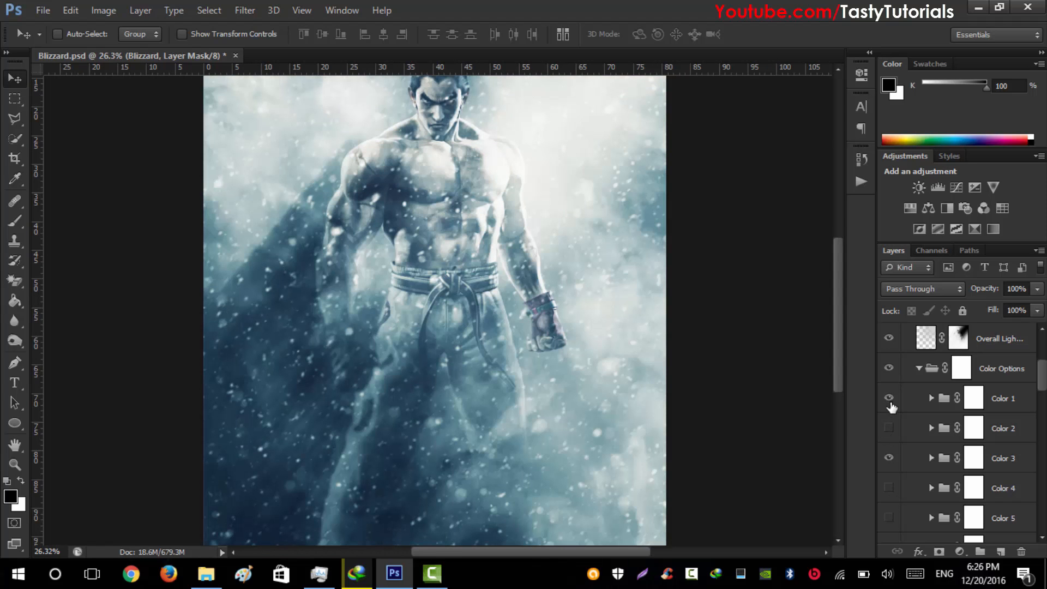
{"action": "left_click", "coordinate": [1002, 398]}
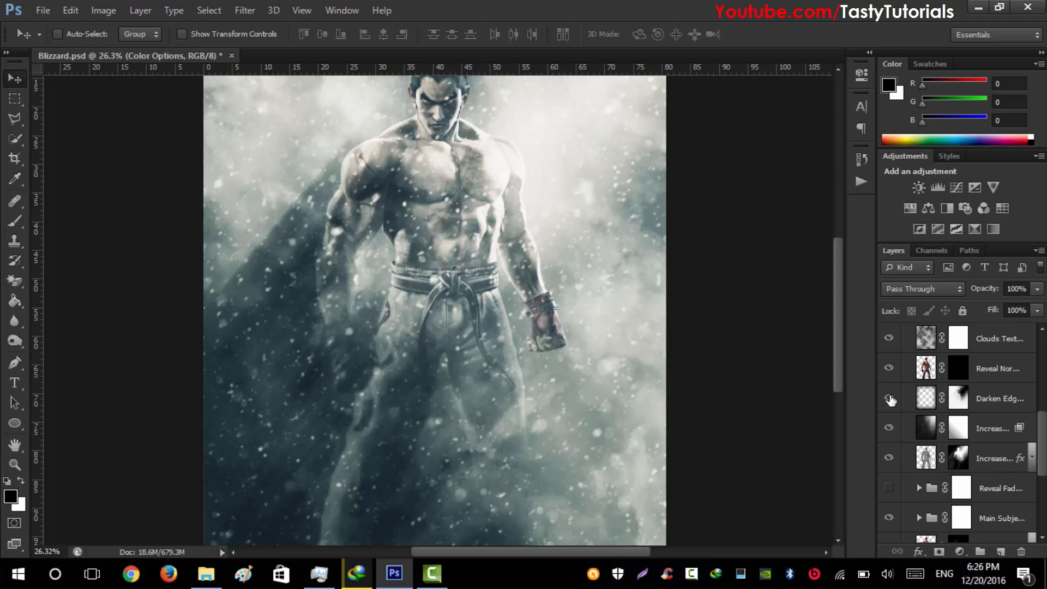
{"action": "left_click", "coordinate": [888, 398]}
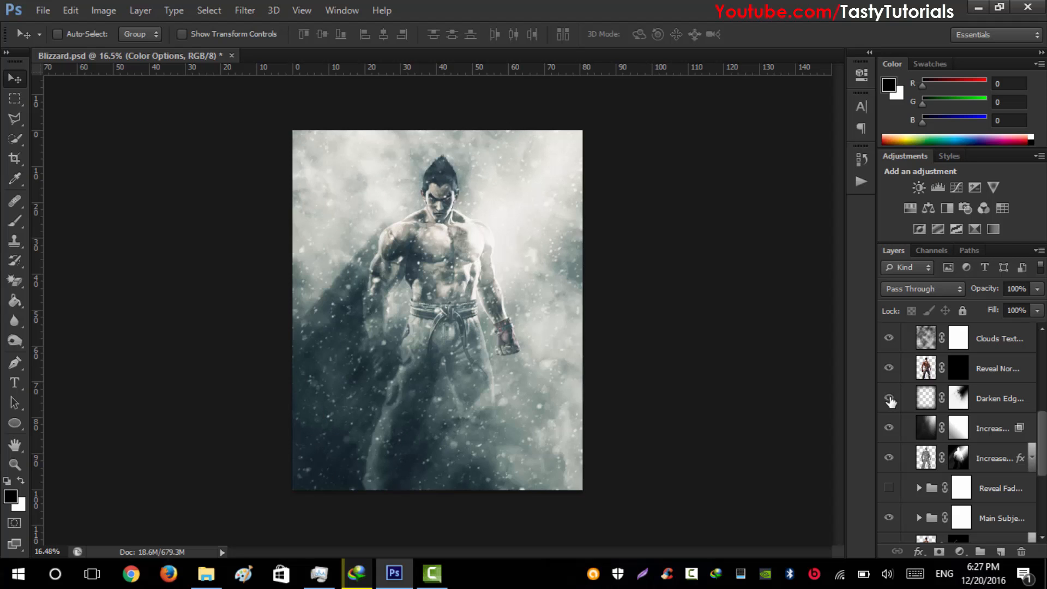
{"action": "left_click", "coordinate": [889, 398]}
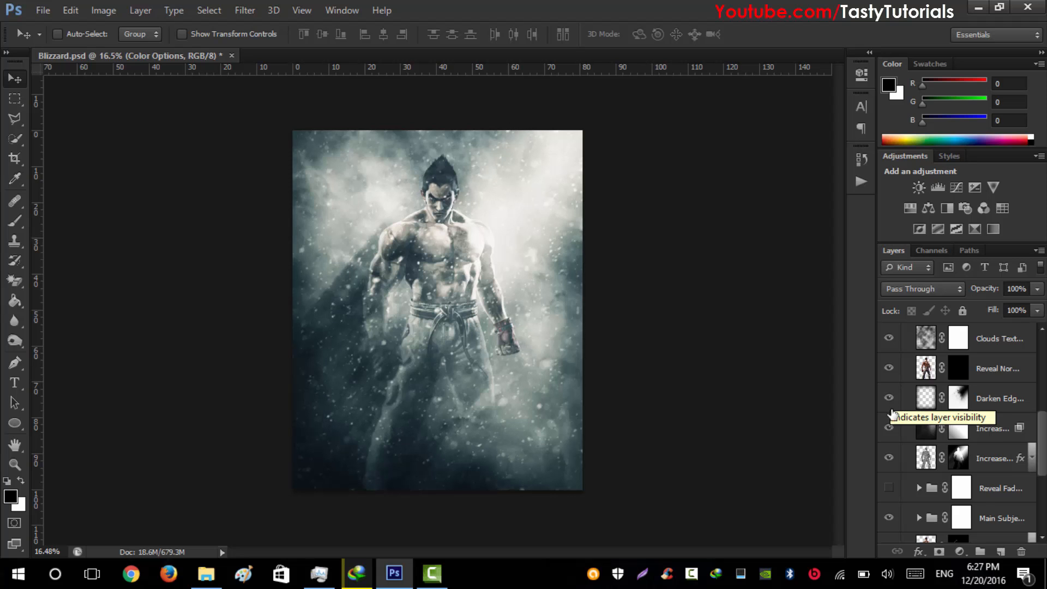
{"action": "scroll", "scroll_direction": "down", "scroll_amount": 3}
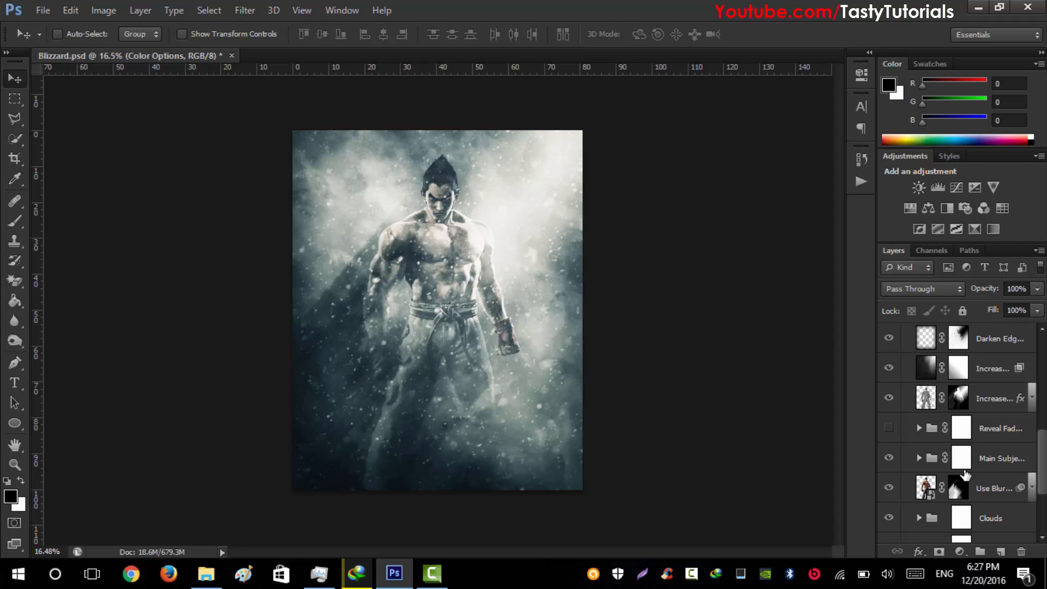
{"action": "mouse_move", "coordinate": [943, 458]}
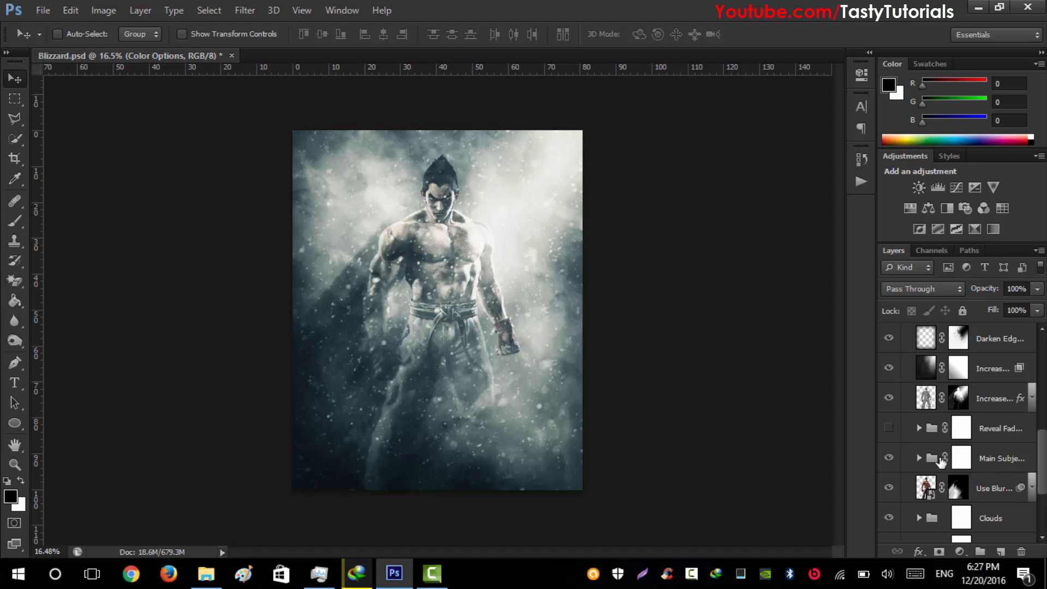
{"action": "left_click", "coordinate": [960, 458]}
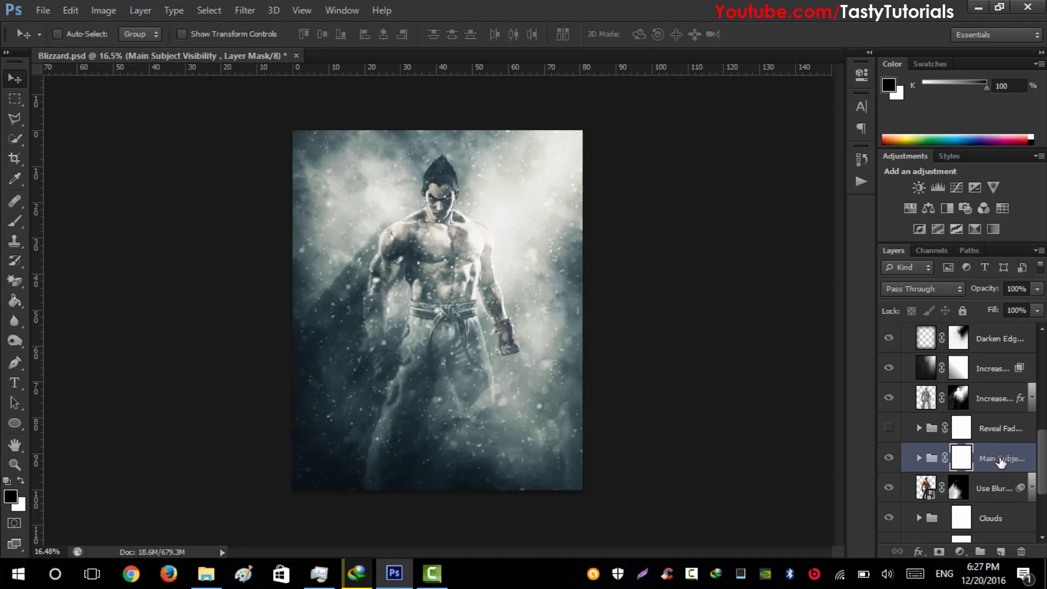
{"action": "key", "text": "ctrl+j"}
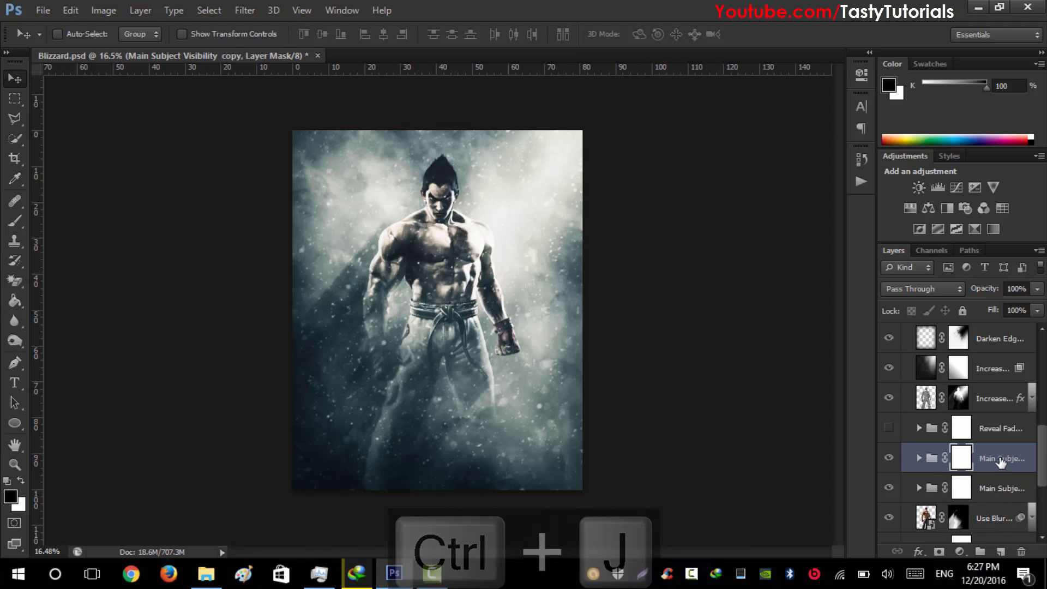
{"action": "key", "text": "ctrl+alt+z"}
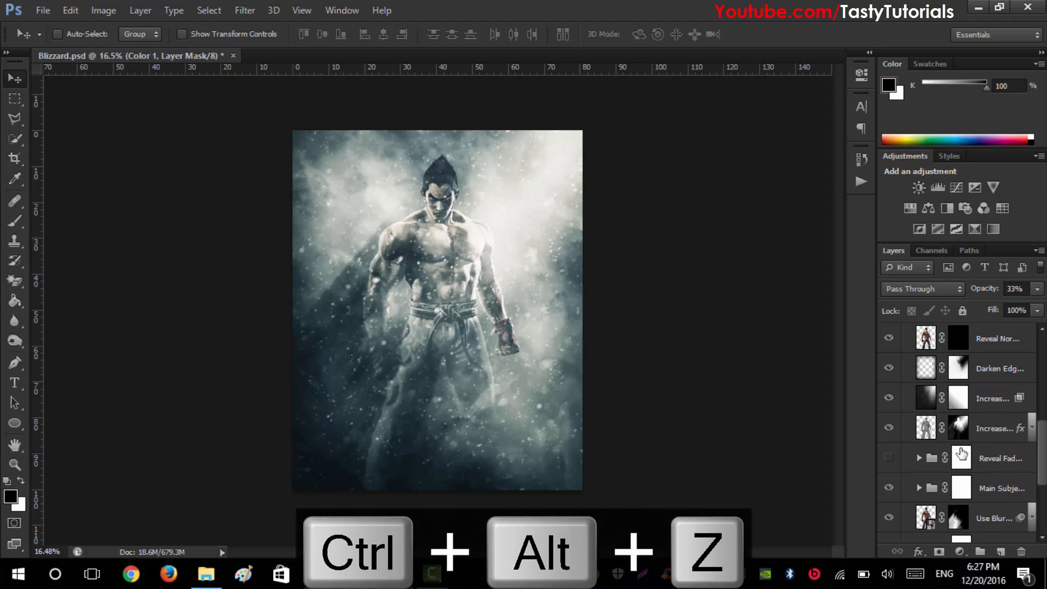
{"action": "scroll", "scroll_direction": "down", "scroll_amount": 3}
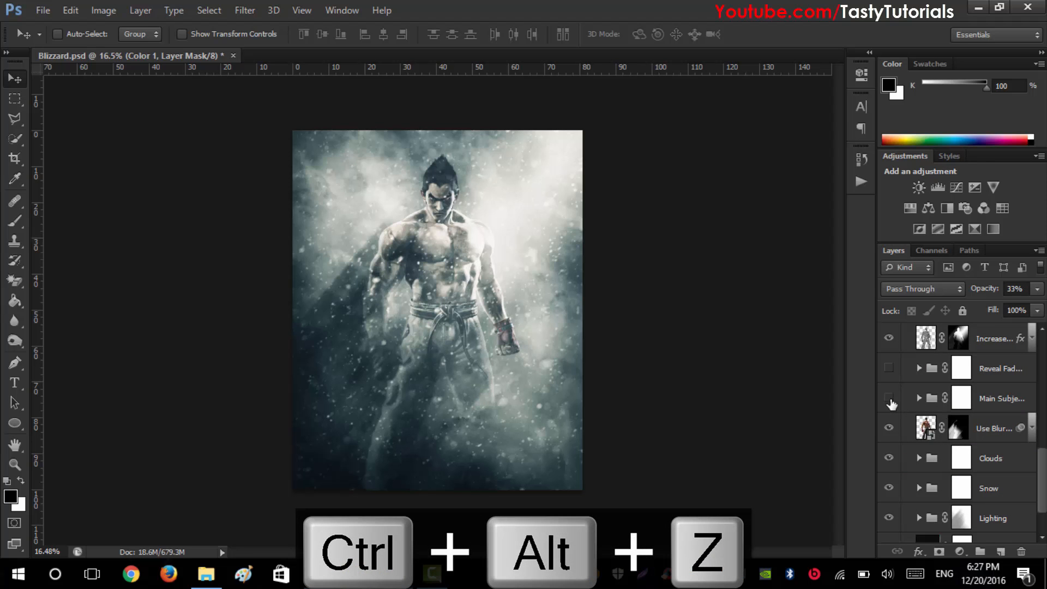
{"action": "key", "text": "ctrl+alt+z"}
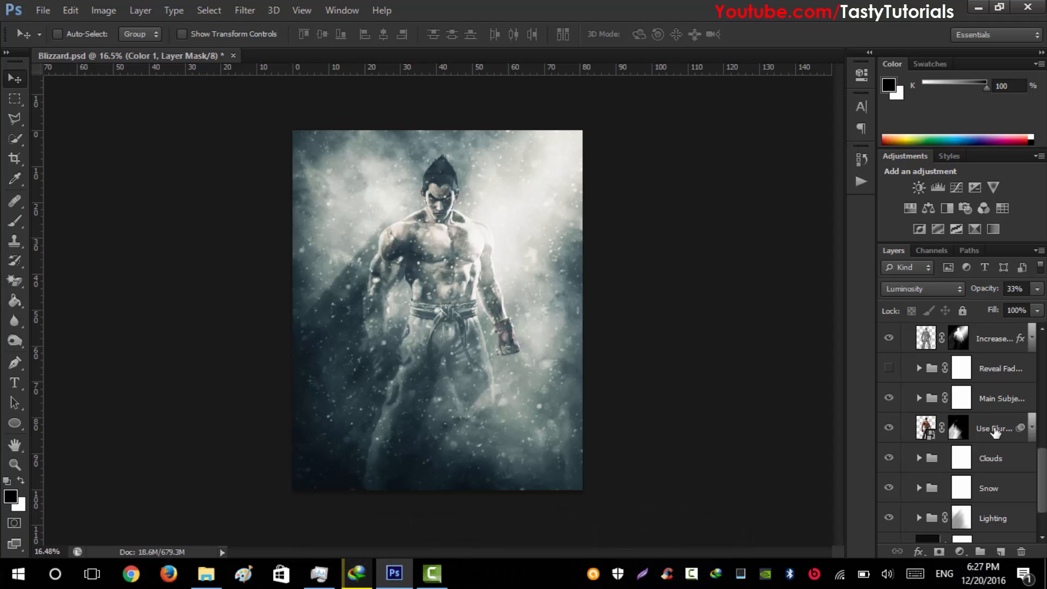
{"action": "left_click", "coordinate": [995, 428]}
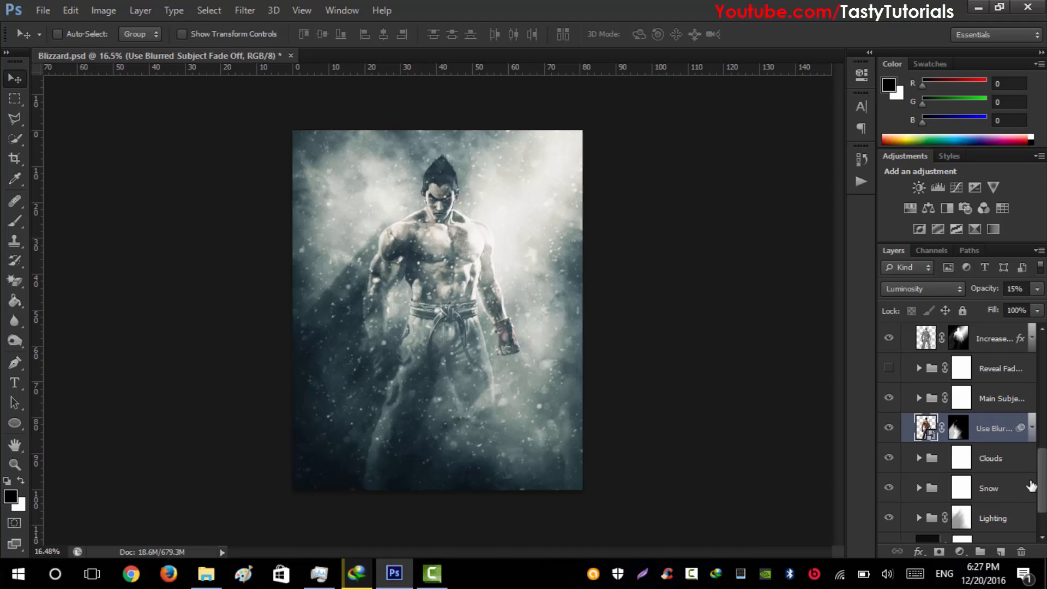
{"action": "scroll", "scroll_direction": "down", "scroll_amount": 3}
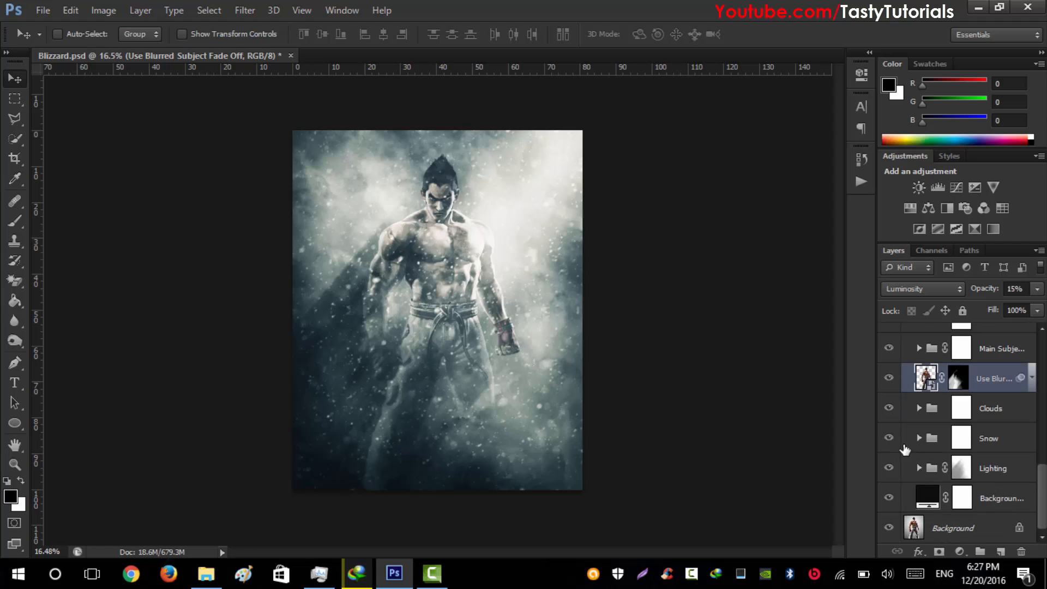
{"action": "mouse_move", "coordinate": [889, 468]}
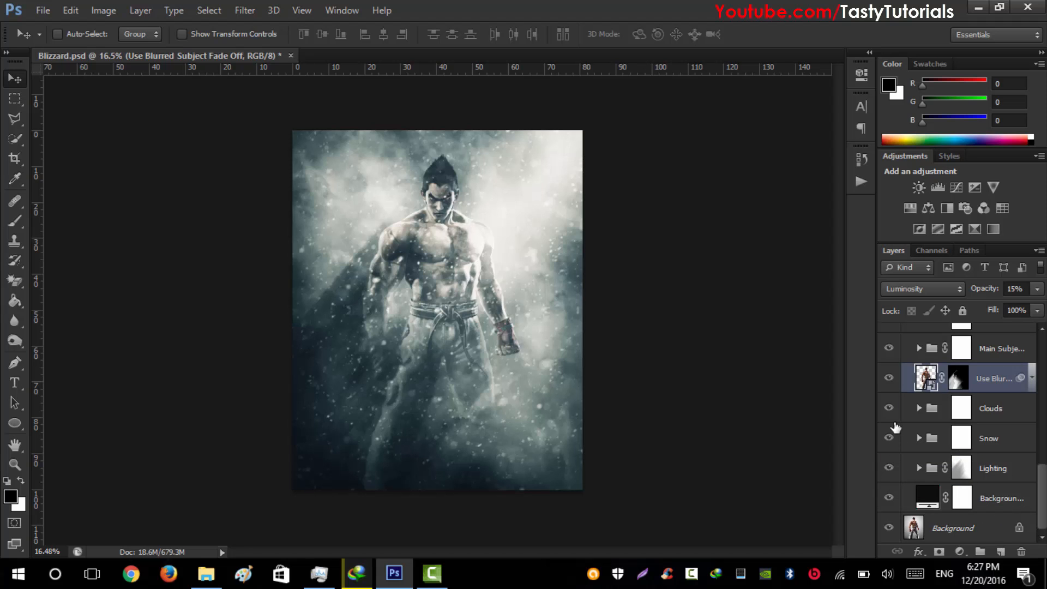
{"action": "mouse_move", "coordinate": [995, 414]}
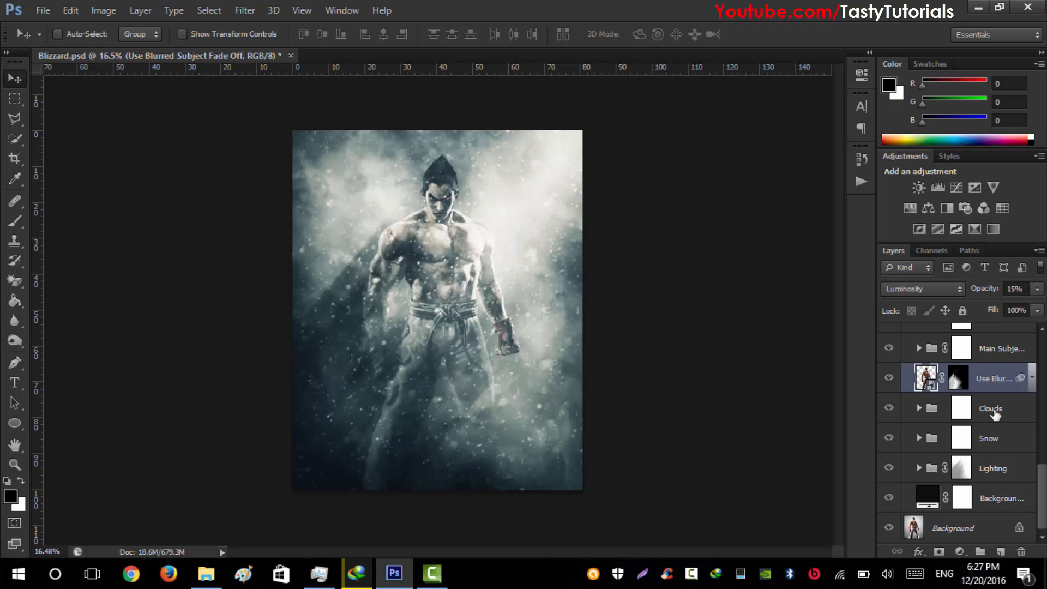
{"action": "key", "text": "ctrl+j"}
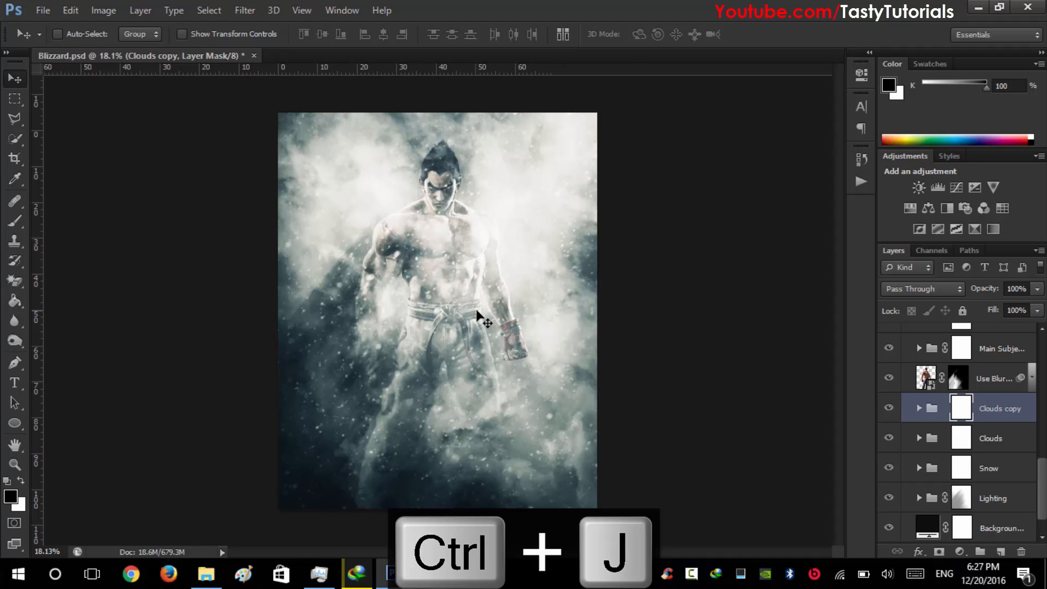
{"action": "key", "text": "ctrl+j"}
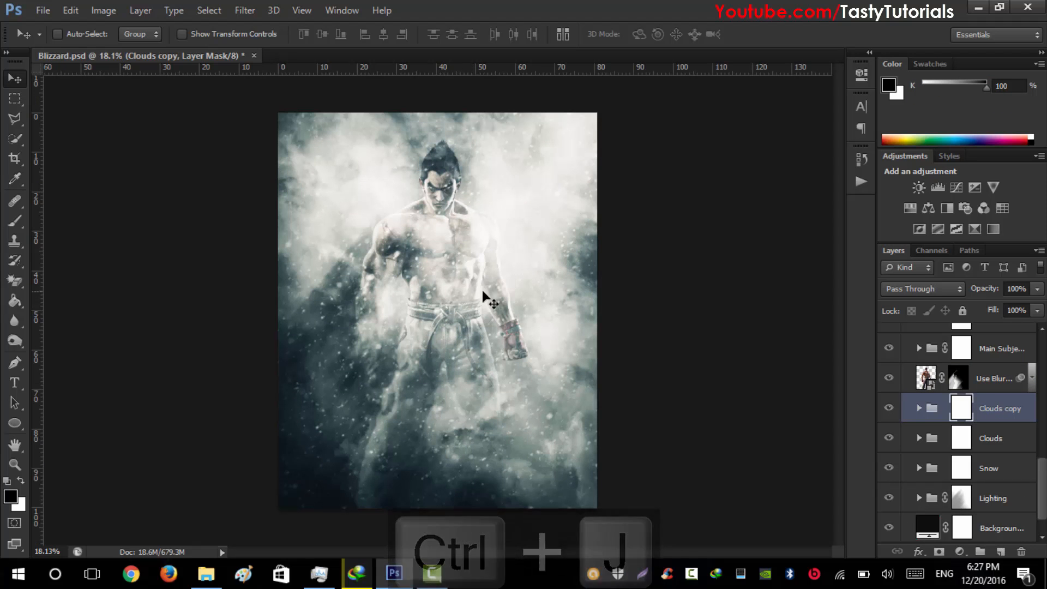
{"action": "key", "text": "ctrl+alt+z"}
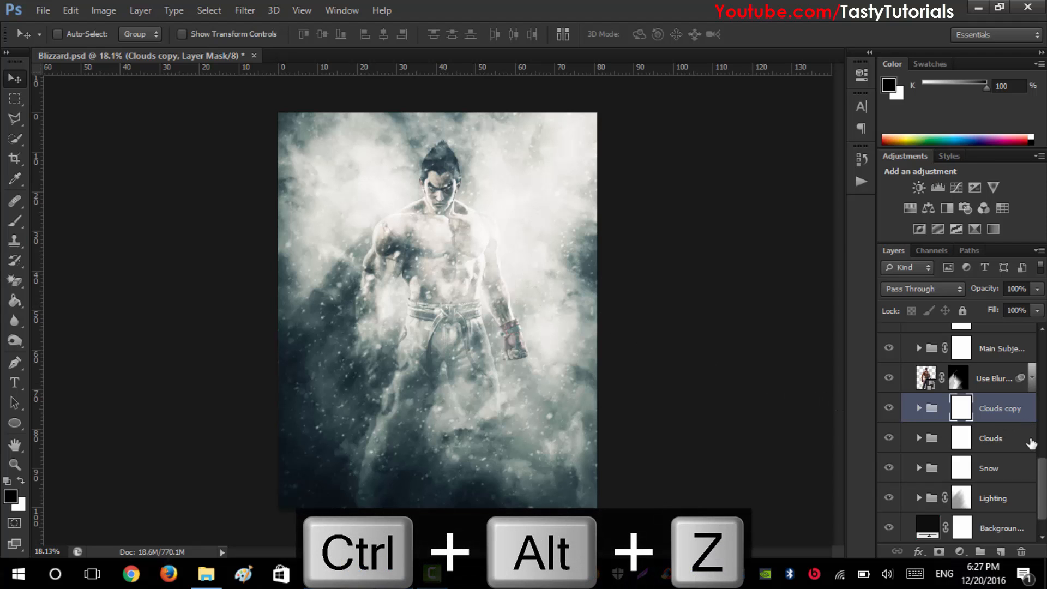
{"action": "key", "text": "ctrl+alt+z"}
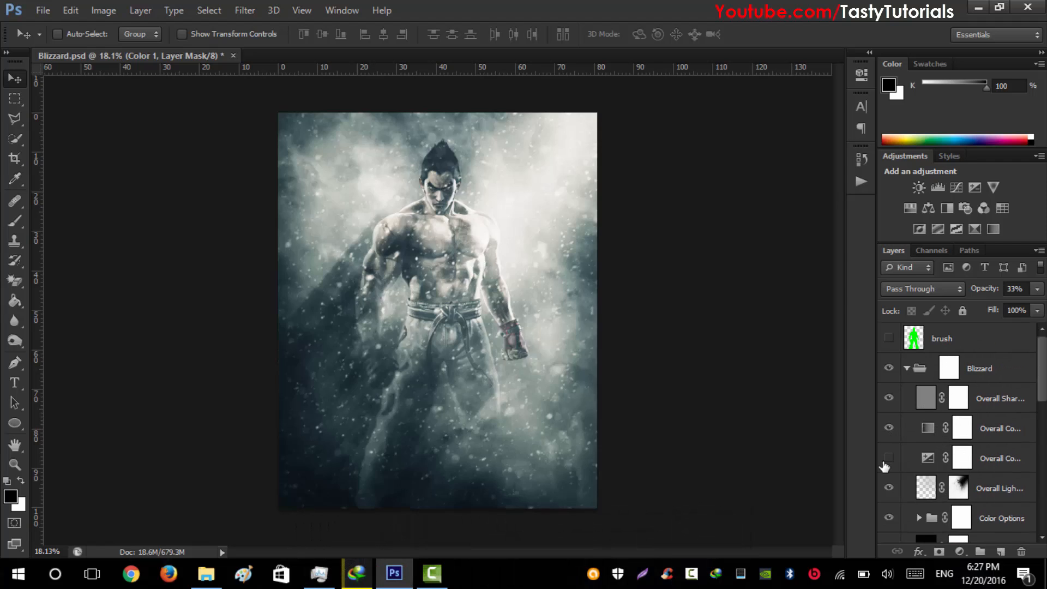
Step: Toggle the Color 2, 3, 4 and 5 grade layers for a cool blue look, then collapse the Blizzard group
{"action": "scroll", "scroll_direction": "down", "scroll_amount": 3}
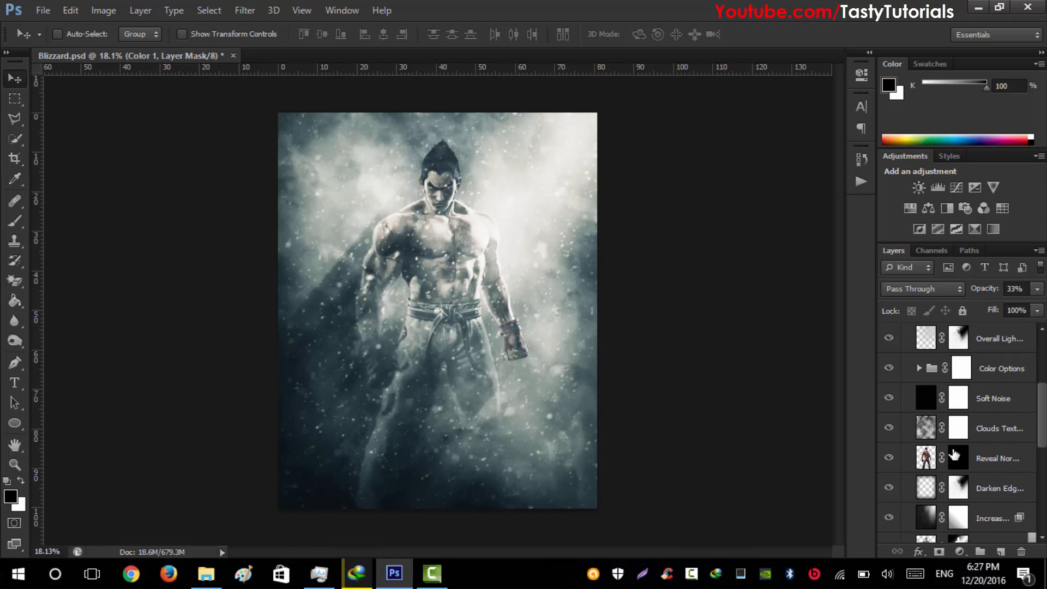
{"action": "scroll", "scroll_direction": "up", "scroll_amount": 3}
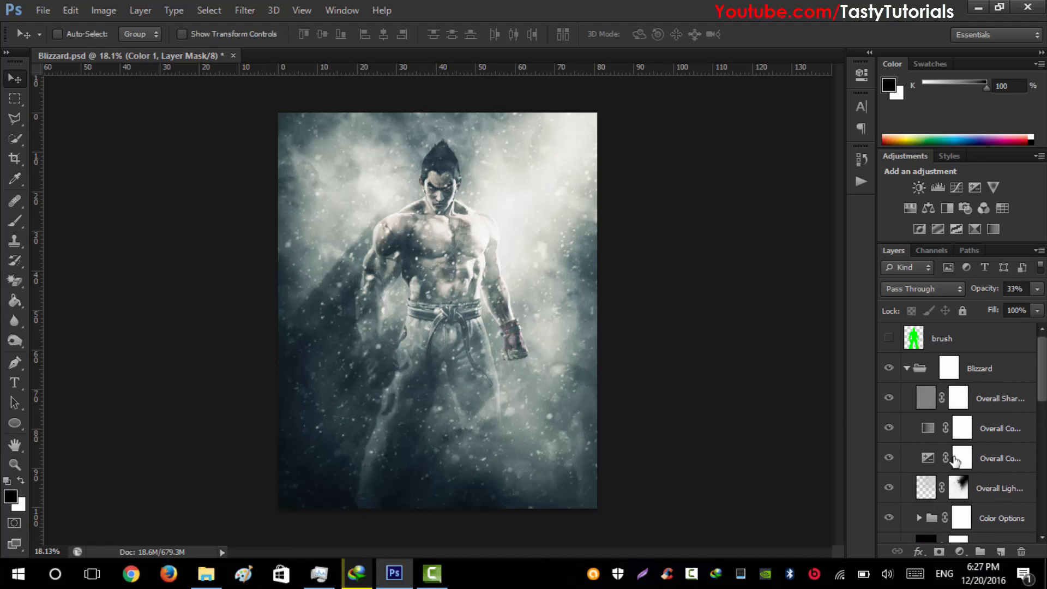
{"action": "mouse_move", "coordinate": [941, 420]}
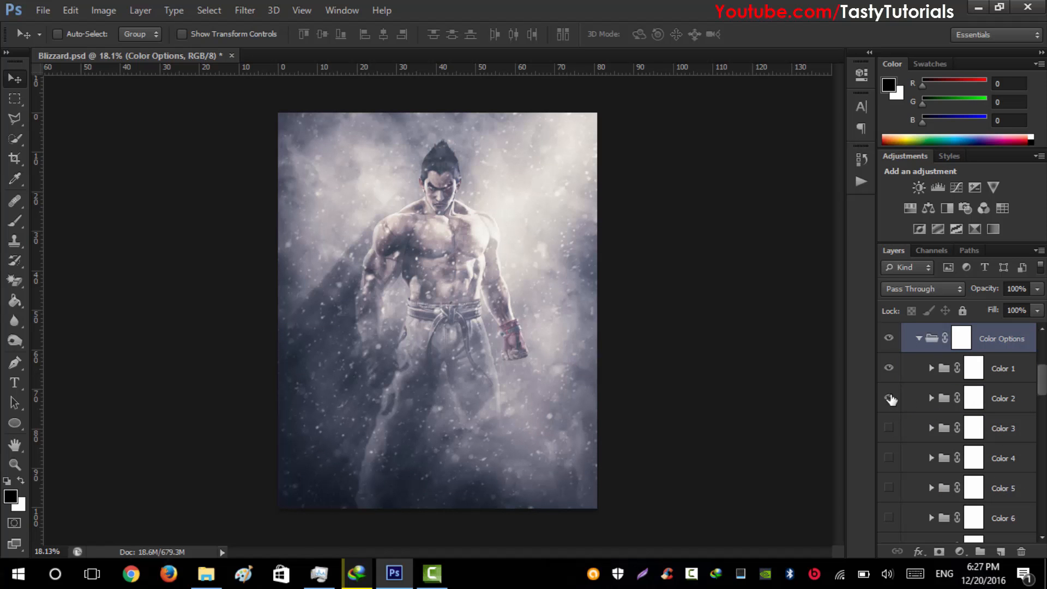
{"action": "left_click", "coordinate": [1001, 368]}
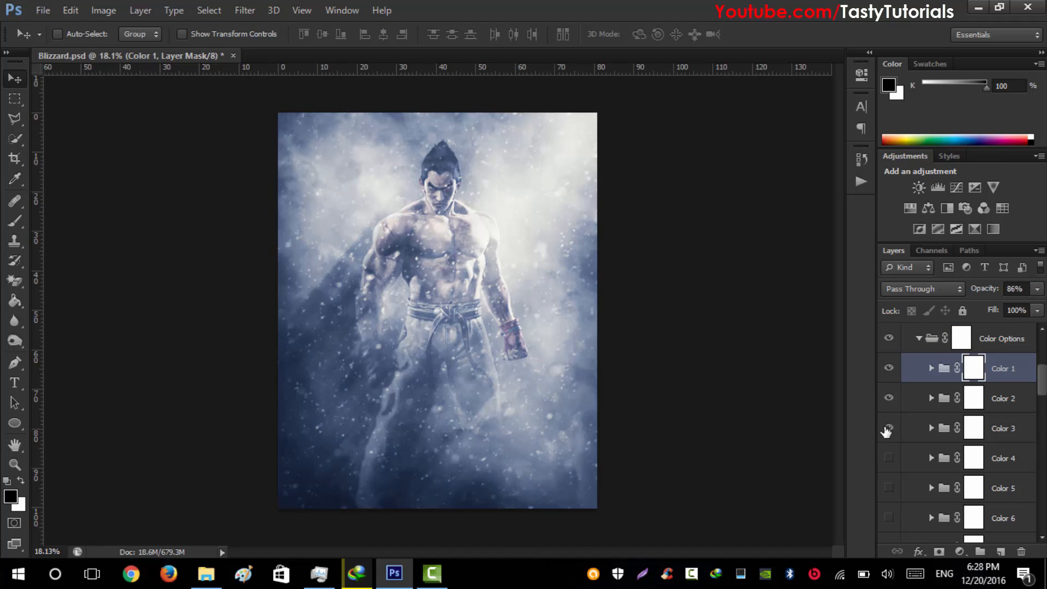
{"action": "left_click", "coordinate": [888, 427]}
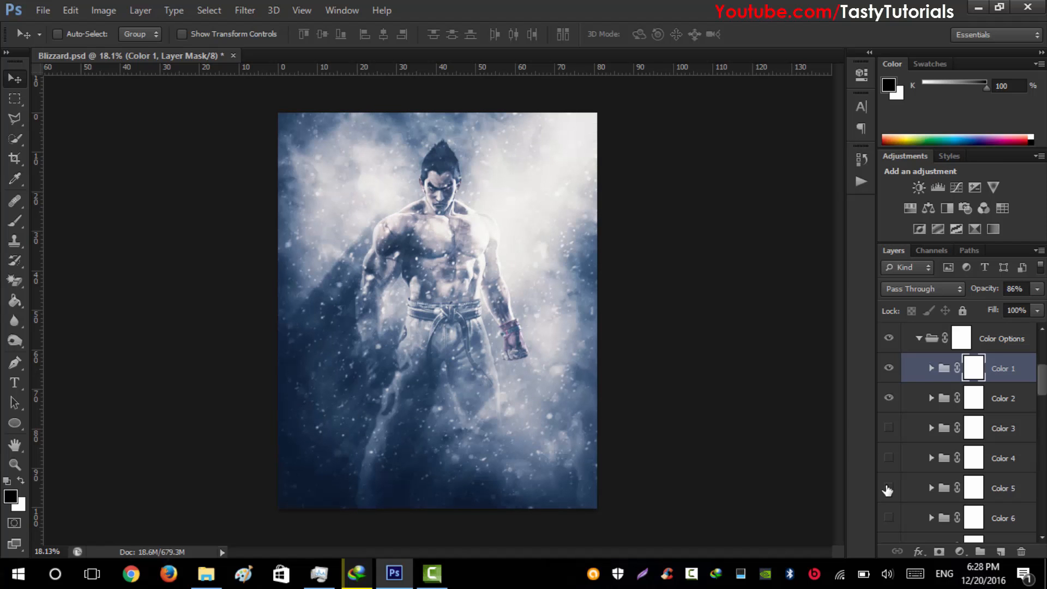
{"action": "left_click", "coordinate": [889, 457]}
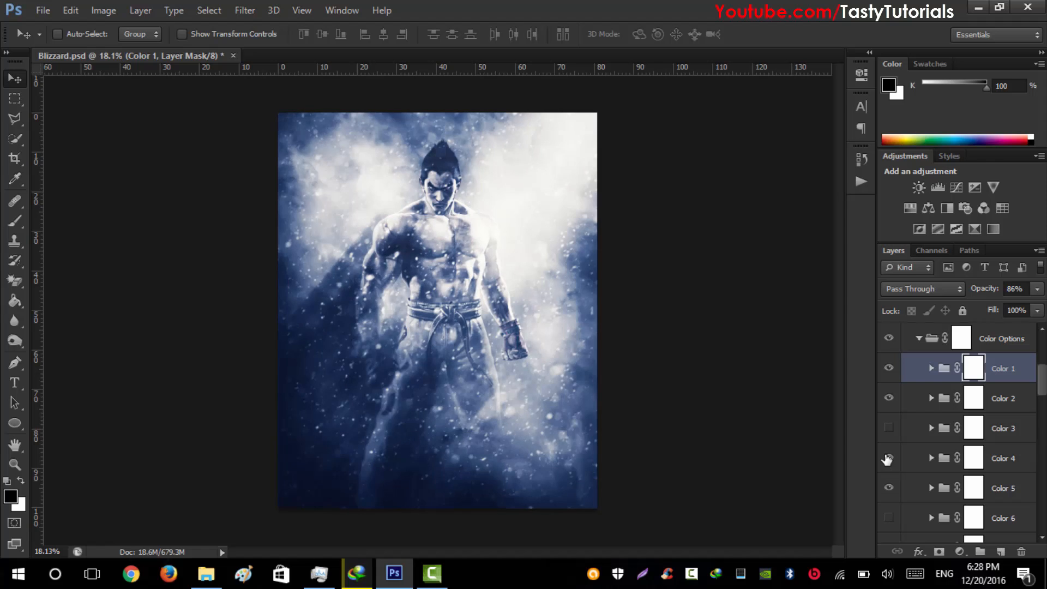
{"action": "left_click", "coordinate": [888, 458]}
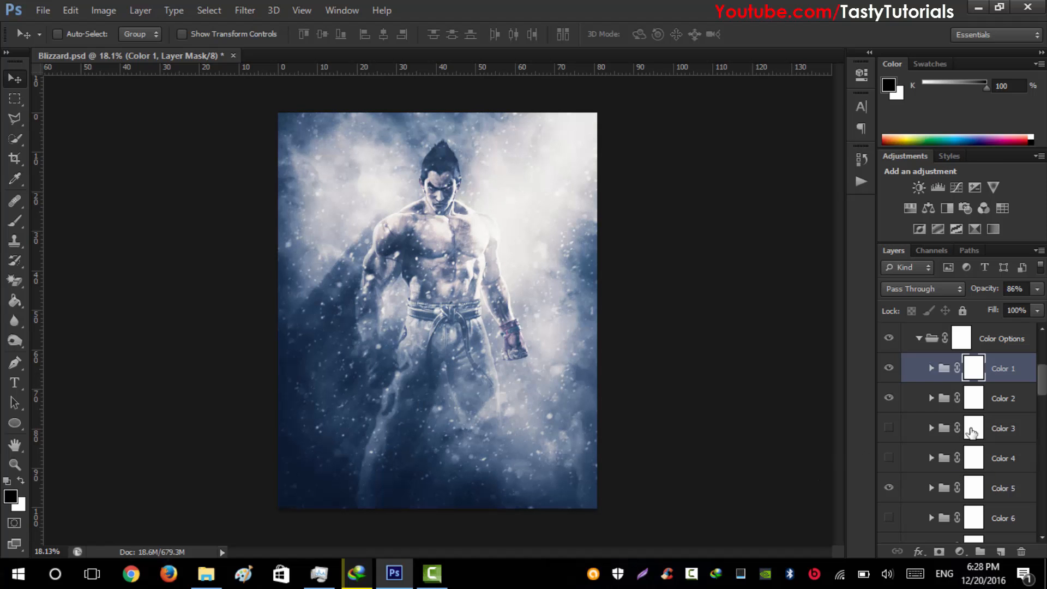
{"action": "mouse_move", "coordinate": [433, 247]}
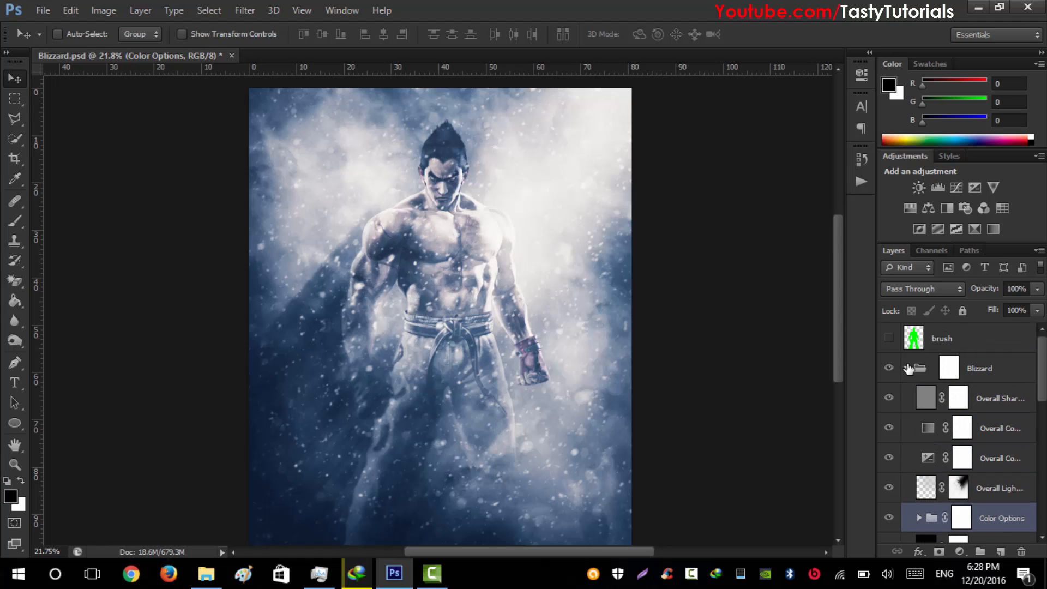
{"action": "left_click", "coordinate": [918, 368]}
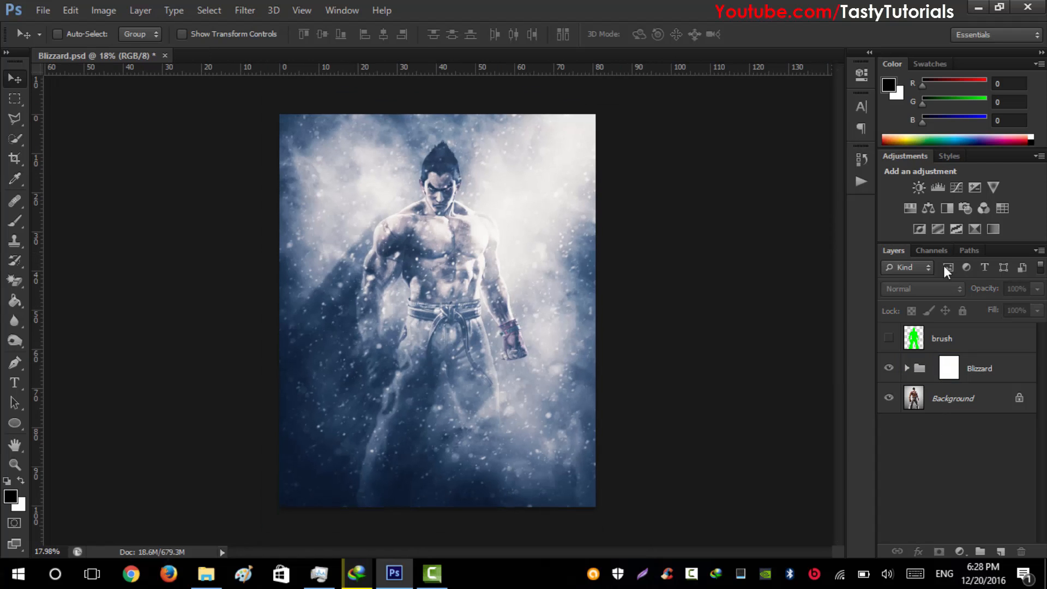
{"action": "mouse_move", "coordinate": [244, 10]}
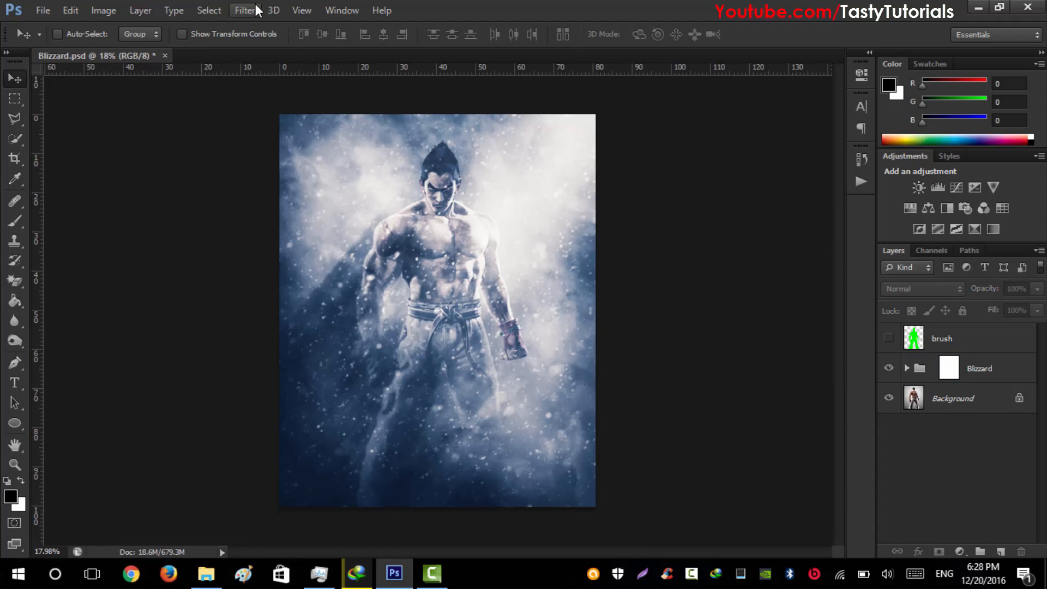